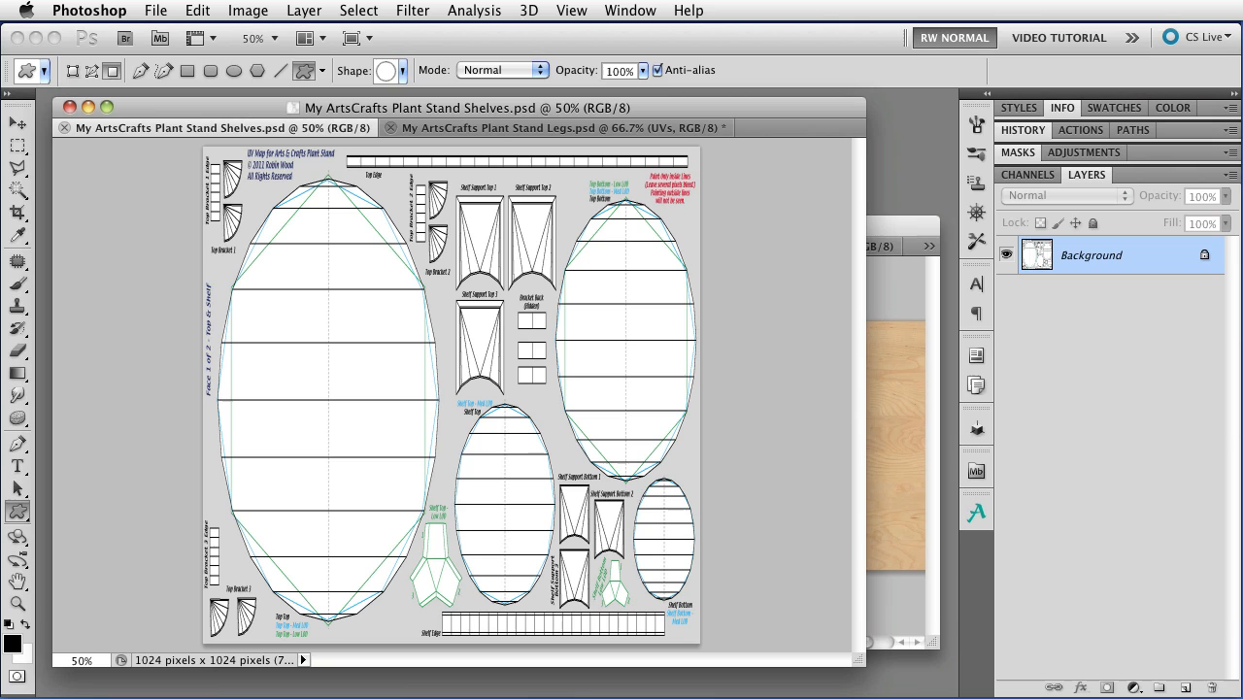
mouse_move(255, 272)
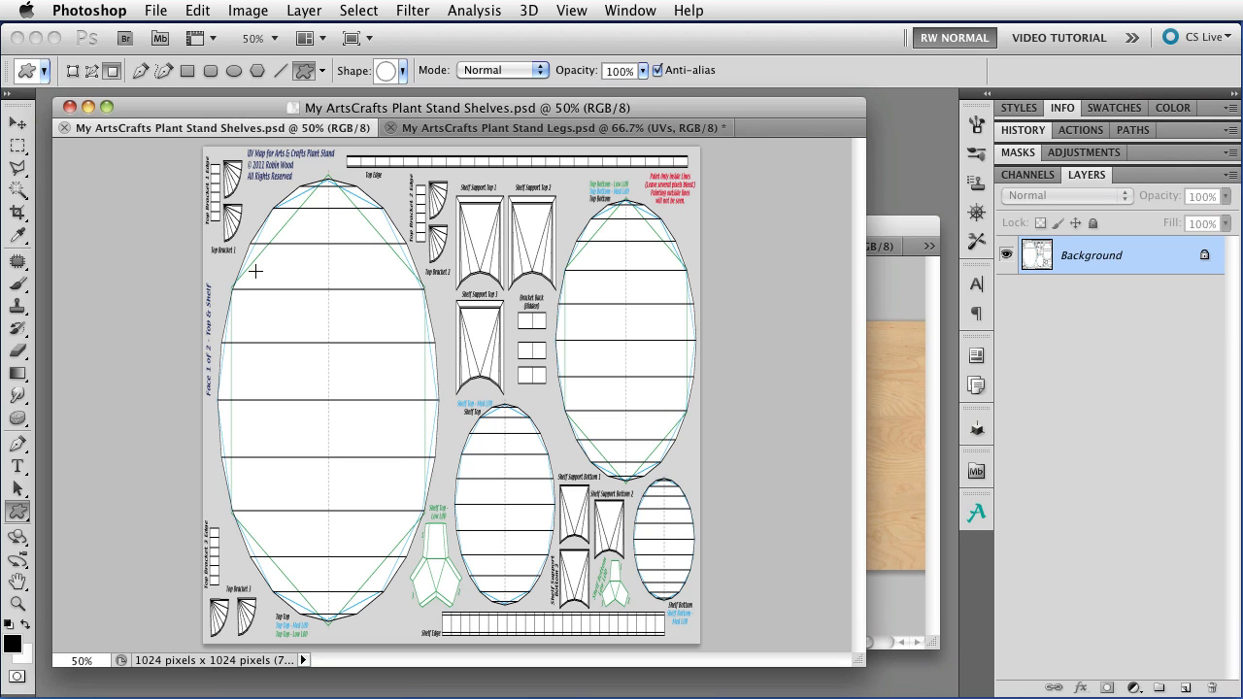
mouse_move(134, 666)
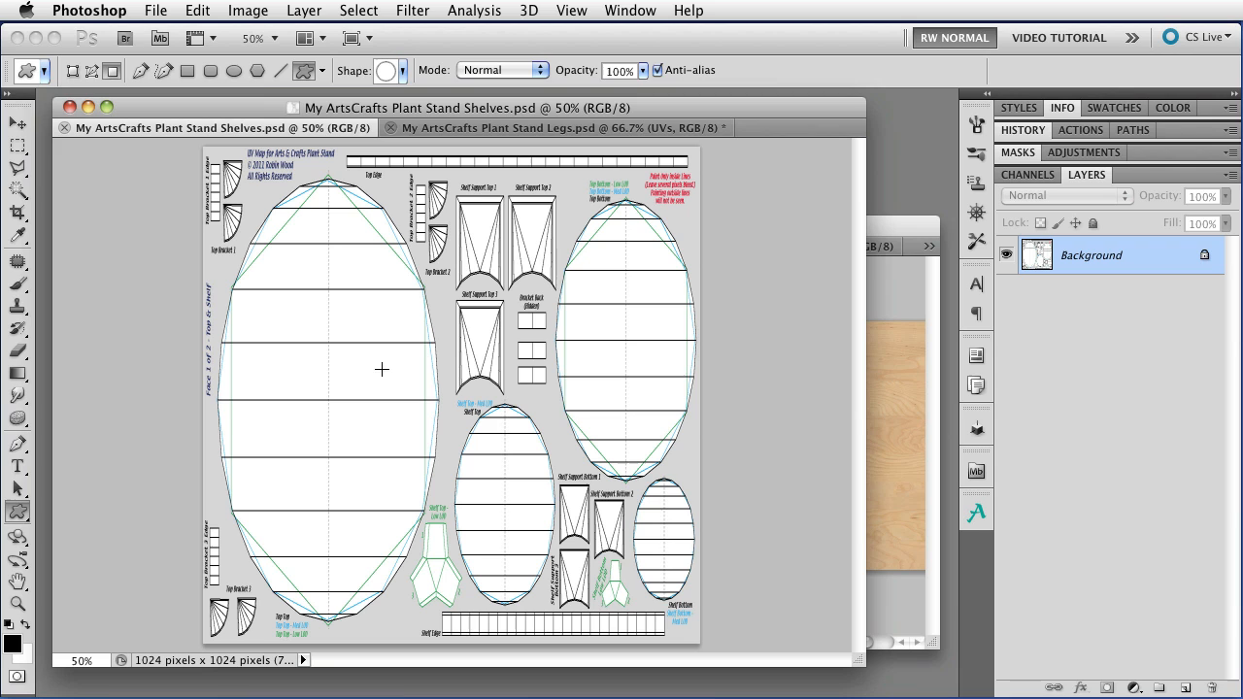
Resize the shelves UV map to 2048 × 1024 pixels with proportions unconstrained
left_click(247, 10)
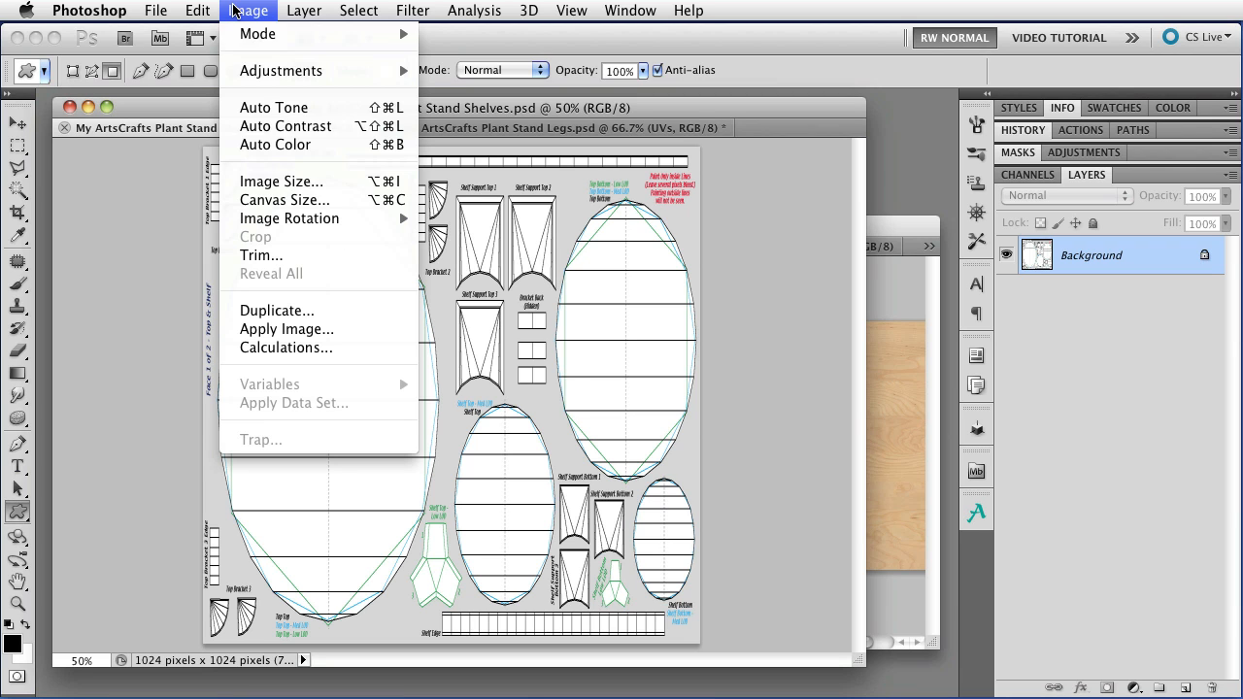
left_click(281, 181)
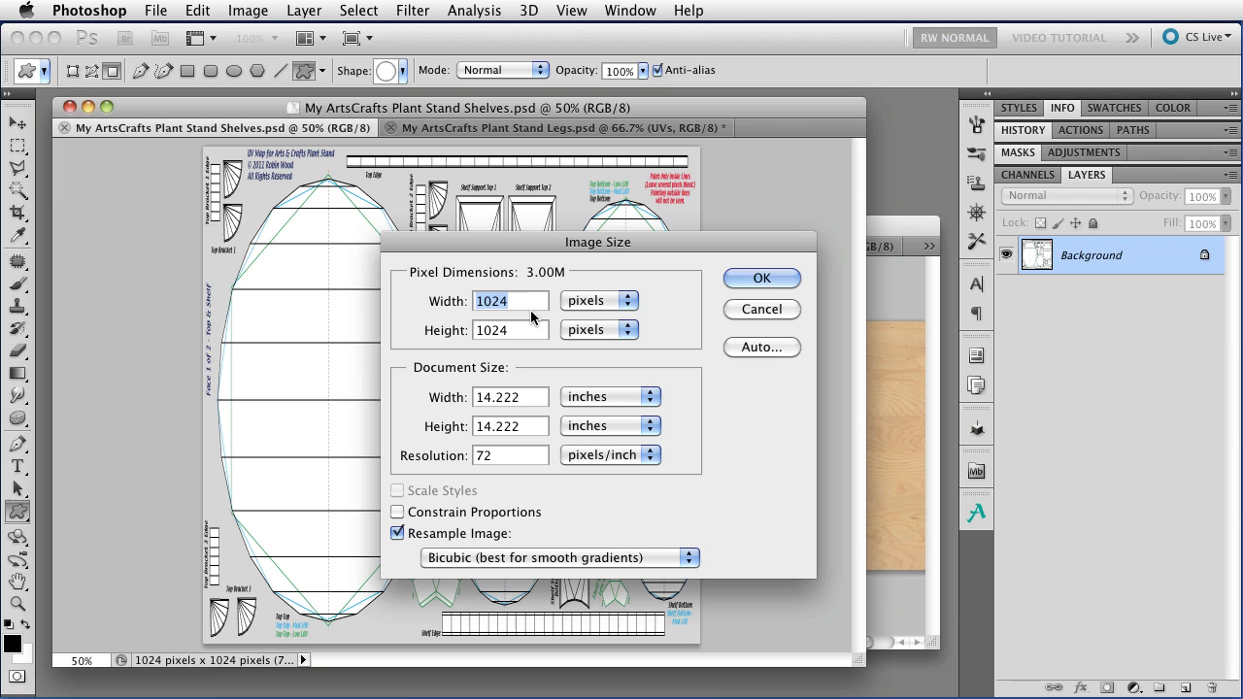
type("2048")
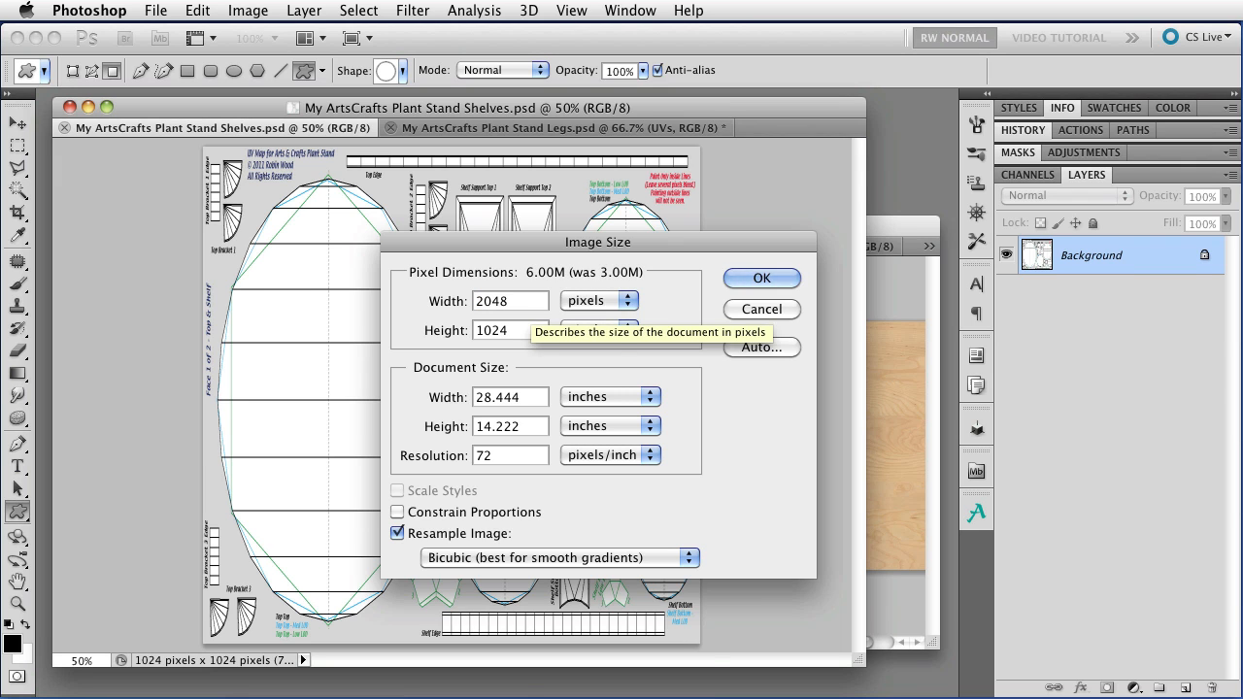
left_click(761, 278)
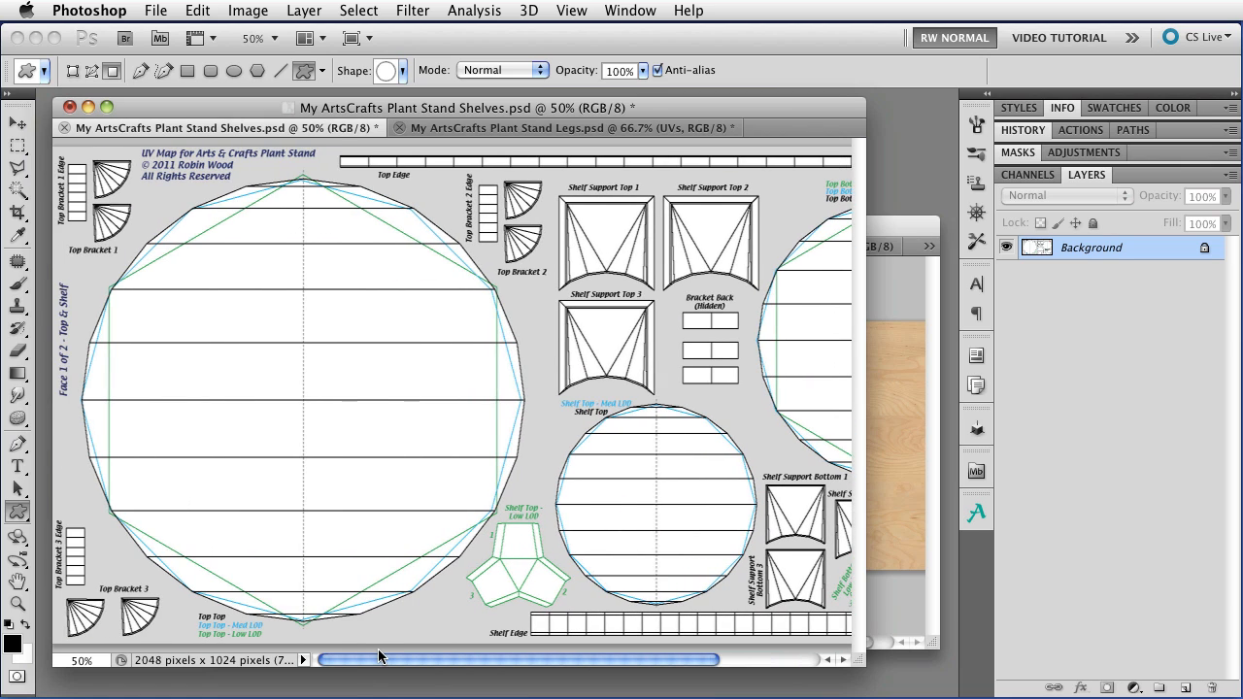
mouse_move(487, 383)
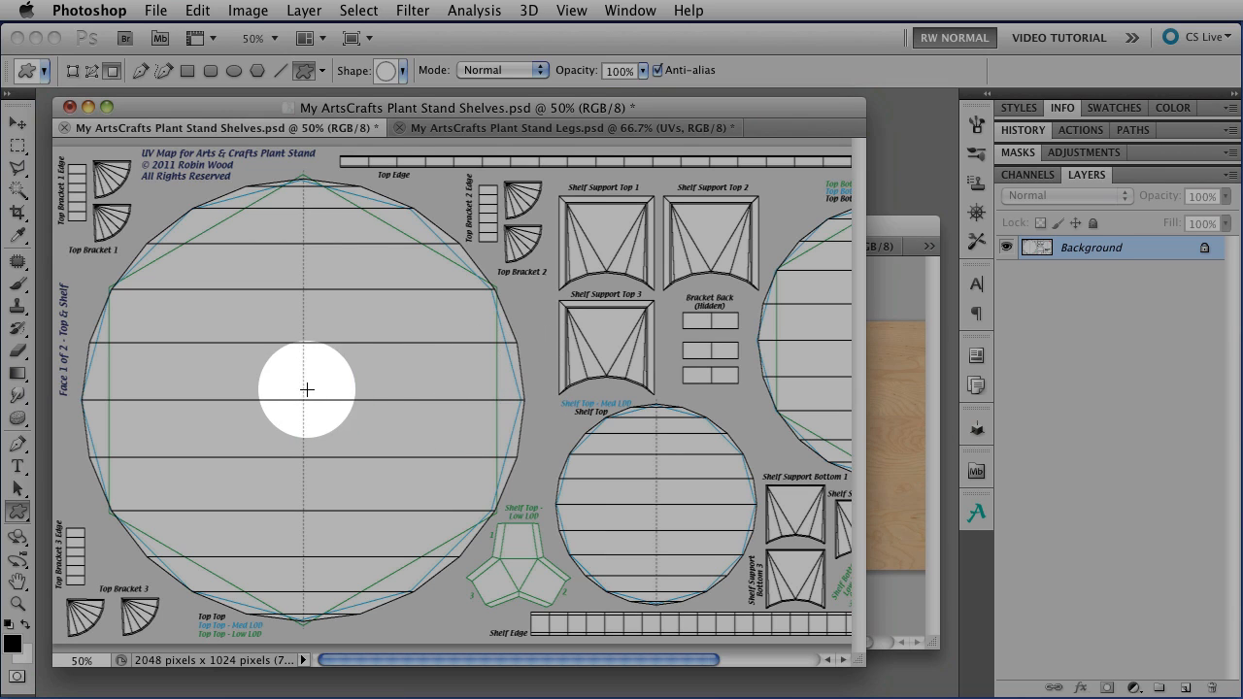
mouse_move(408, 397)
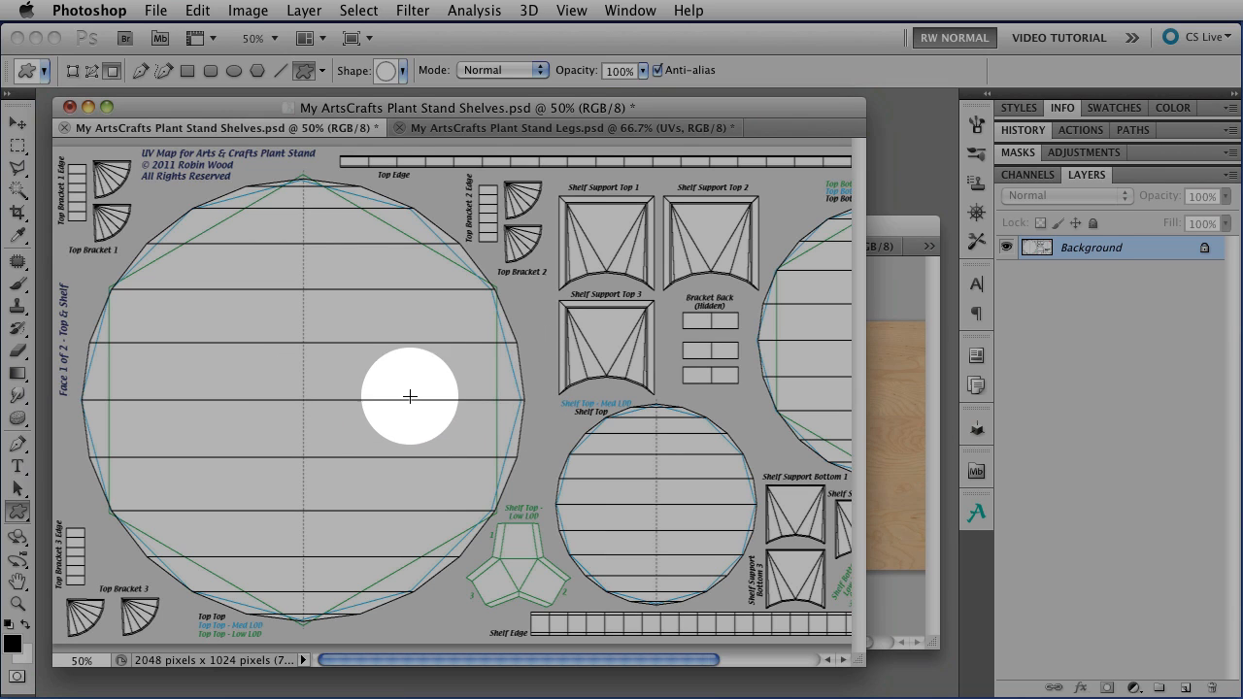
mouse_move(406, 382)
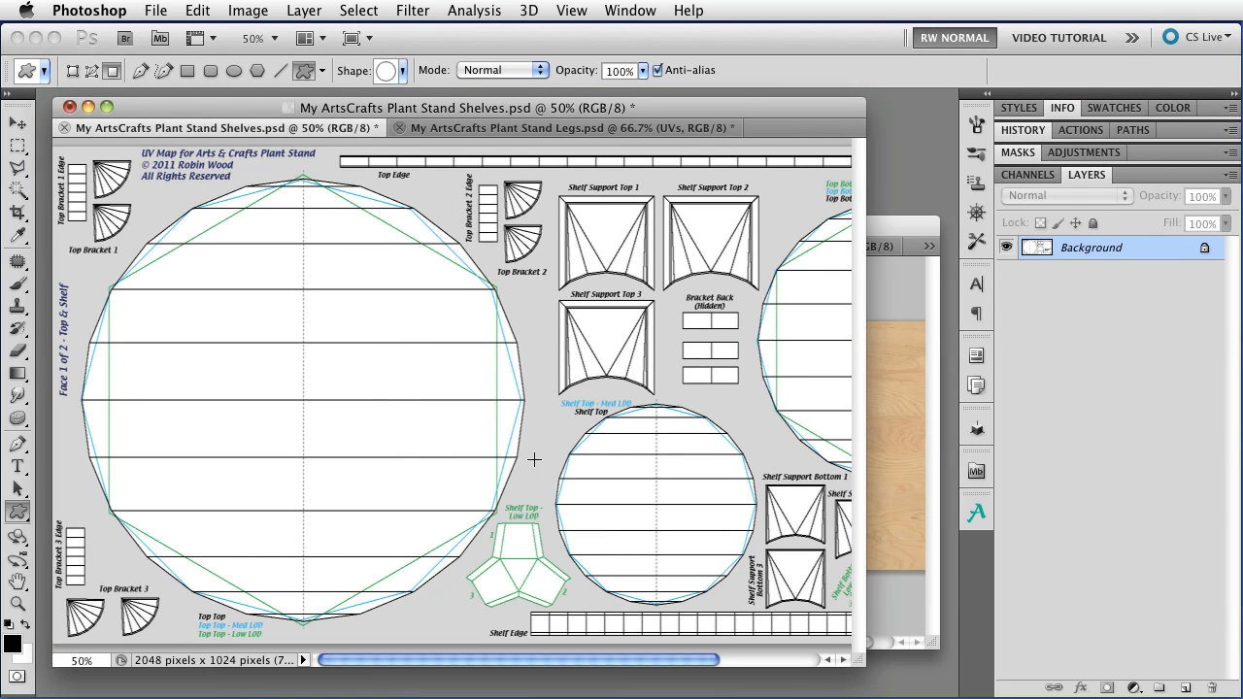
mouse_move(623, 277)
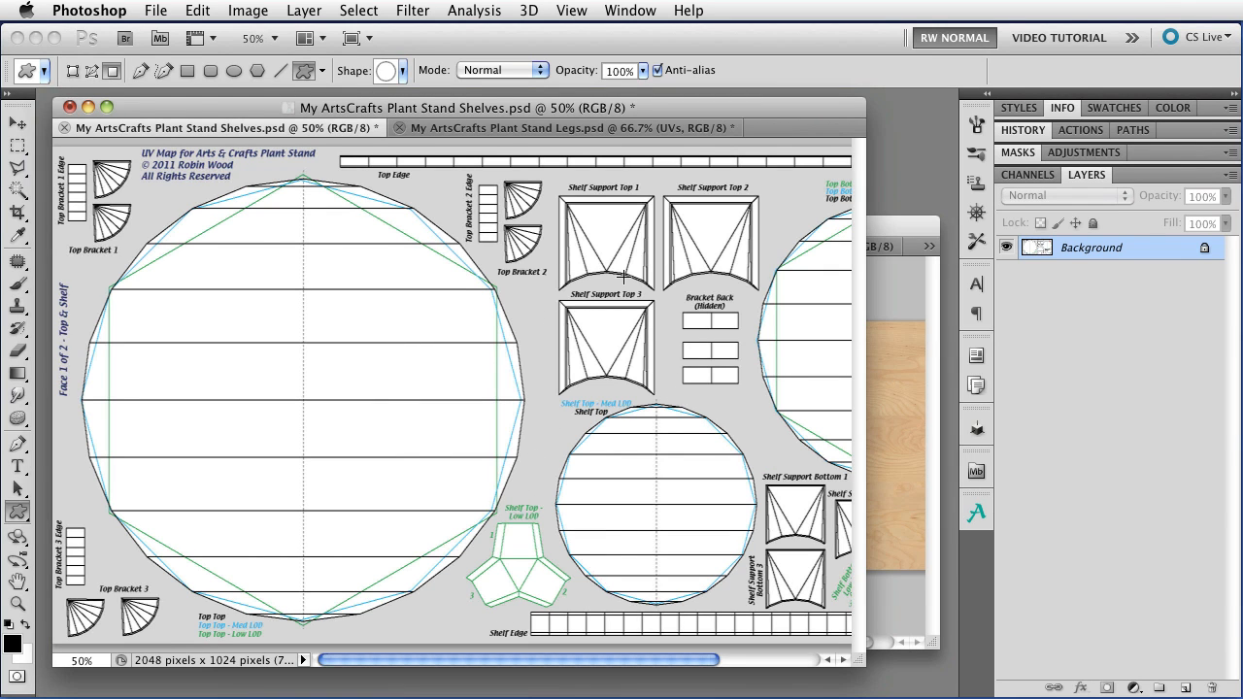
mouse_move(522, 359)
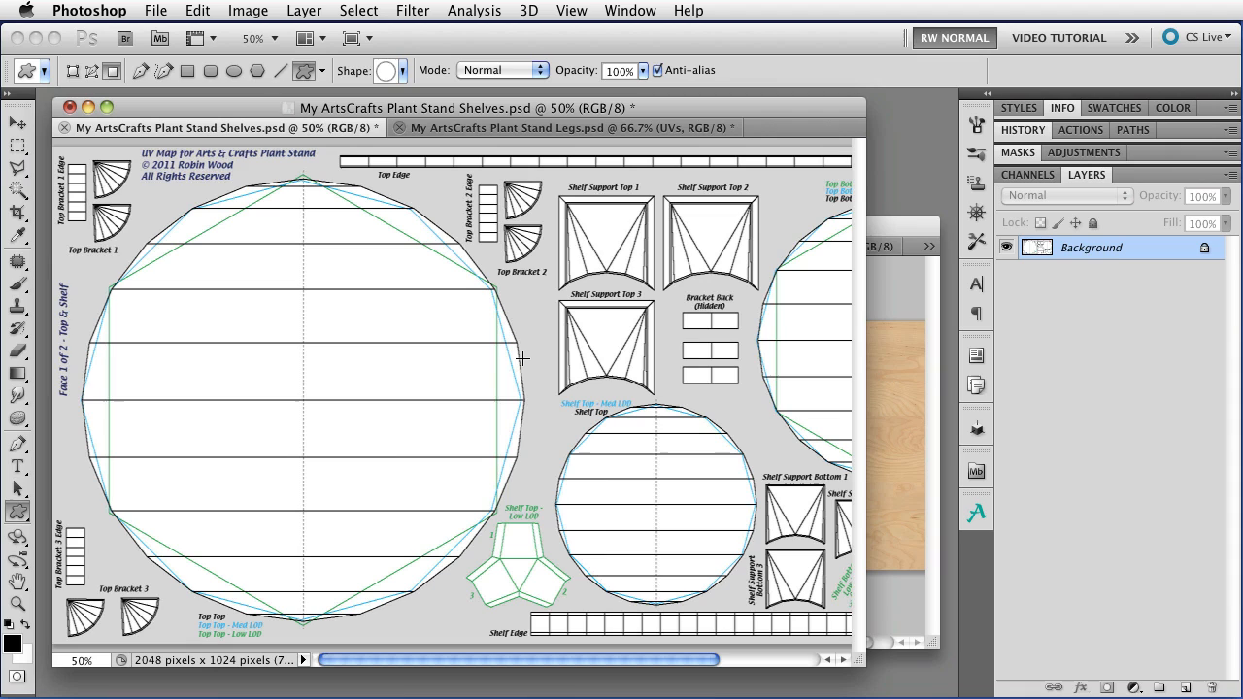
mouse_move(524, 356)
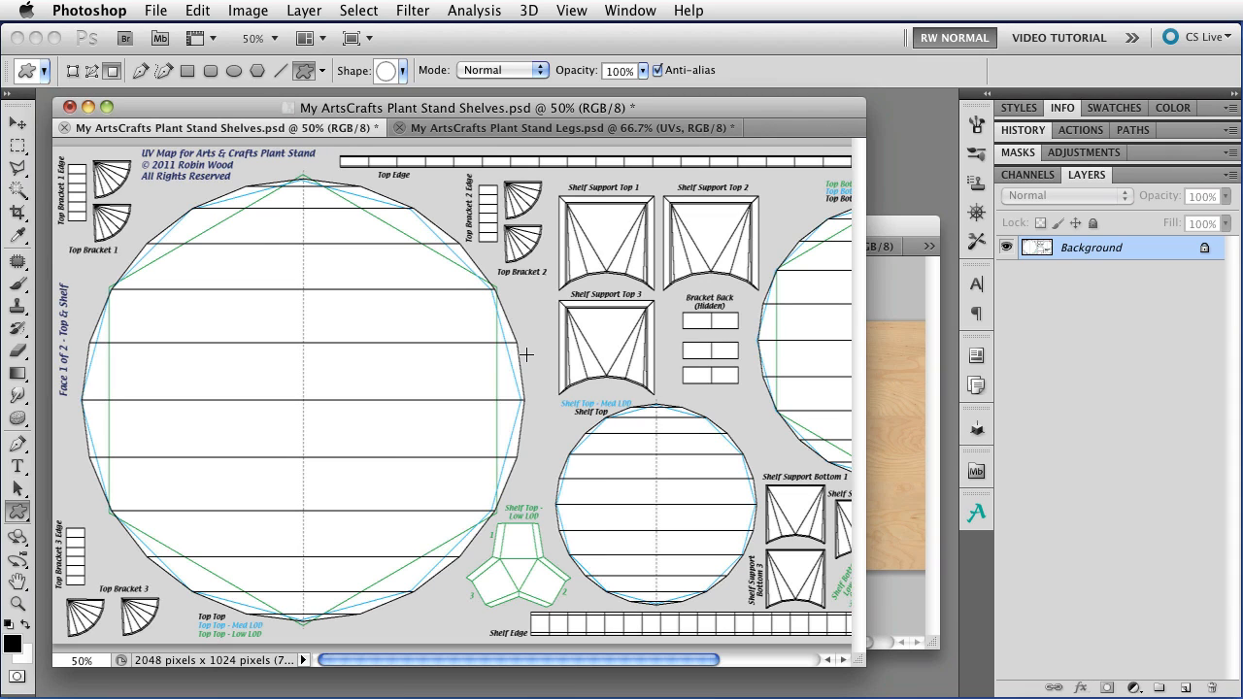
mouse_move(532, 288)
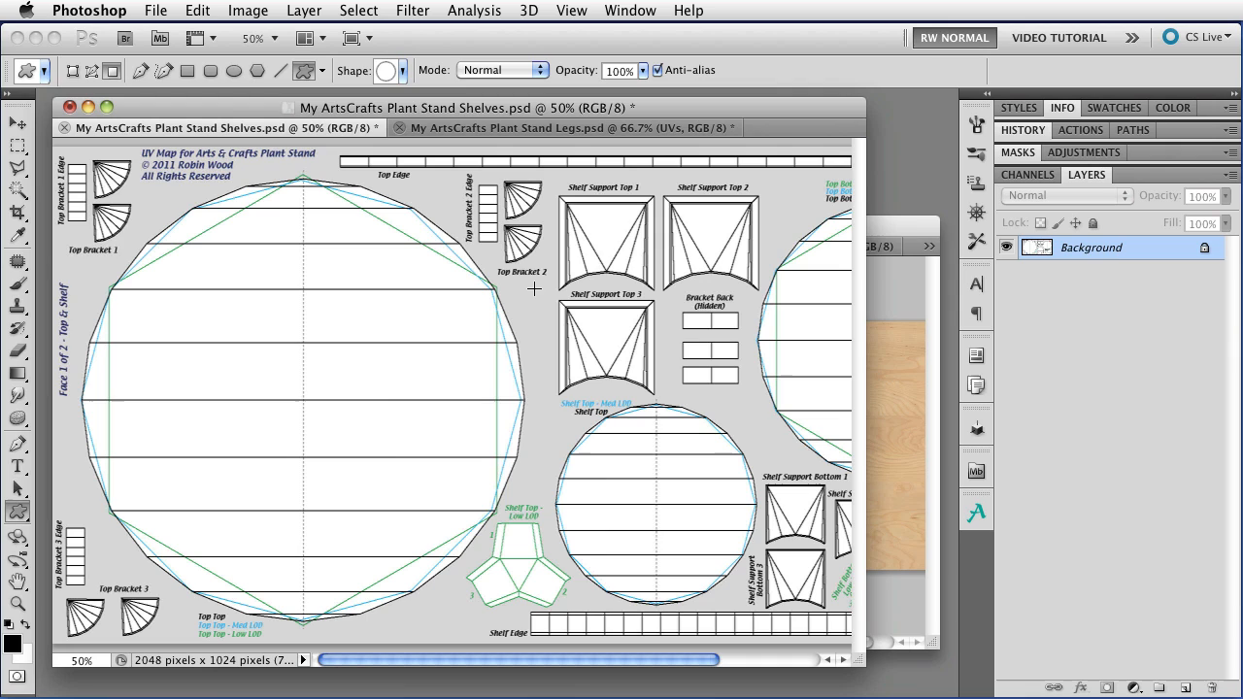
mouse_move(528, 353)
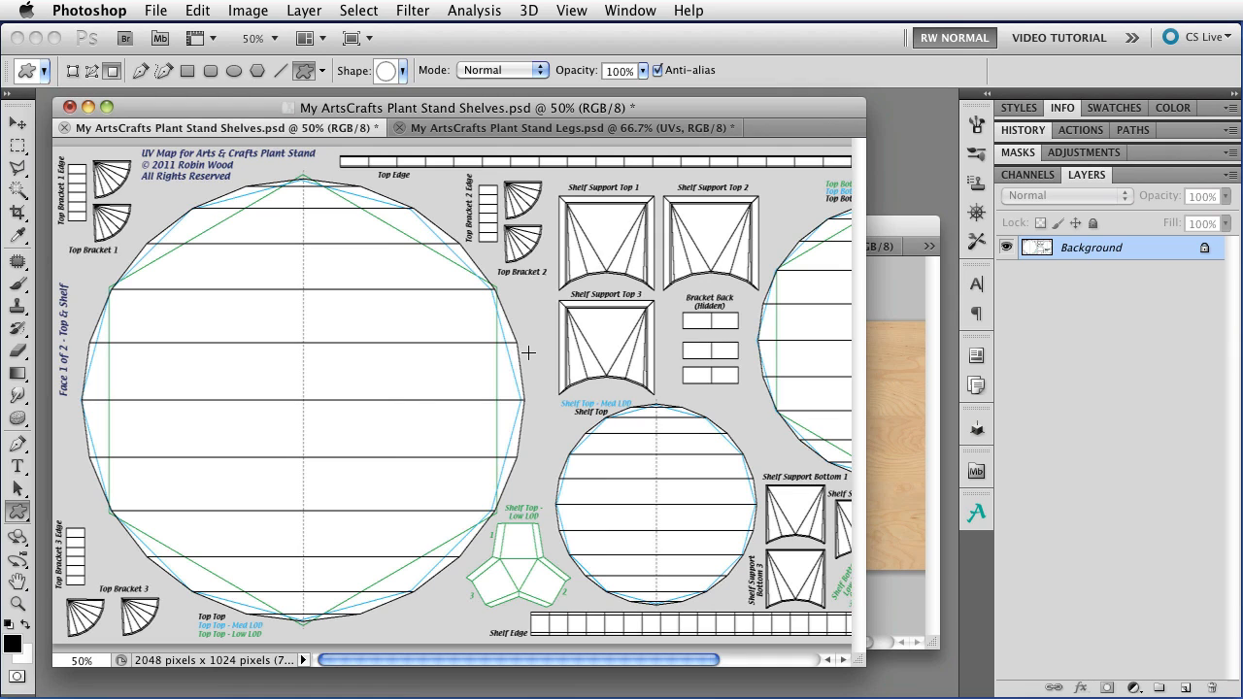
mouse_move(396, 453)
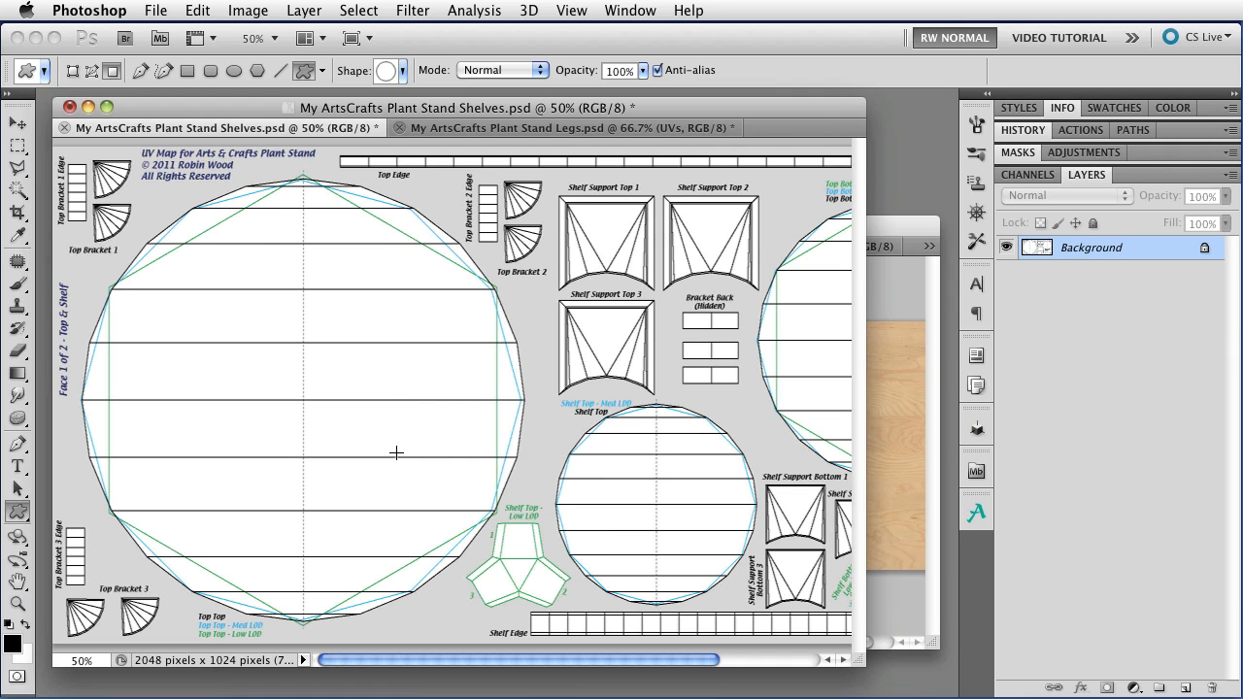
mouse_move(507, 564)
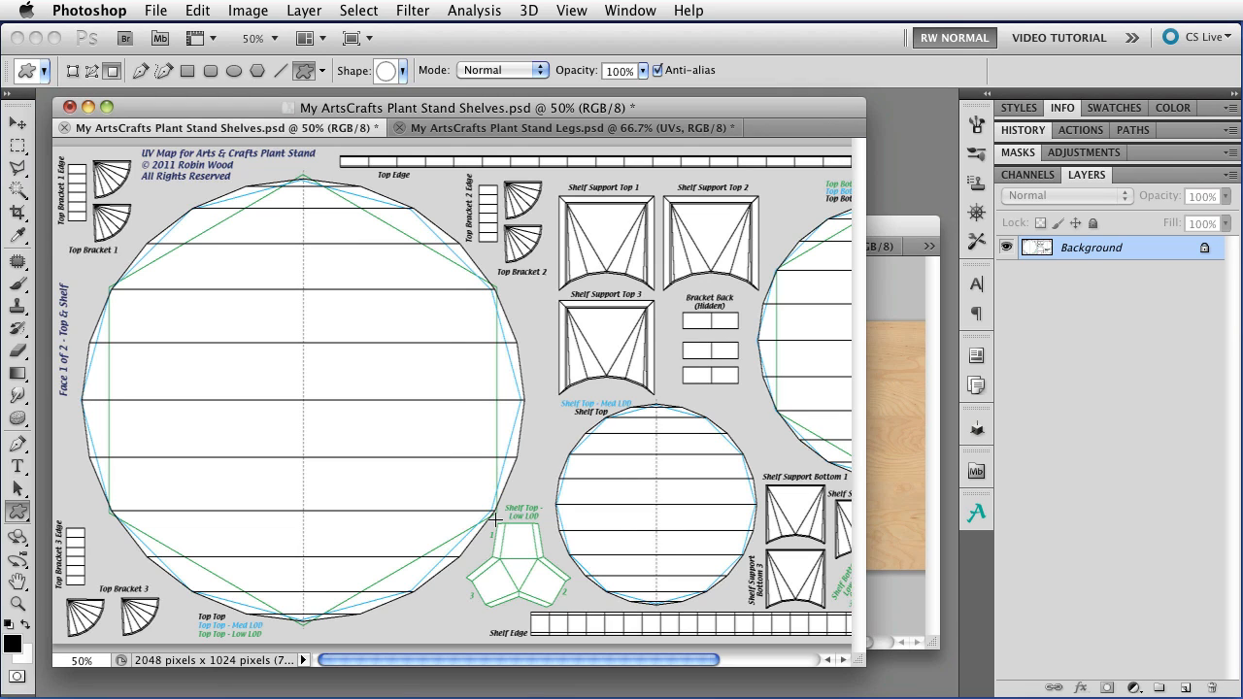
mouse_move(524, 402)
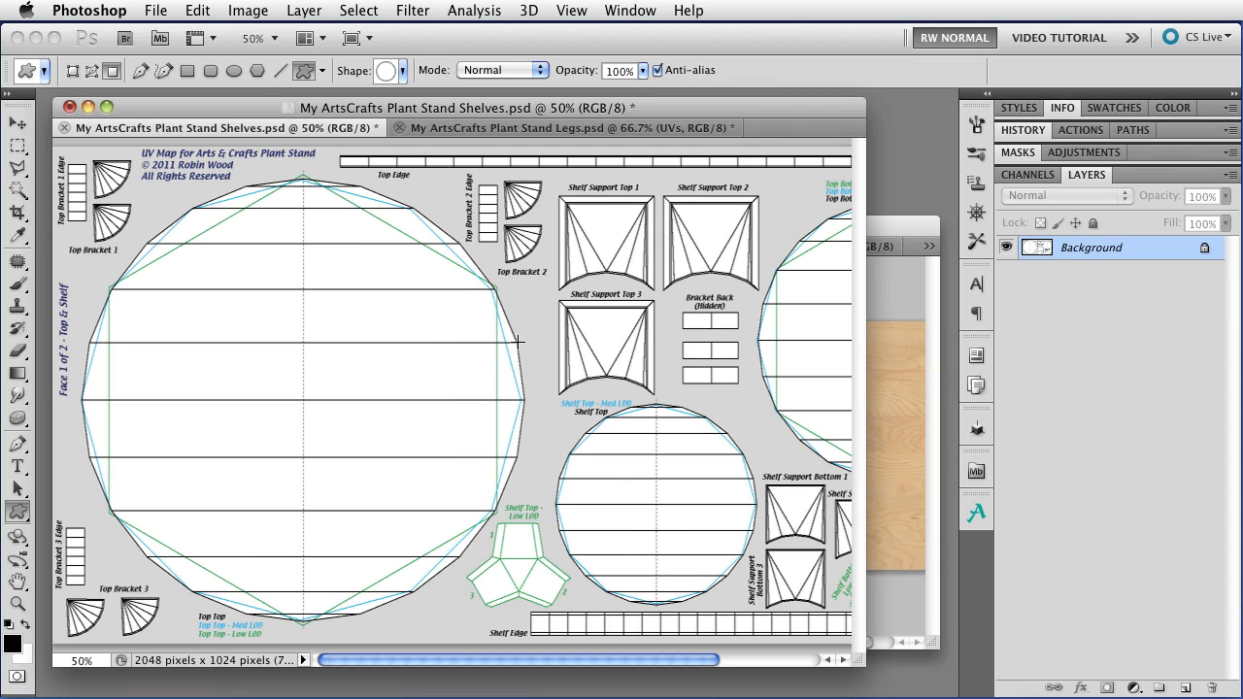
mouse_move(523, 367)
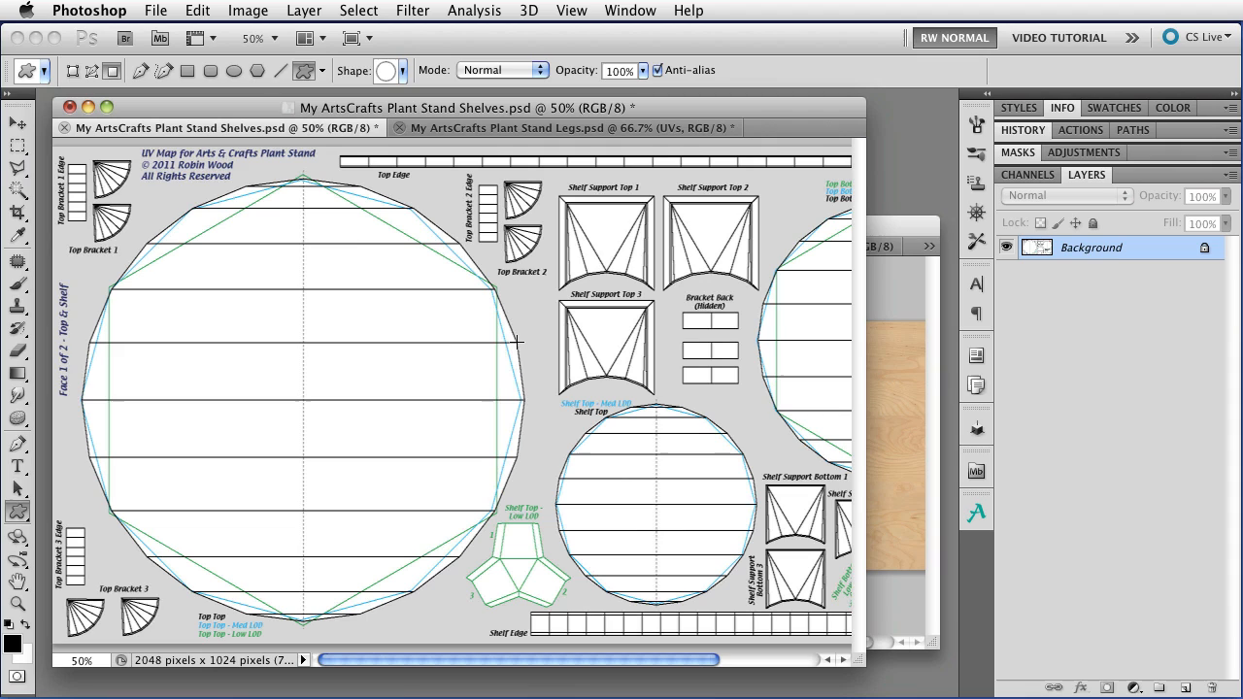
mouse_move(517, 342)
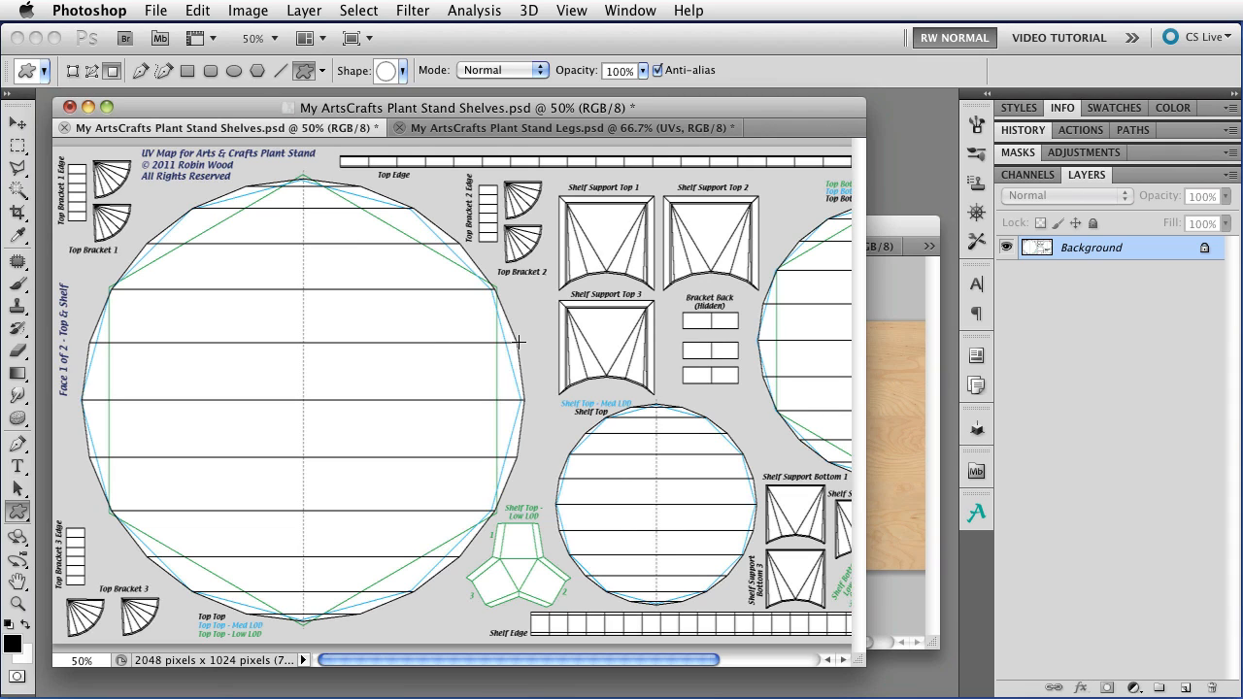
mouse_move(505, 356)
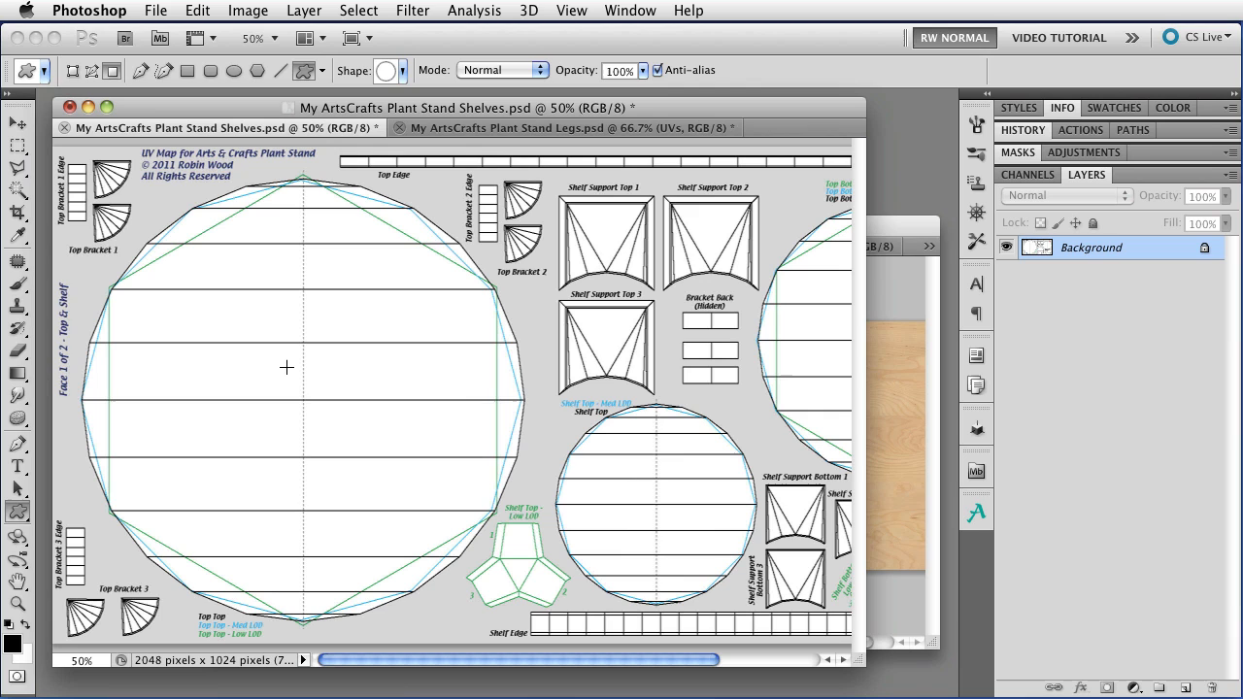
mouse_move(254, 350)
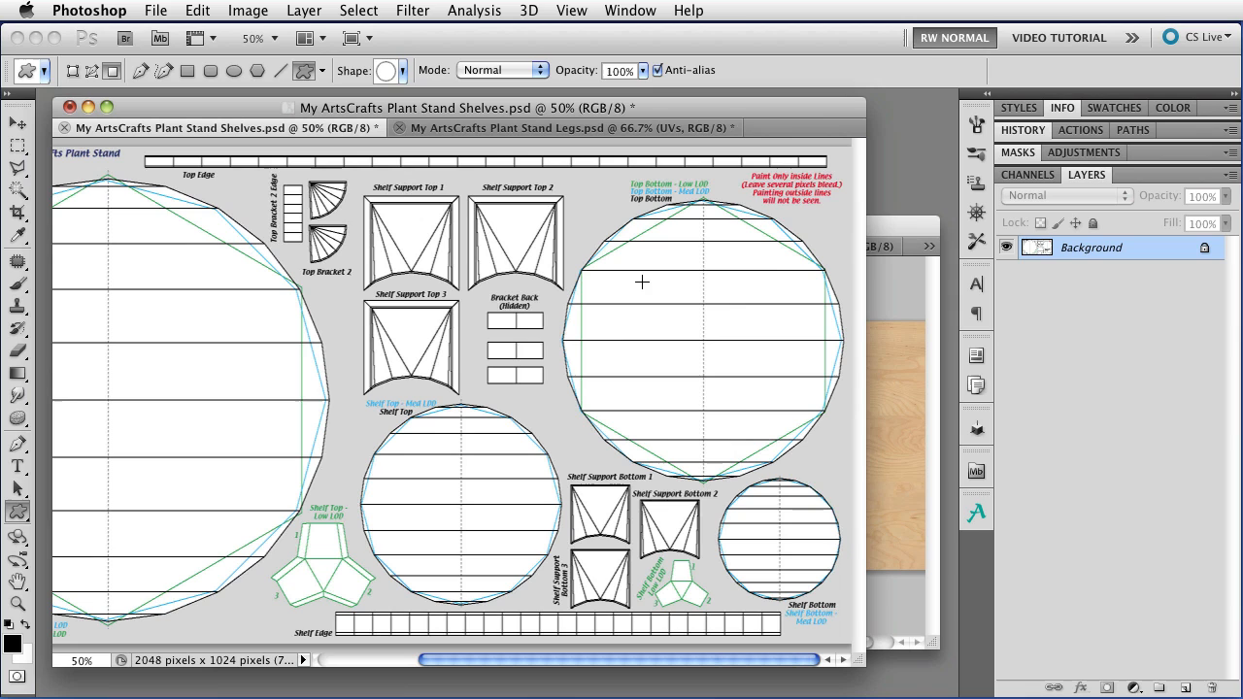
mouse_move(736, 326)
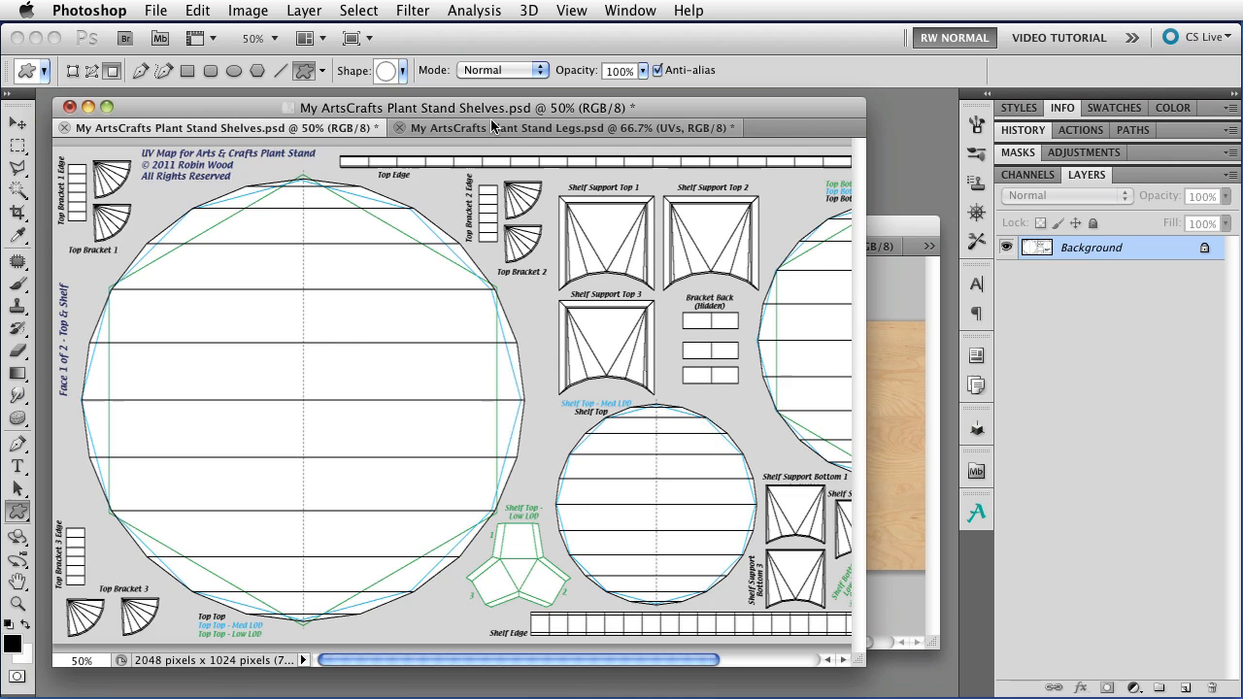
left_click(566, 127)
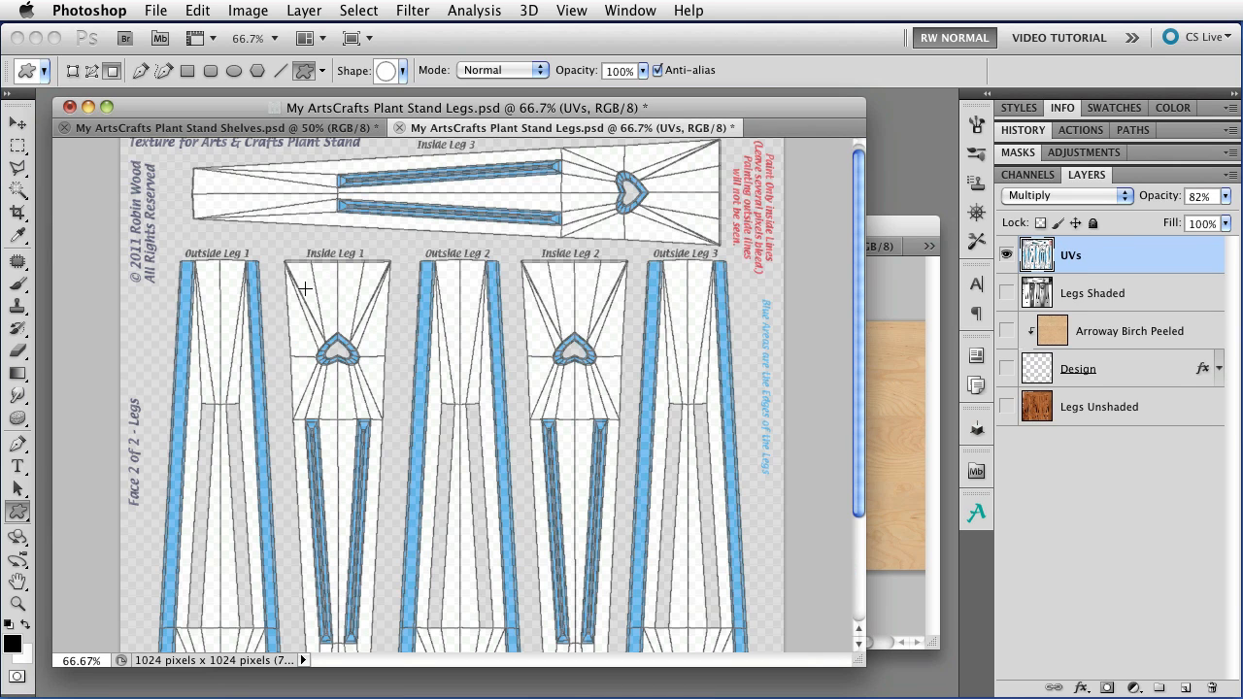
mouse_move(650, 363)
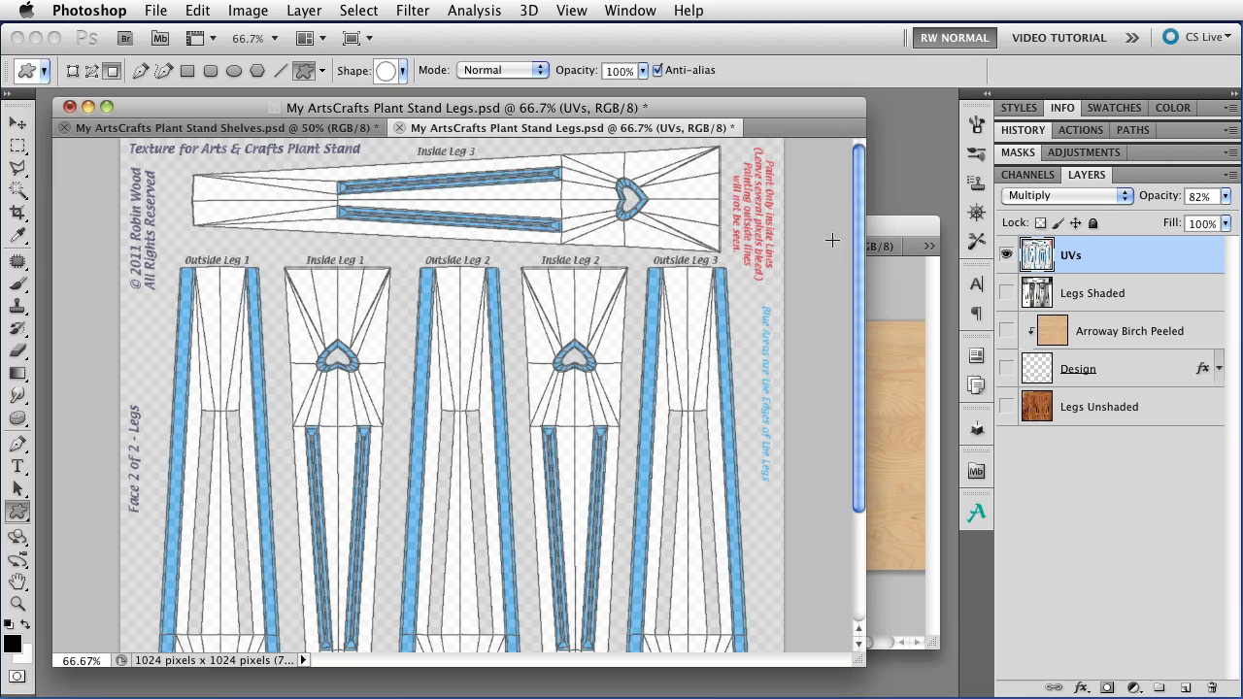
mouse_move(534, 275)
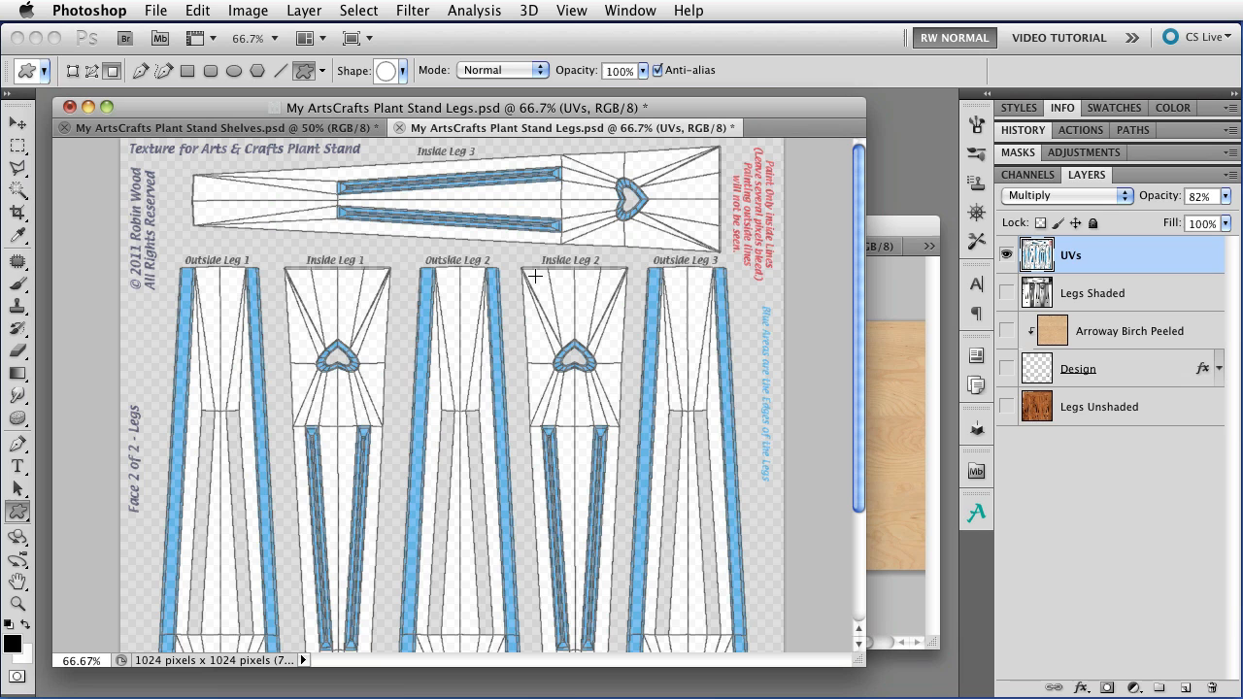
mouse_move(243, 152)
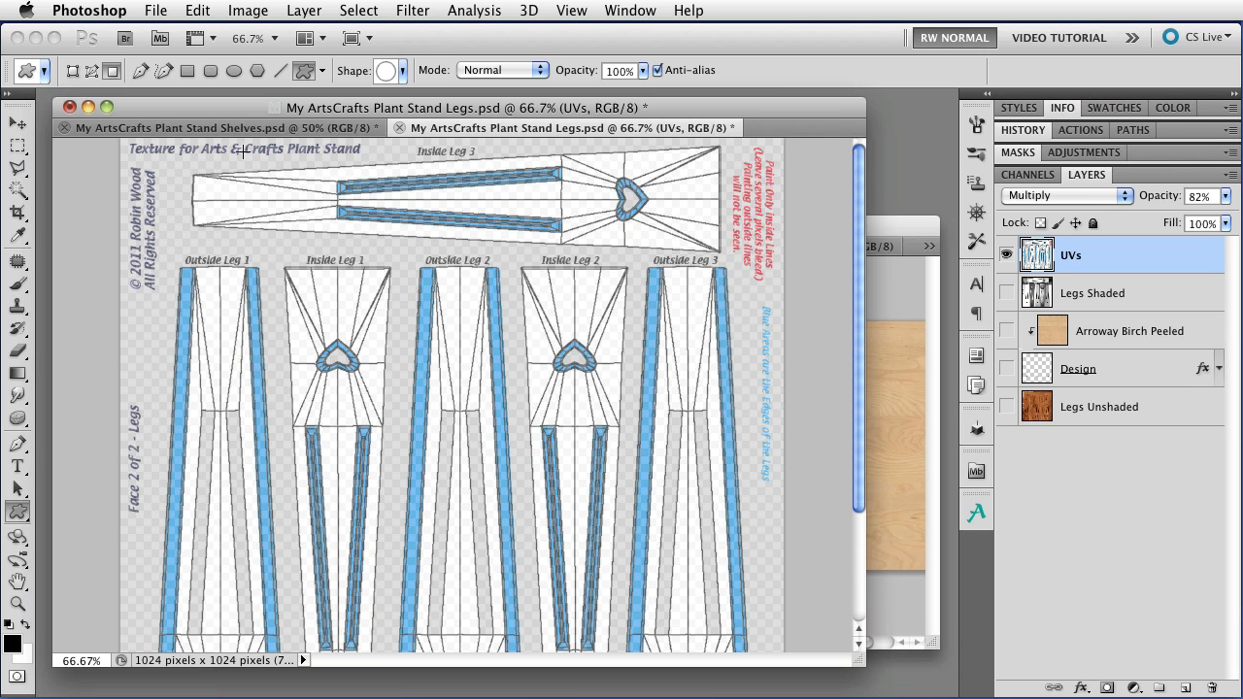
left_click(194, 128)
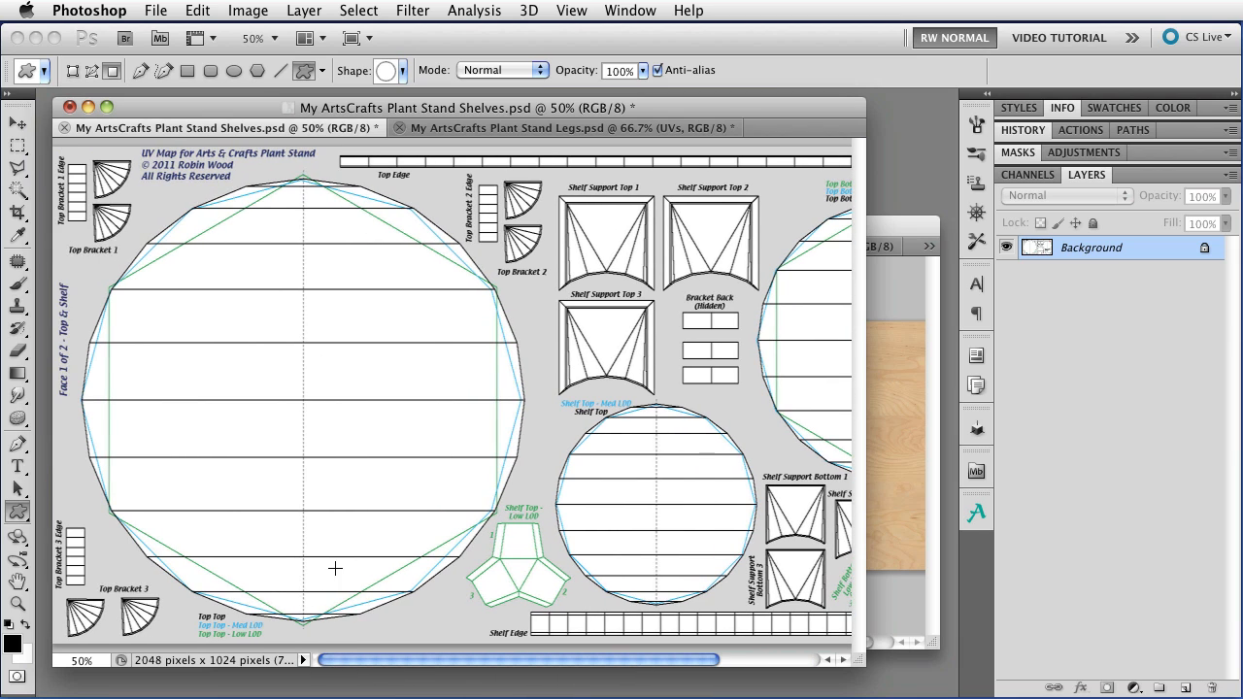
mouse_move(950, 285)
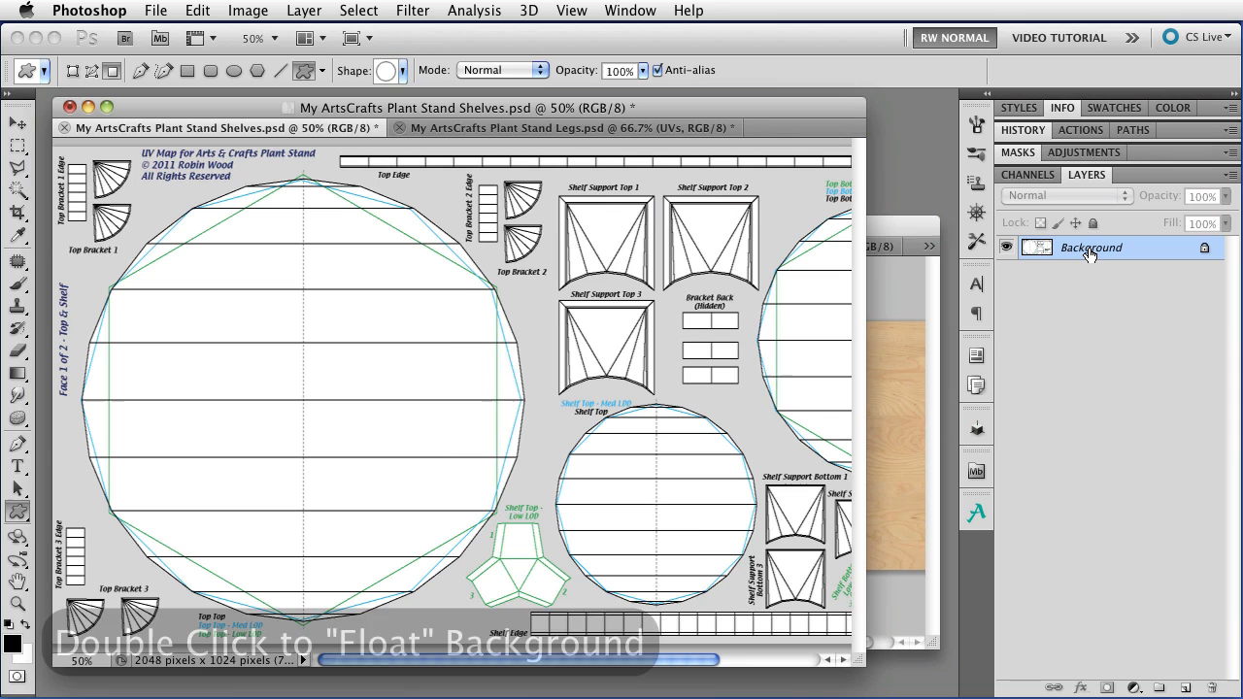
Convert the Background into a layer named UVs, set to Multiply at 73% opacity
double_click(1090, 247)
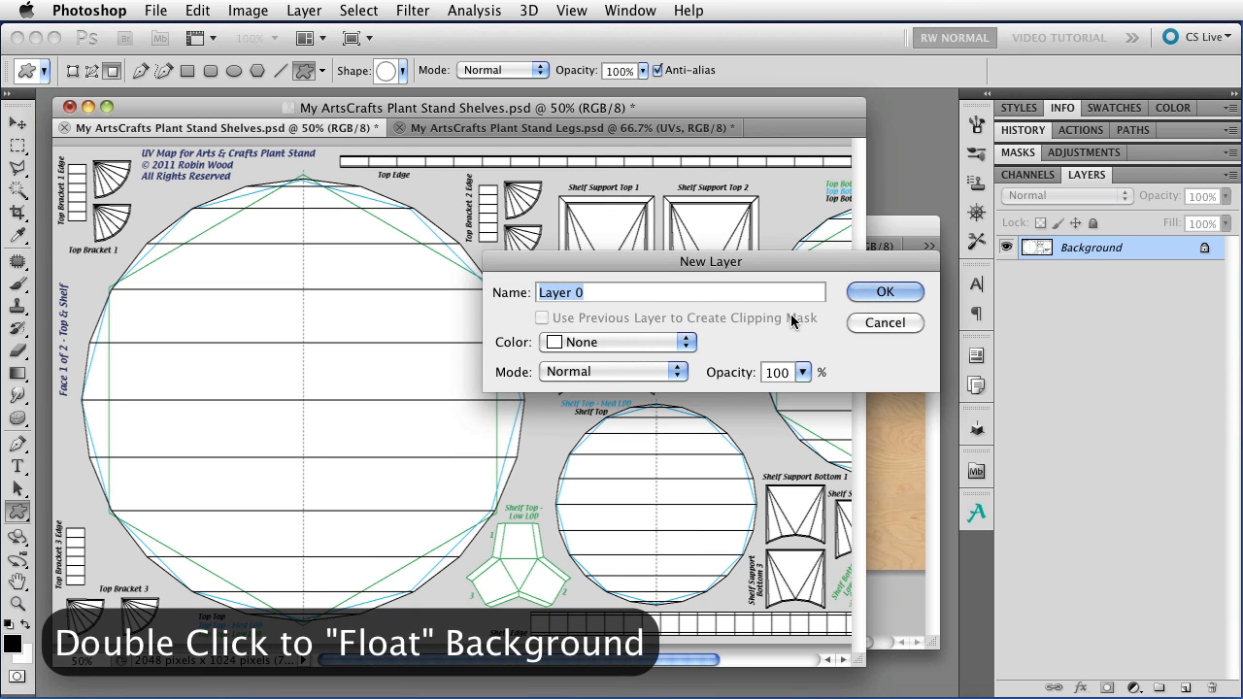
left_click(882, 292)
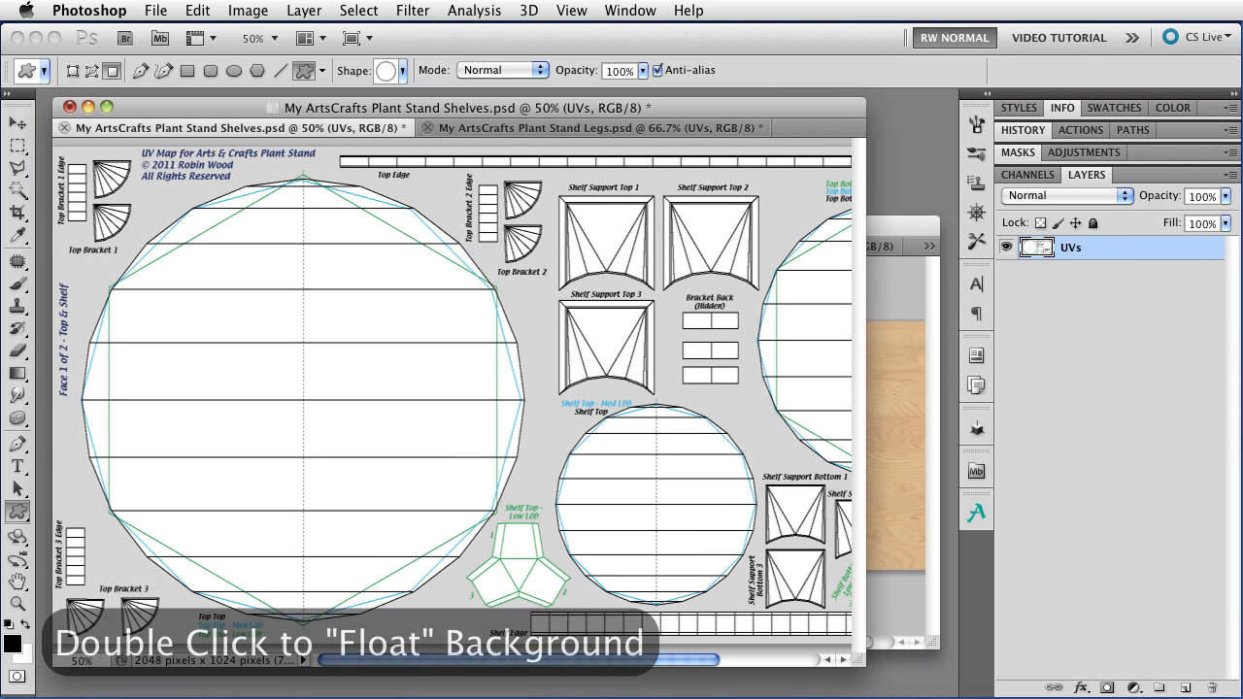
left_click(1065, 195)
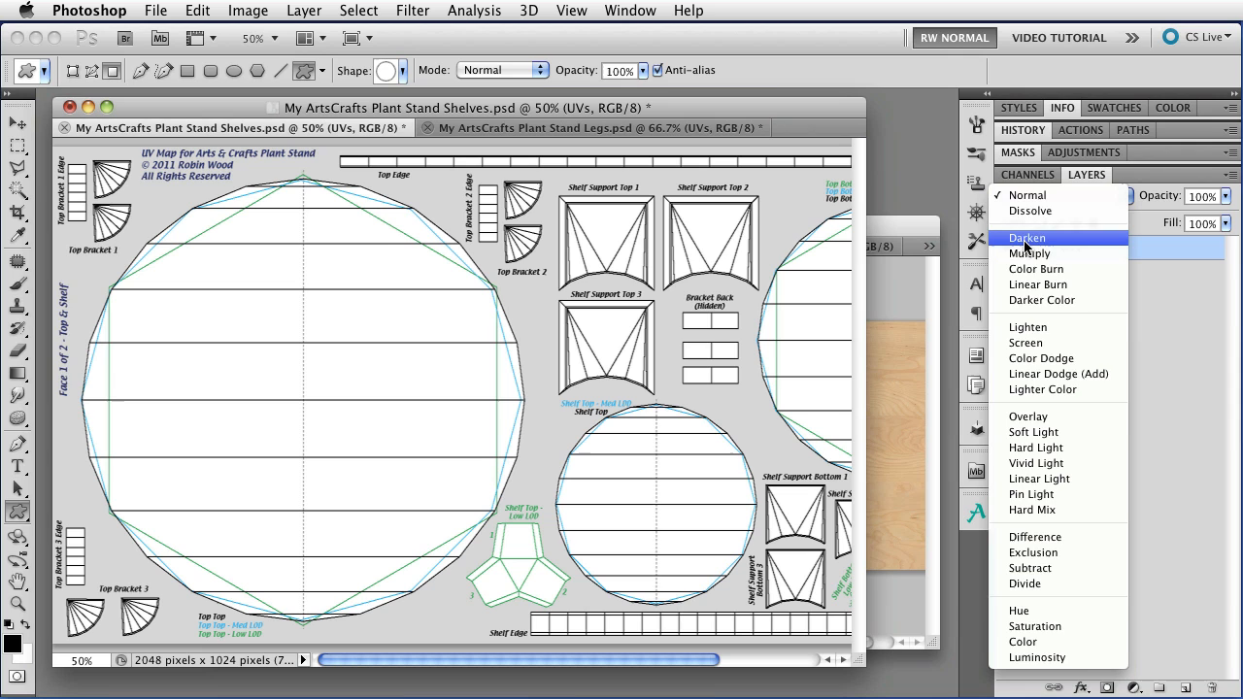
left_click(1029, 254)
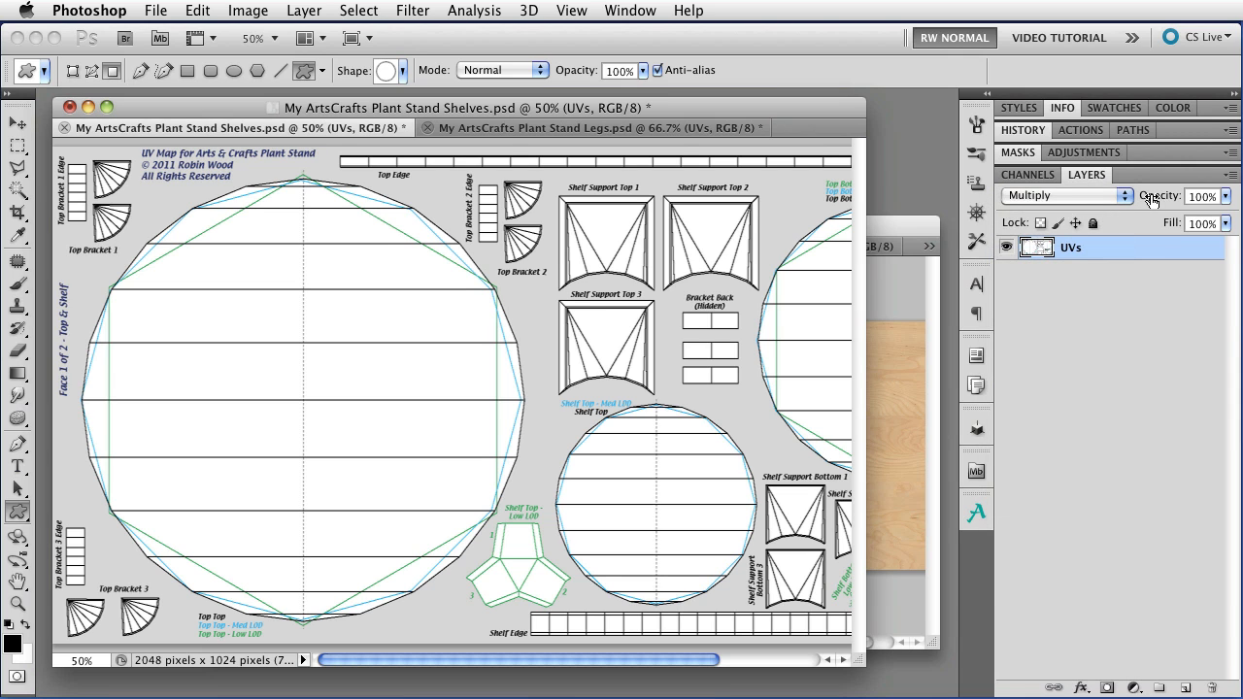
left_click(1198, 195)
type("73")
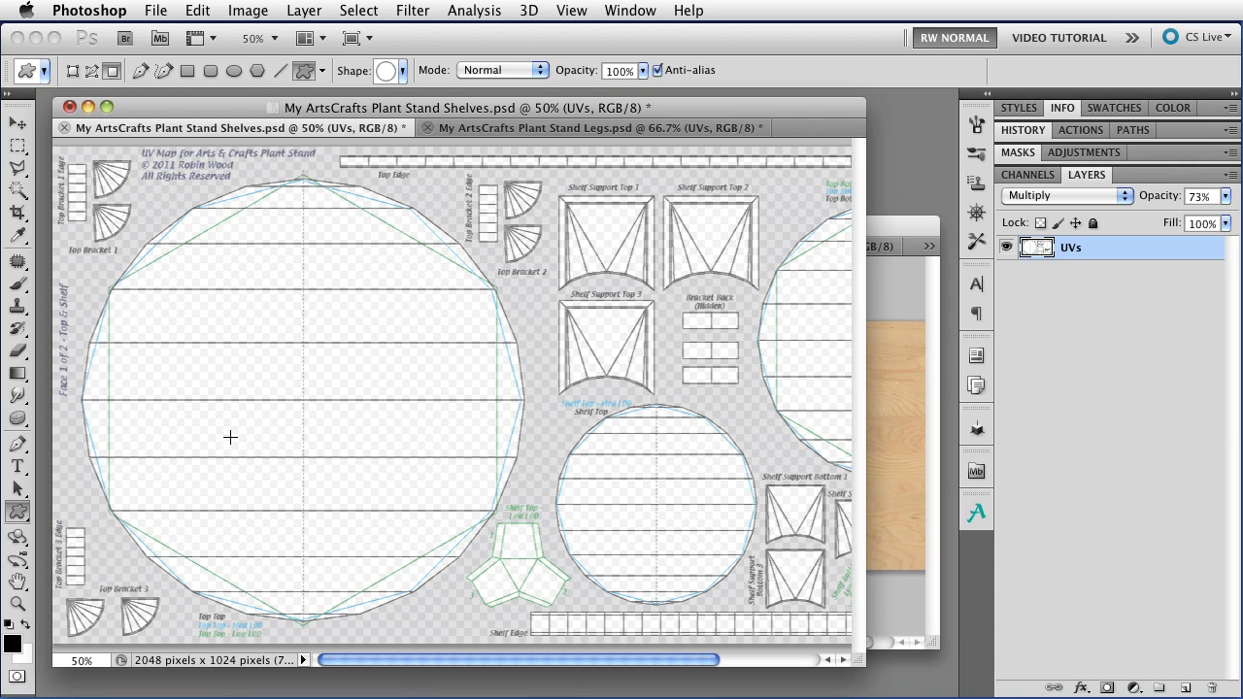
mouse_move(384, 460)
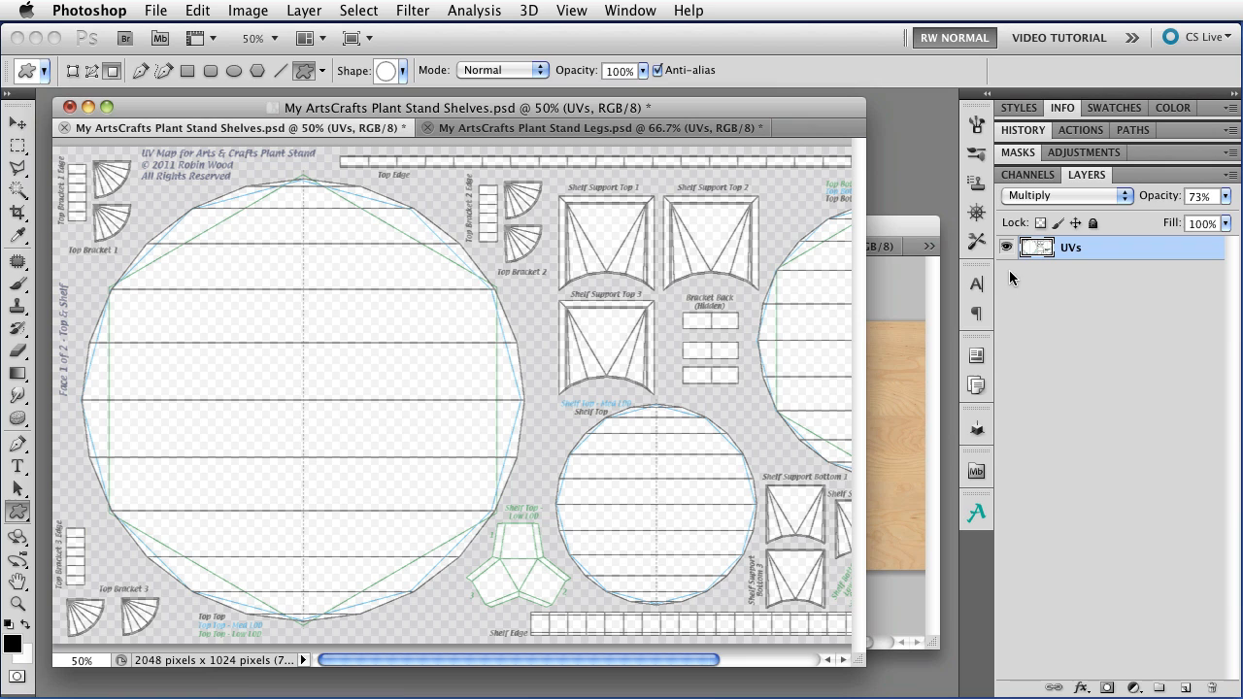
mouse_move(1150, 280)
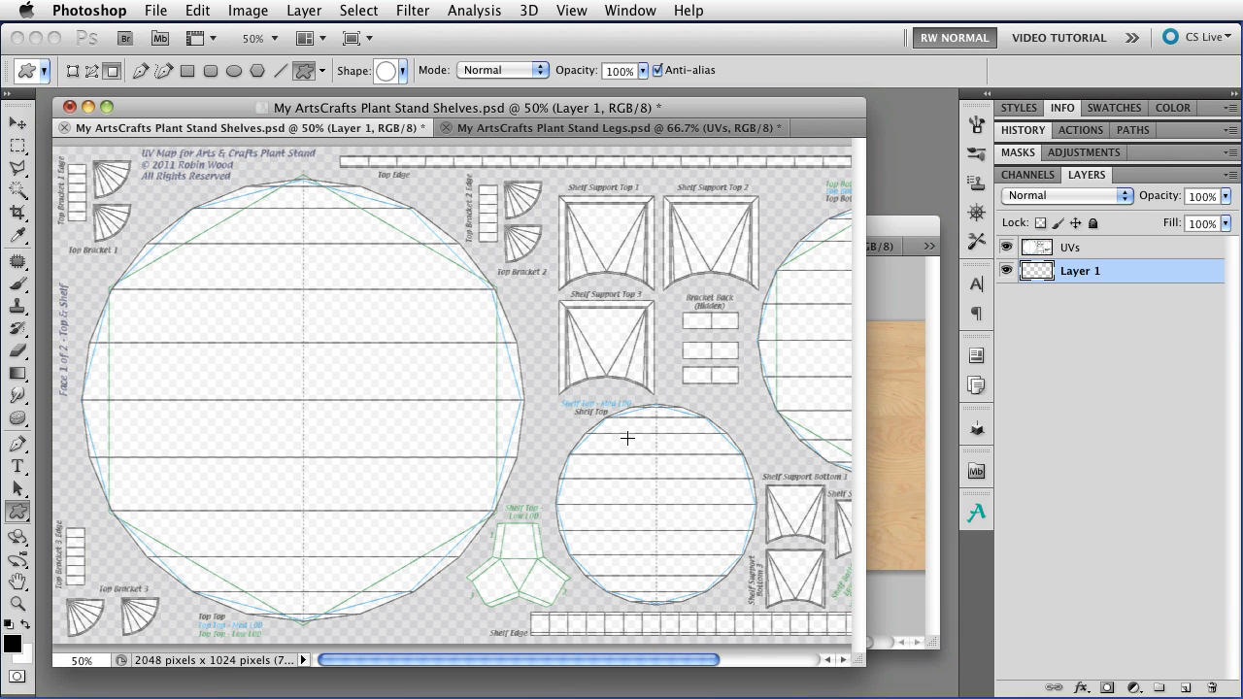
Select the Custom Shape tool and pick the ring shape from the shape picker
left_click(17, 511)
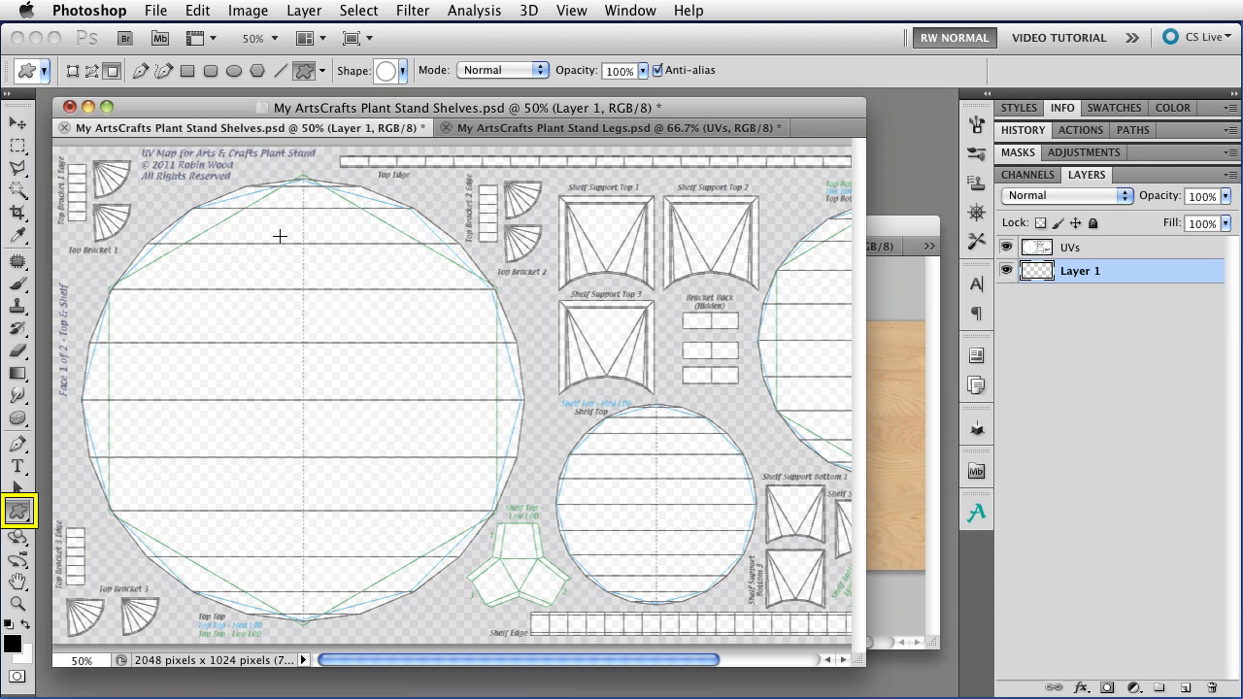
left_click(387, 70)
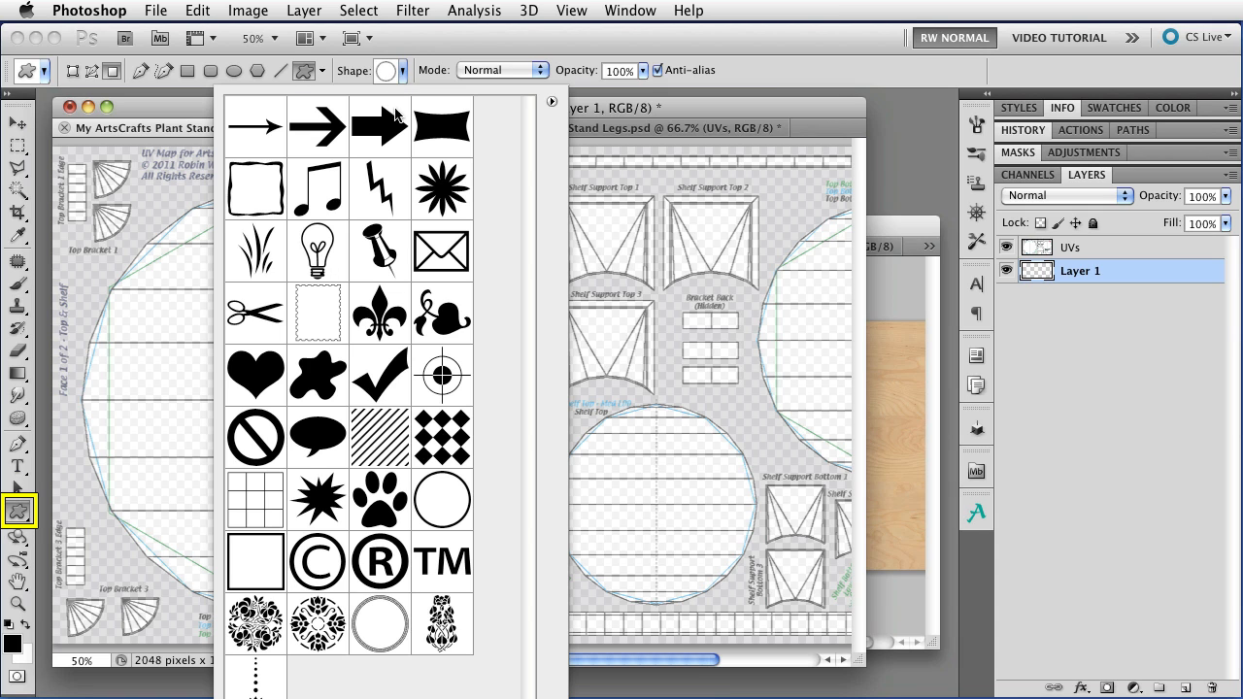
left_click(380, 623)
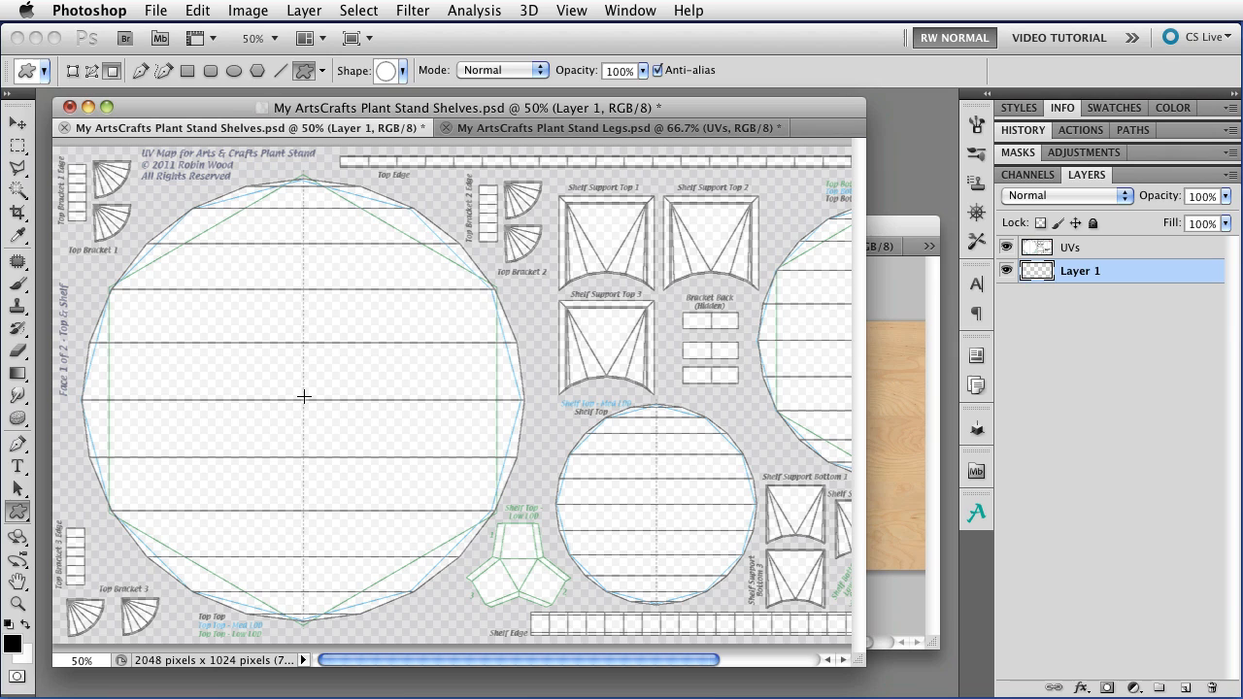
mouse_move(291, 357)
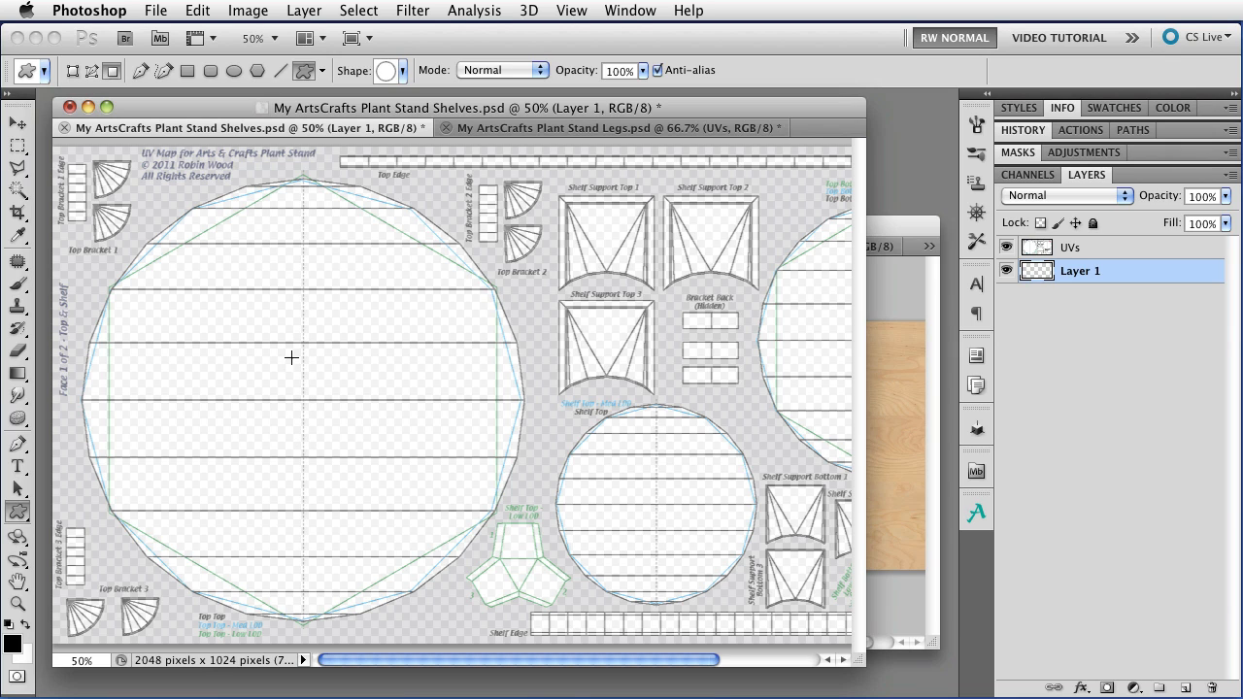
mouse_move(302, 404)
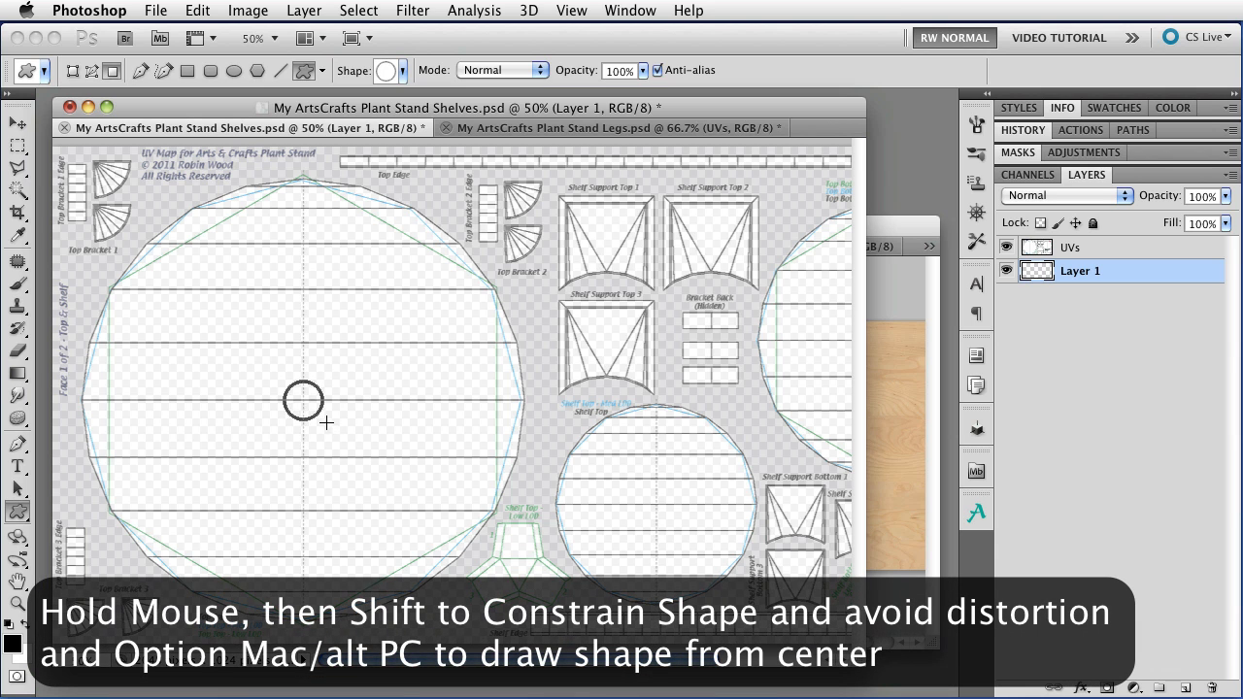
Draw an ornate ring on the large shelf top and floral medallions in both circles
left_click_drag(304, 401, 373, 467)
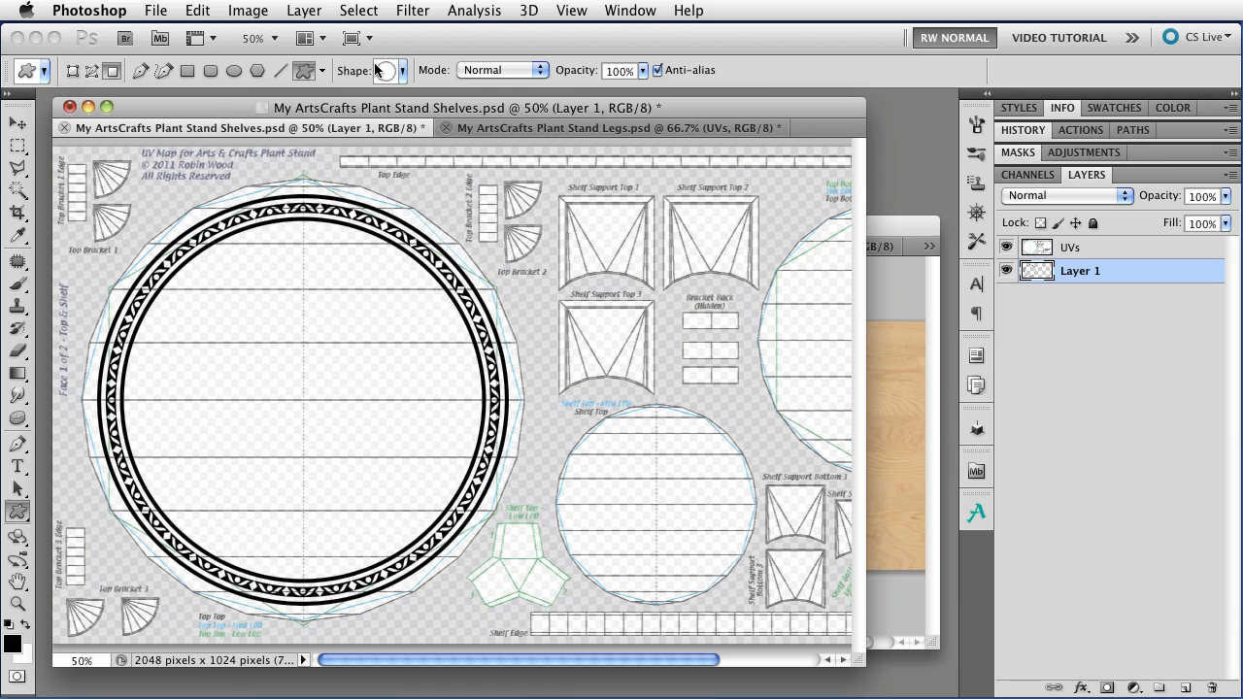
left_click(401, 70)
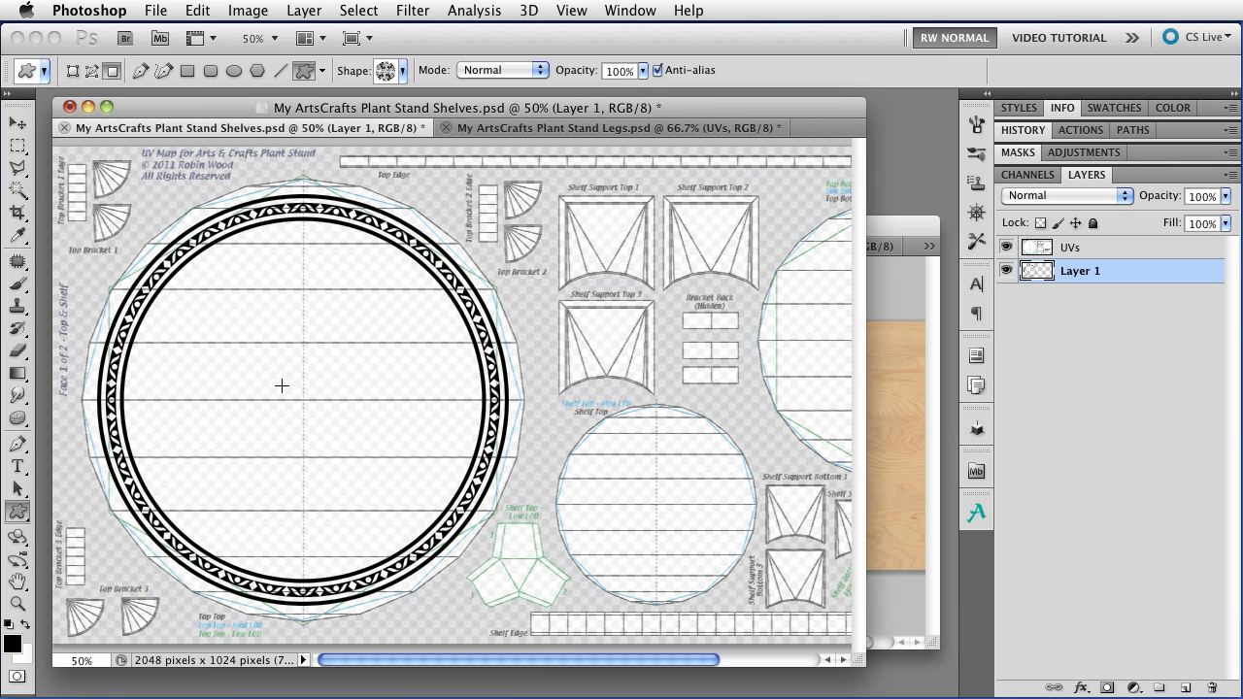
mouse_move(302, 399)
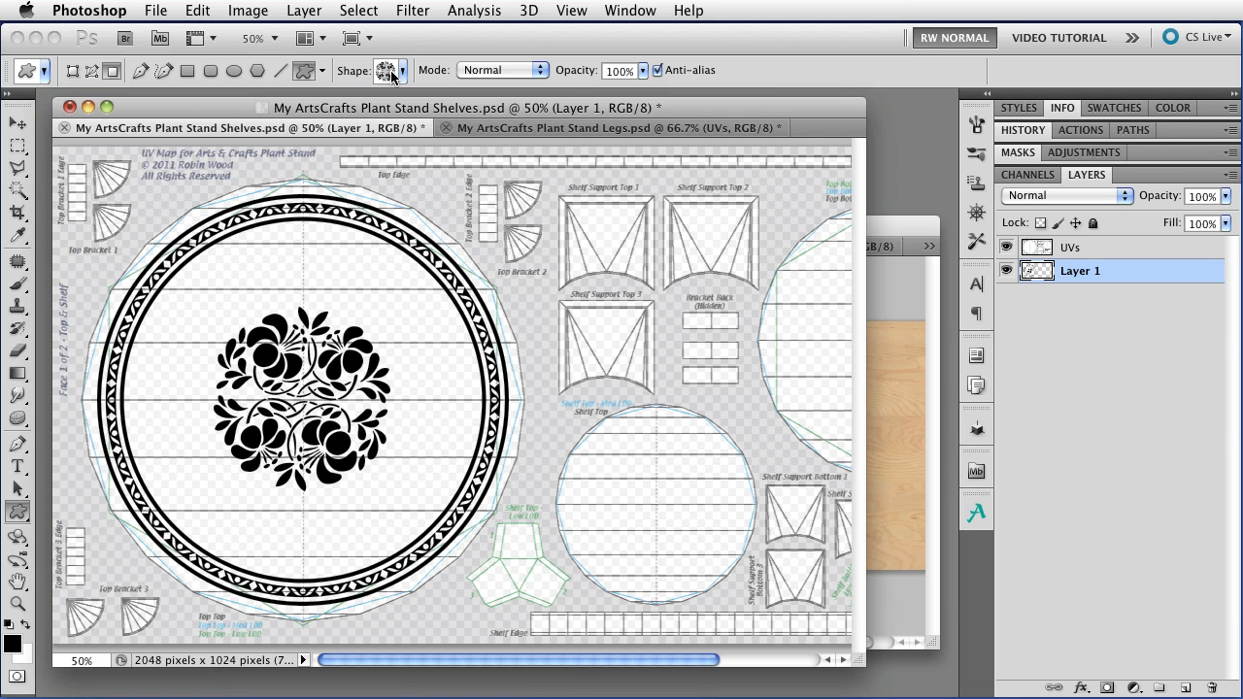
left_click(388, 70)
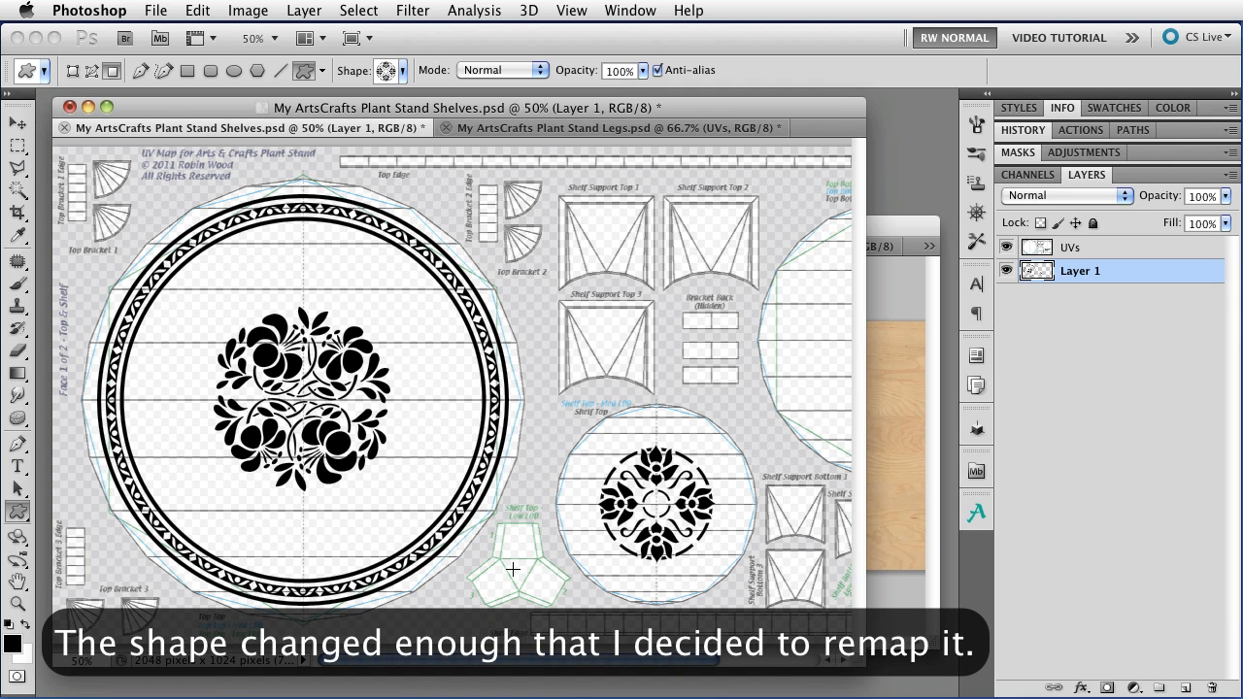
mouse_move(392, 445)
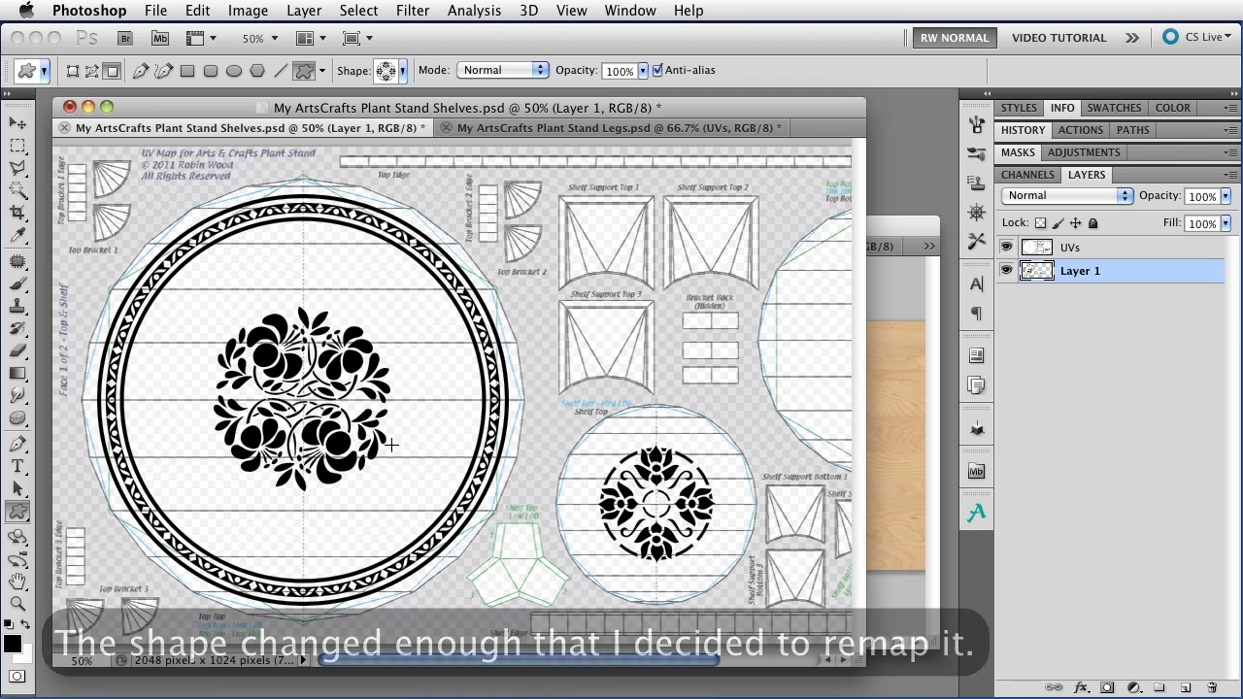
mouse_move(791, 435)
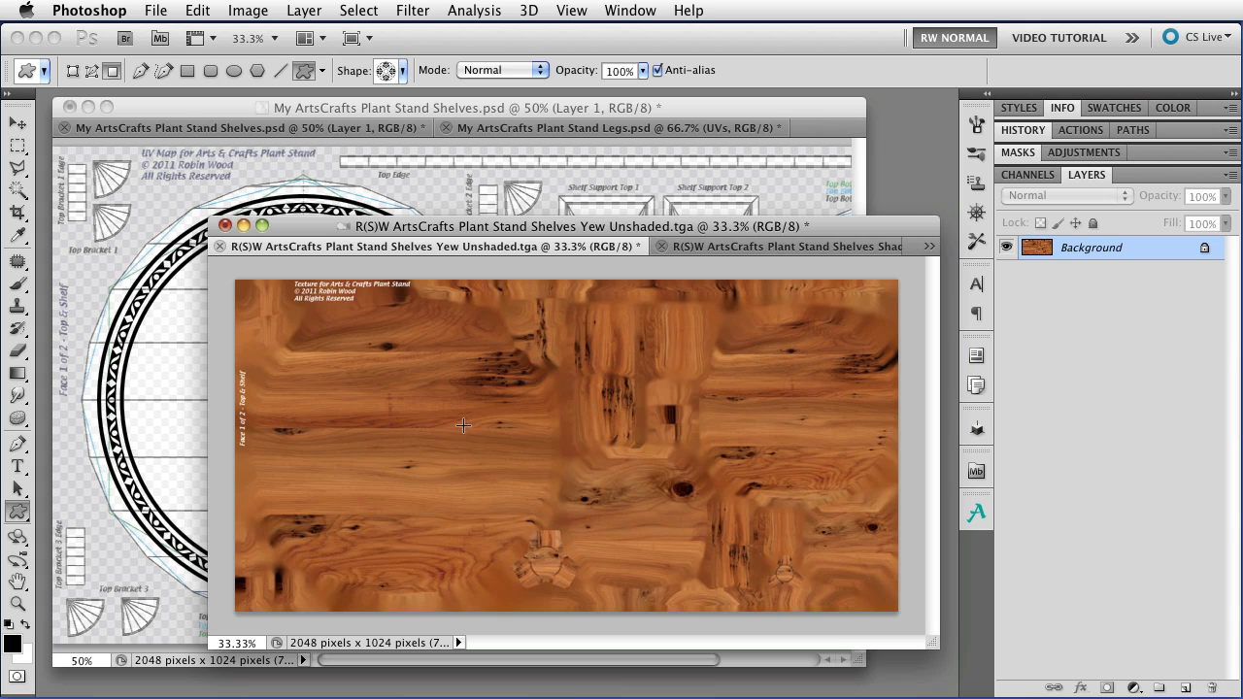
mouse_move(306, 592)
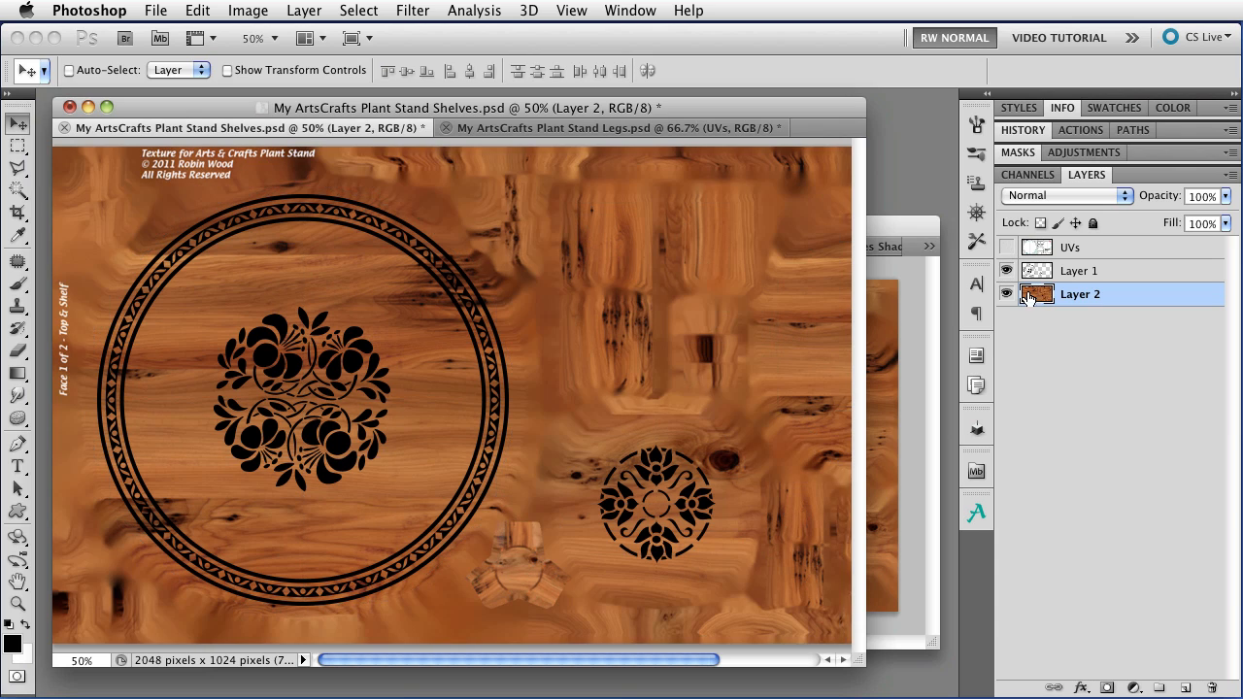
mouse_move(1145, 304)
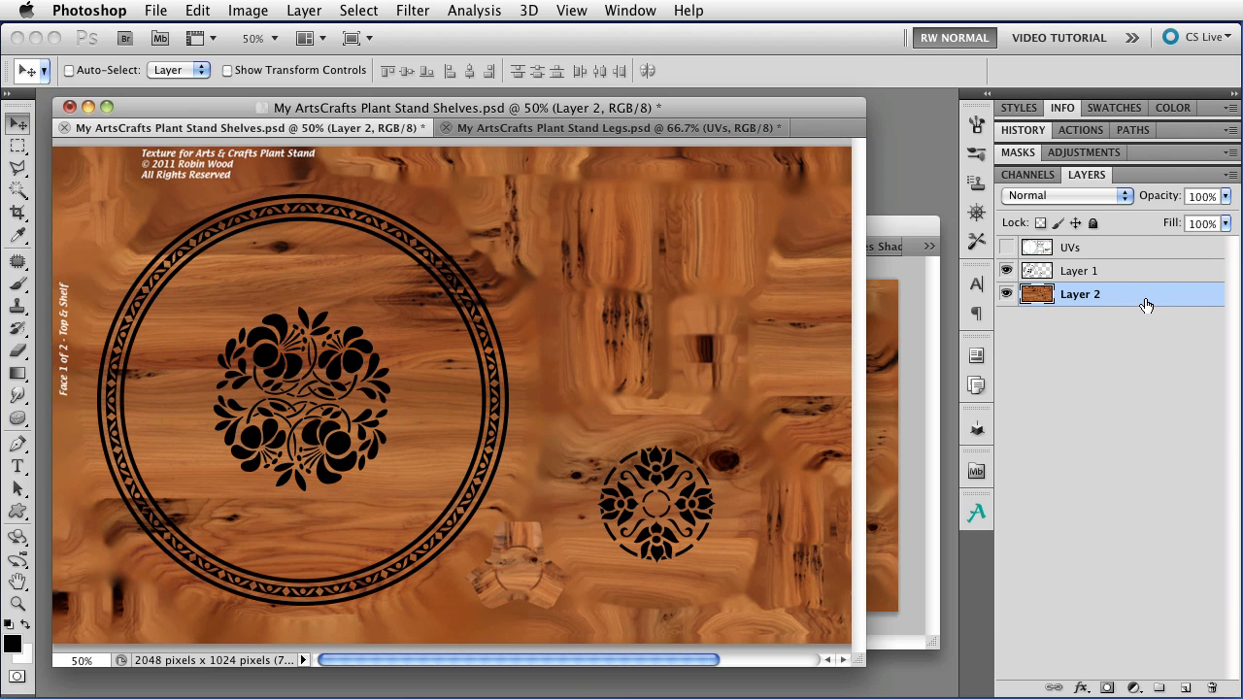
Bring the Yew Unshaded texture document to the front
left_click(1078, 270)
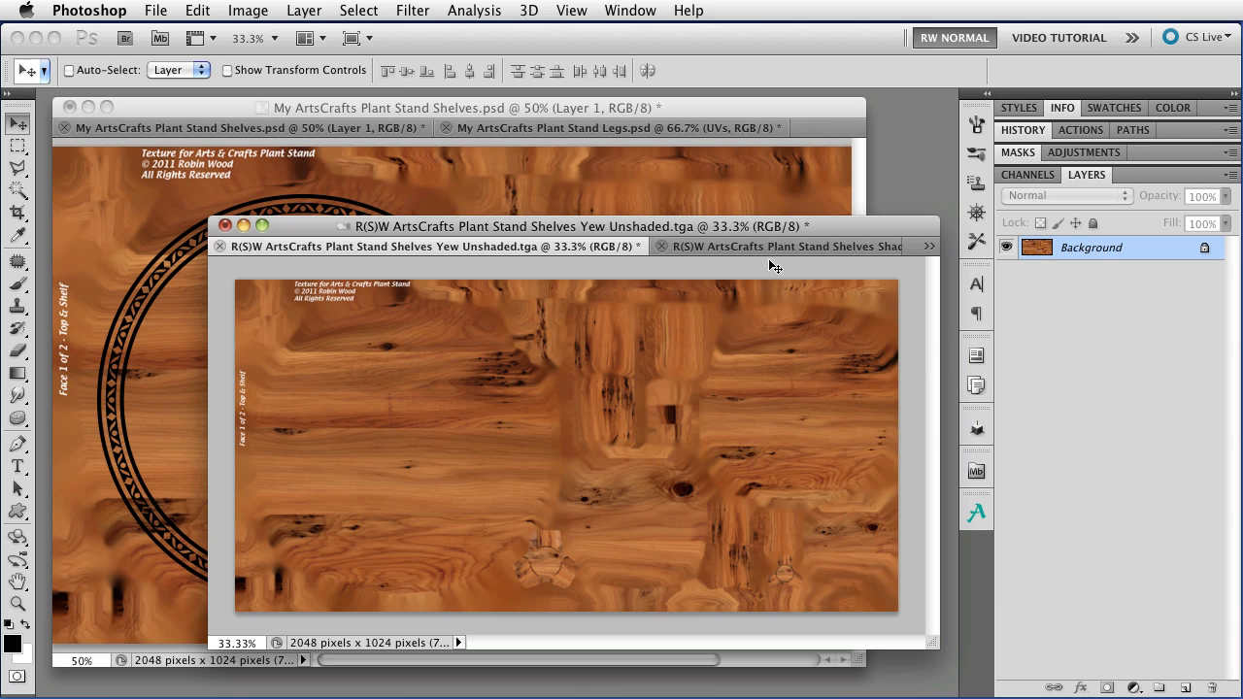
mouse_move(927, 246)
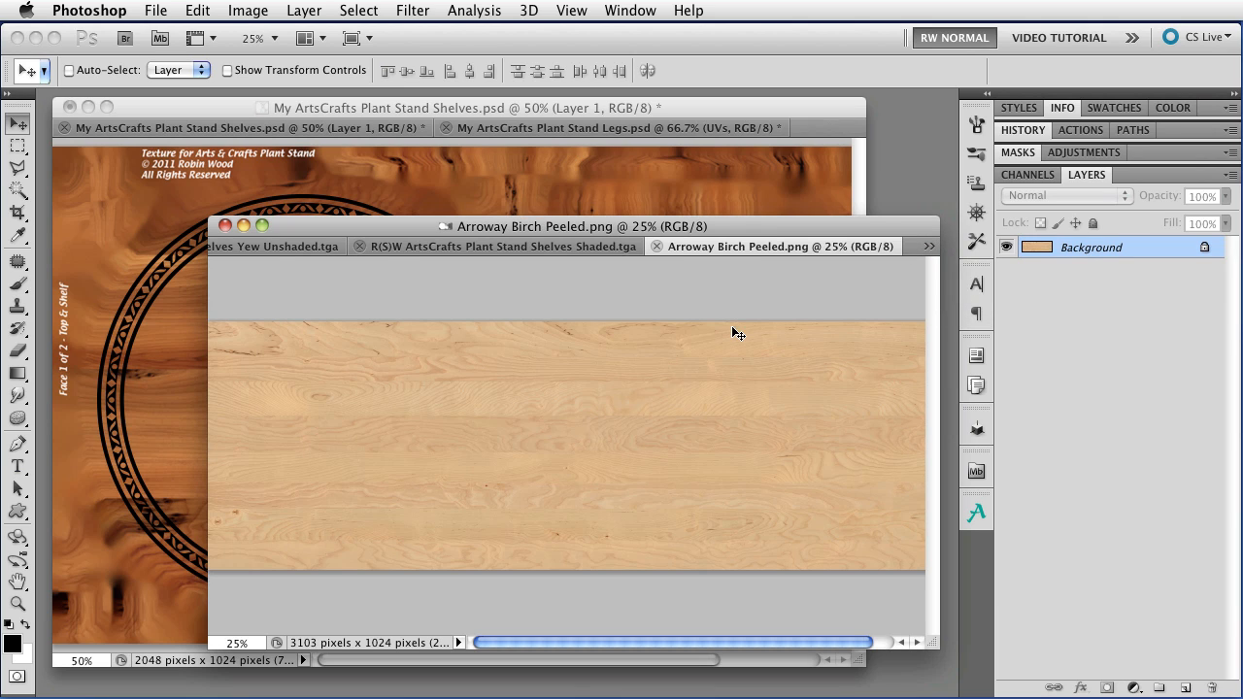
mouse_move(667, 370)
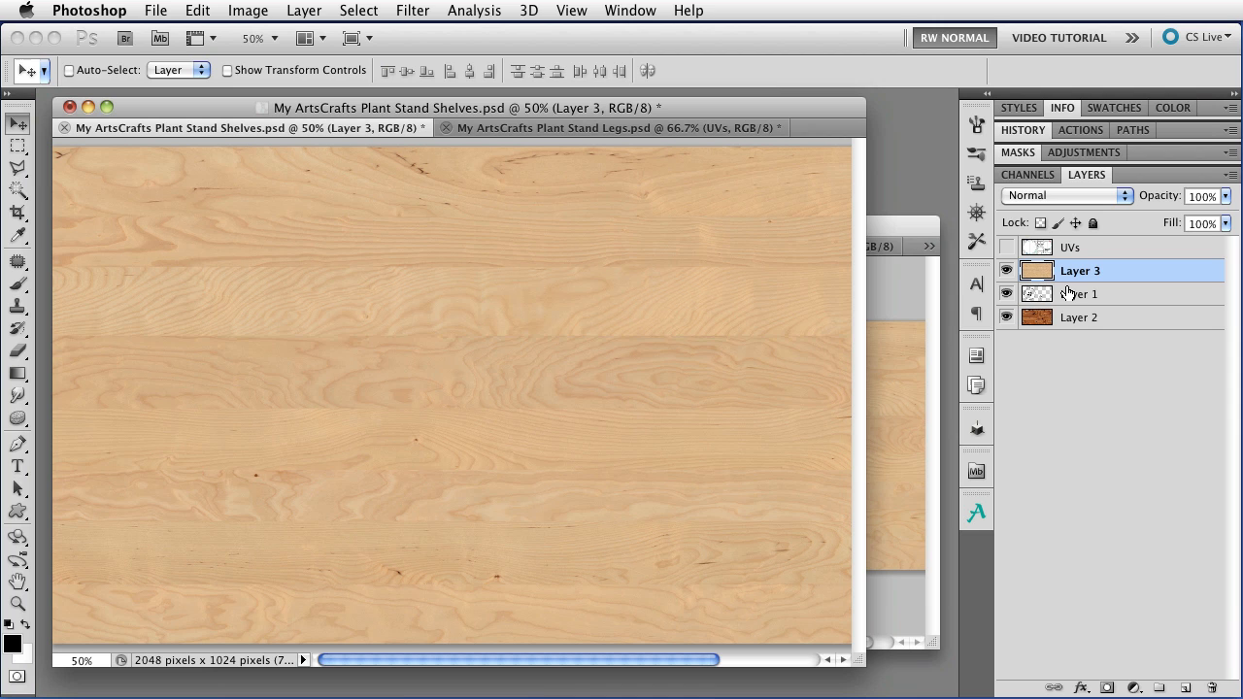
Clip the birch texture layer to the design shapes on Layer 1
left_click(1044, 283)
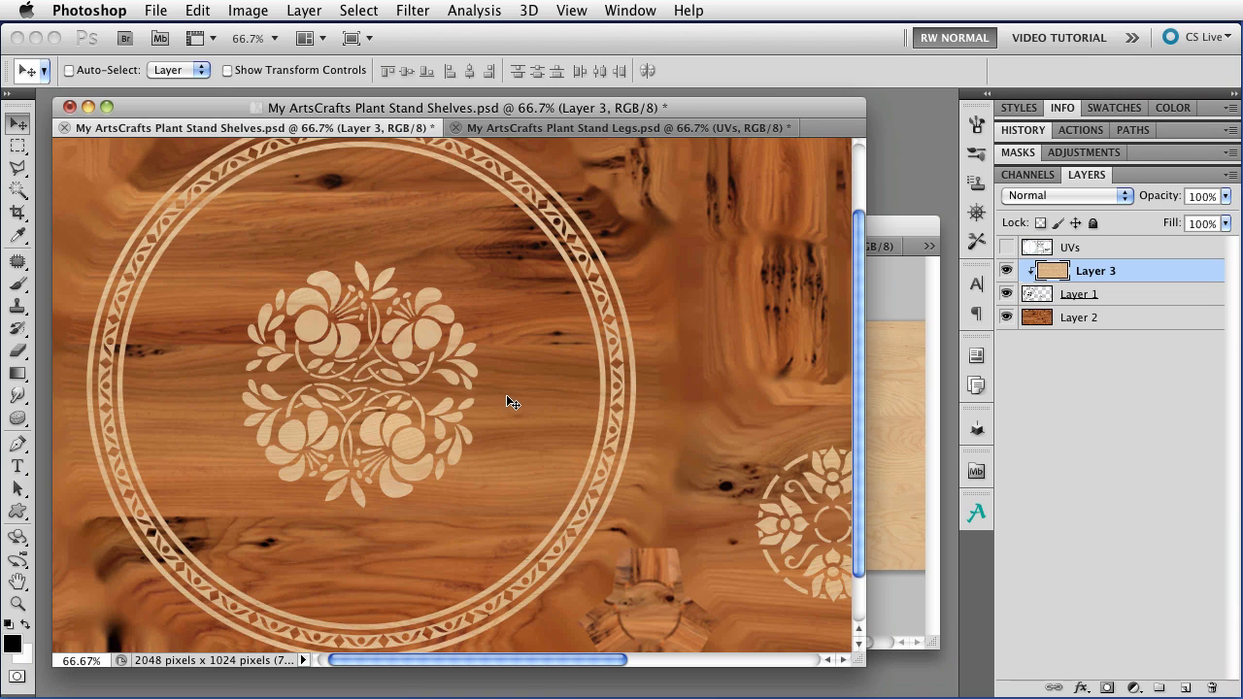
mouse_move(1124, 316)
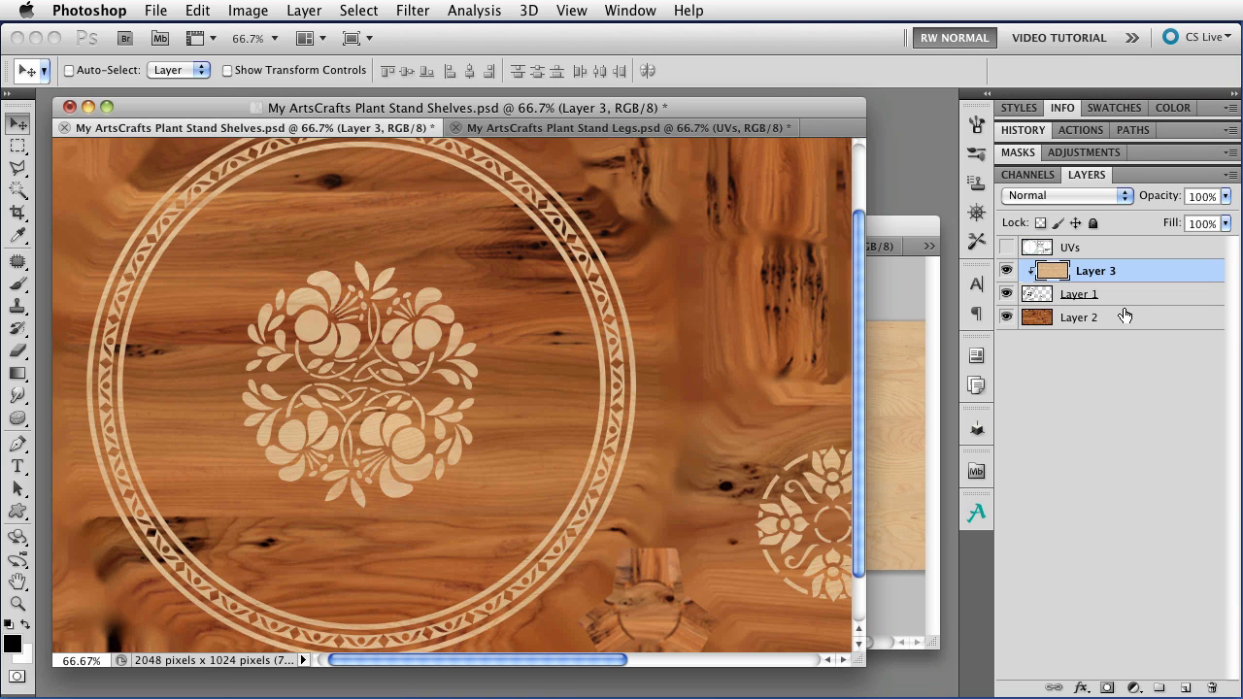
left_click(1079, 294)
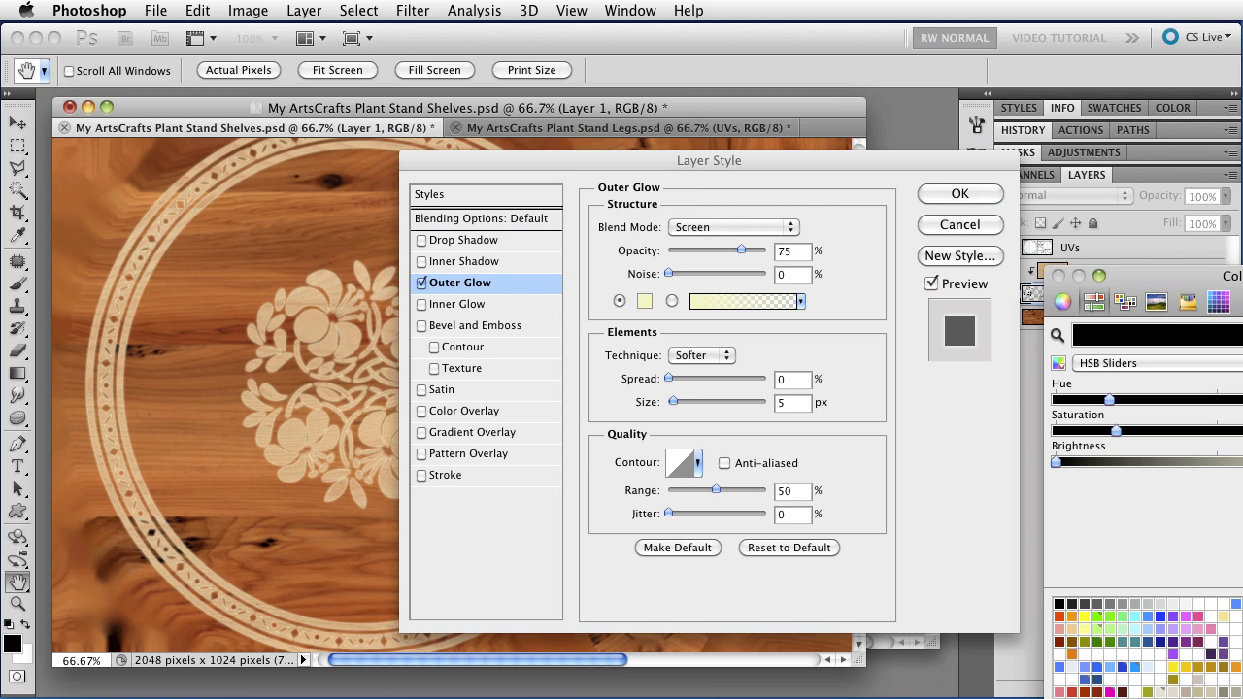
Give Layer 1 a black Multiply outer glow, Precise technique, 5 px size
left_click(731, 227)
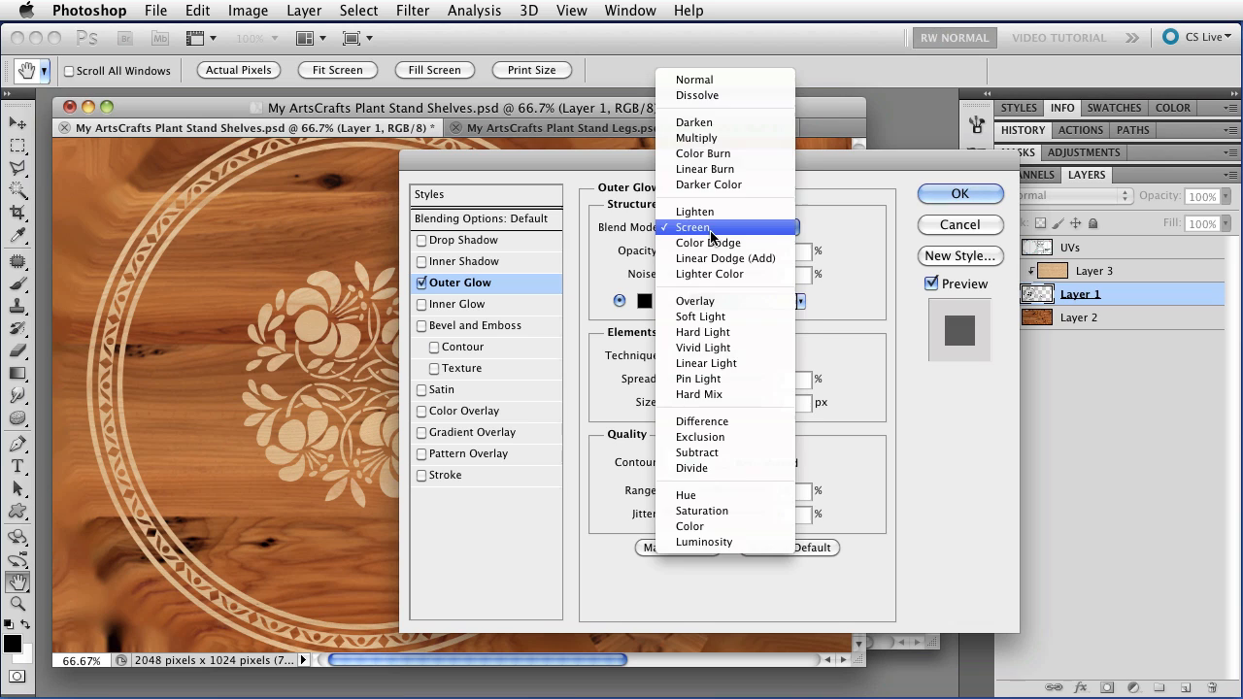
left_click(693, 227)
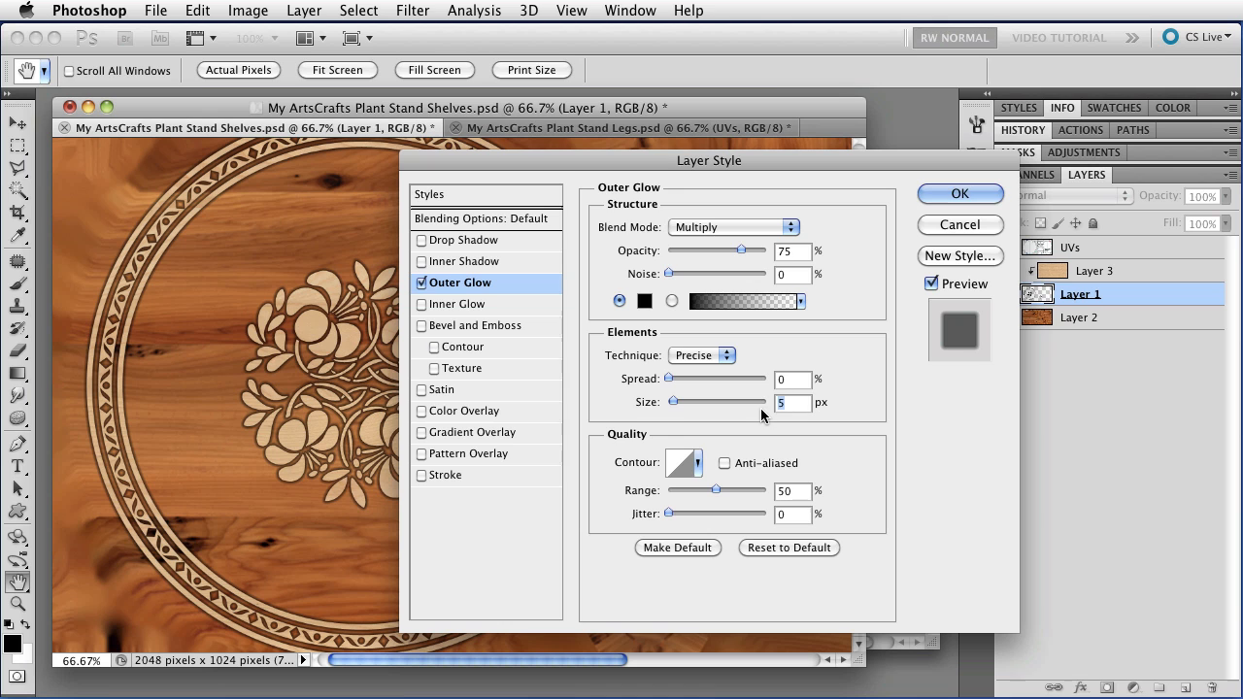
left_click(958, 193)
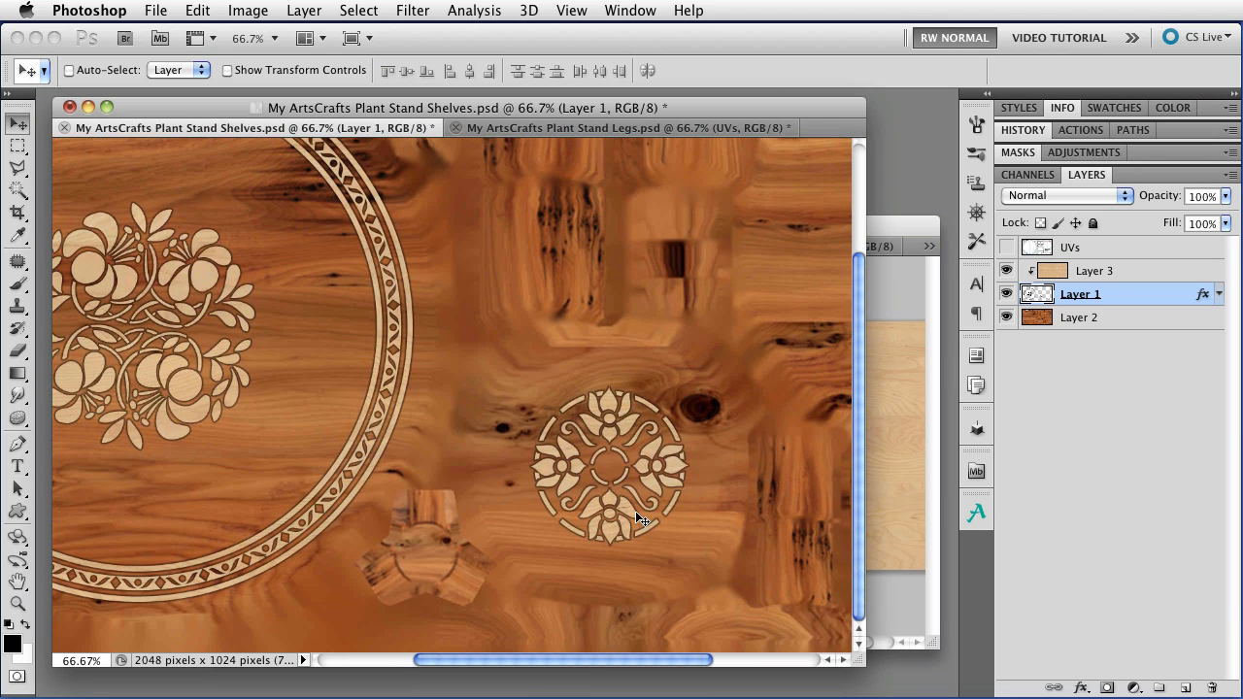
mouse_move(440, 566)
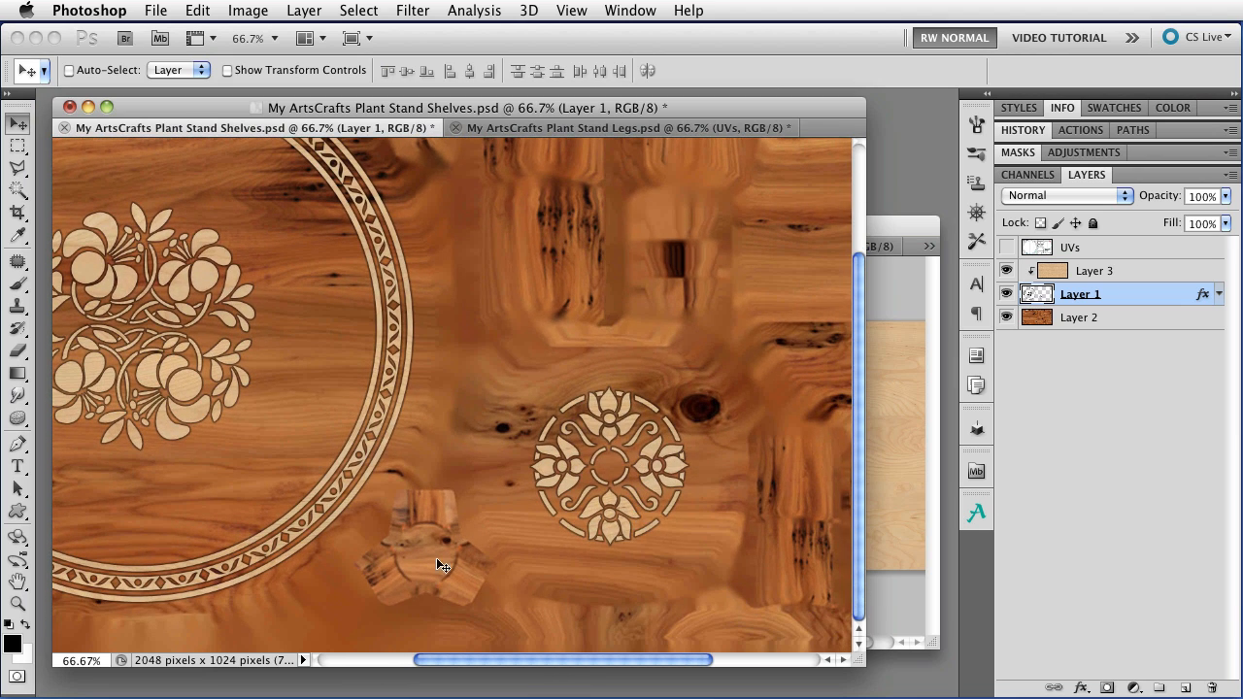
mouse_move(447, 540)
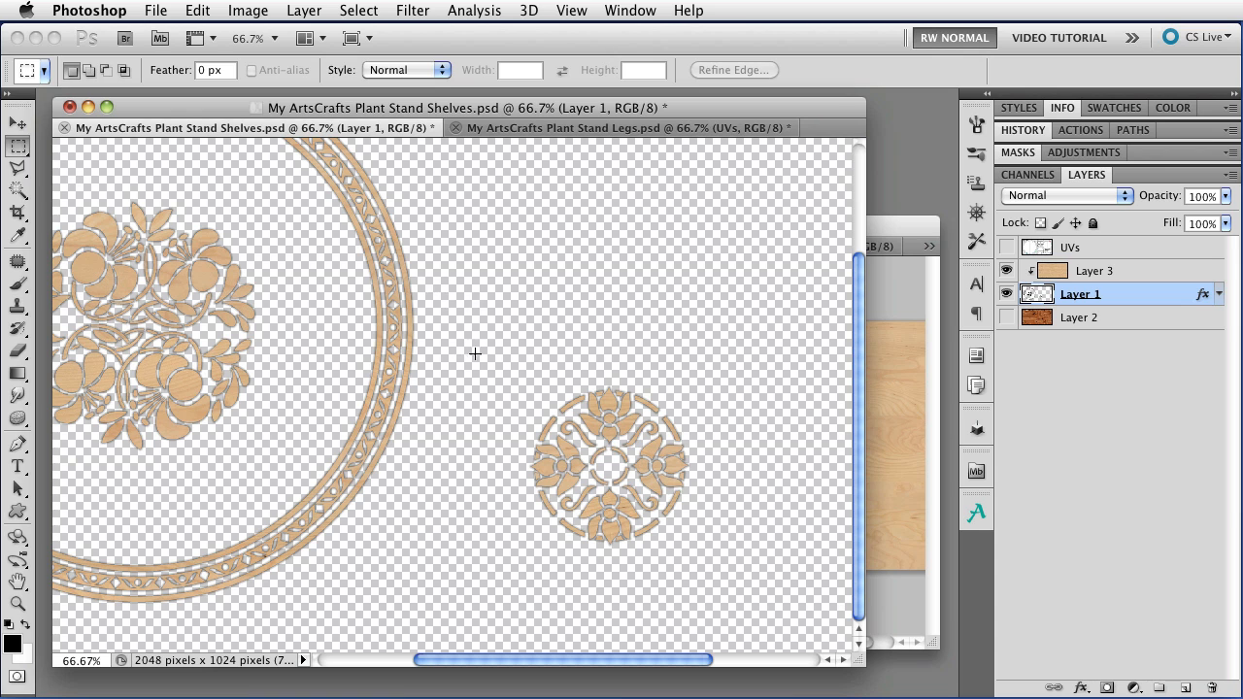
Copy the small birch medallion and scale the pasted copy down to about 25%
left_click_drag(475, 354, 740, 571)
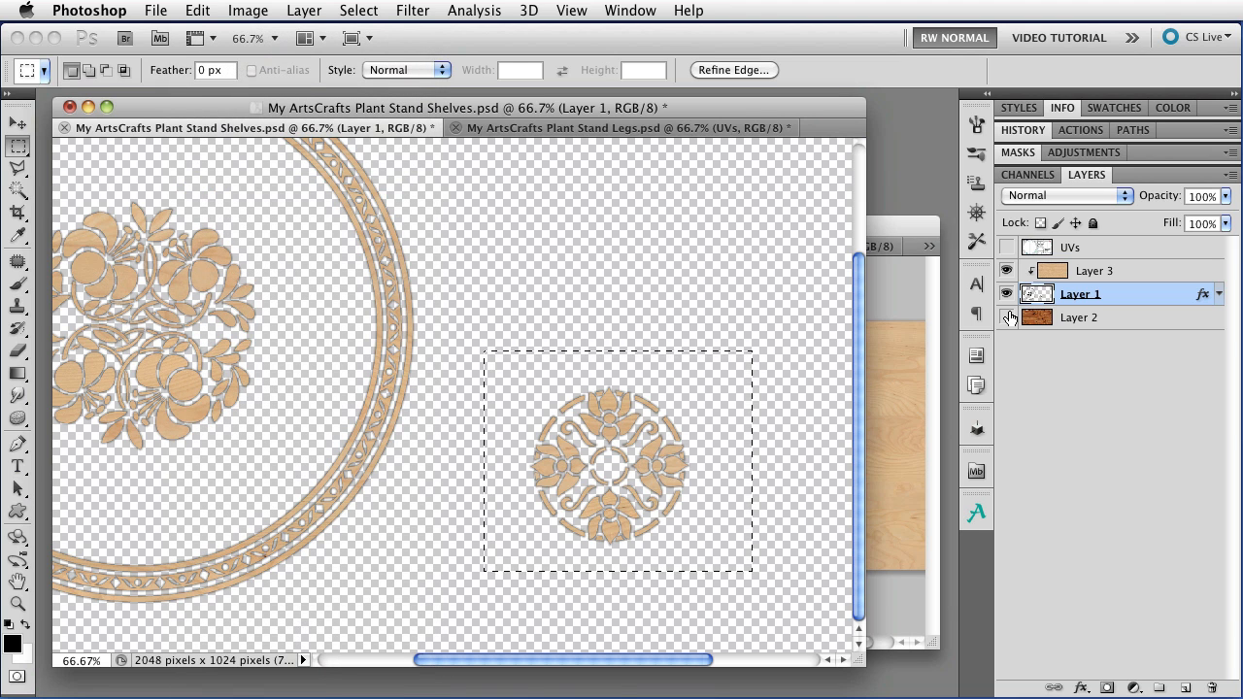
left_click(1007, 317)
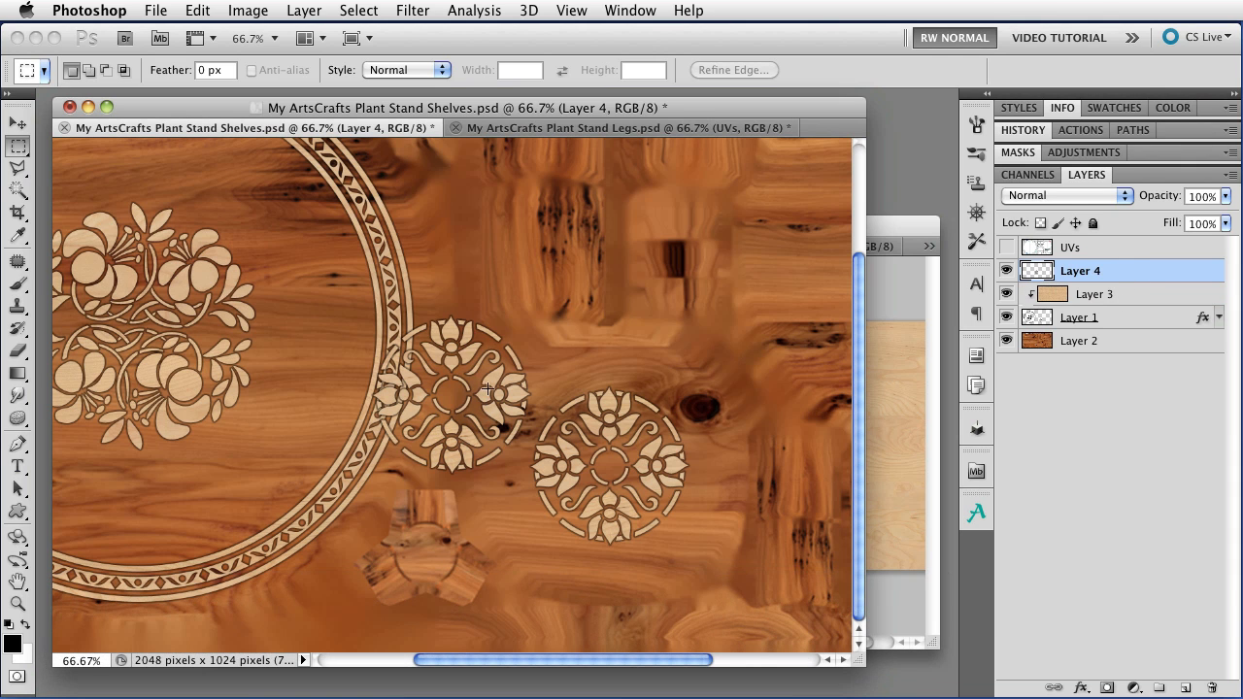
key("cmd+t")
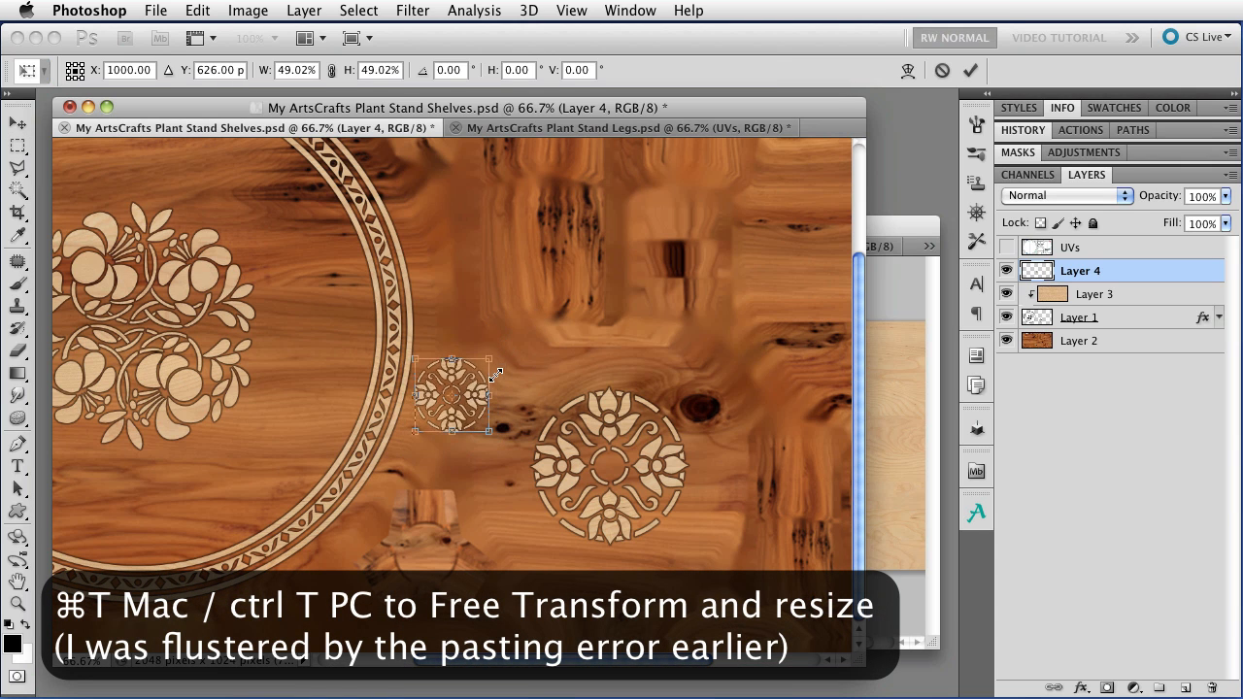
left_click_drag(493, 367, 454, 396)
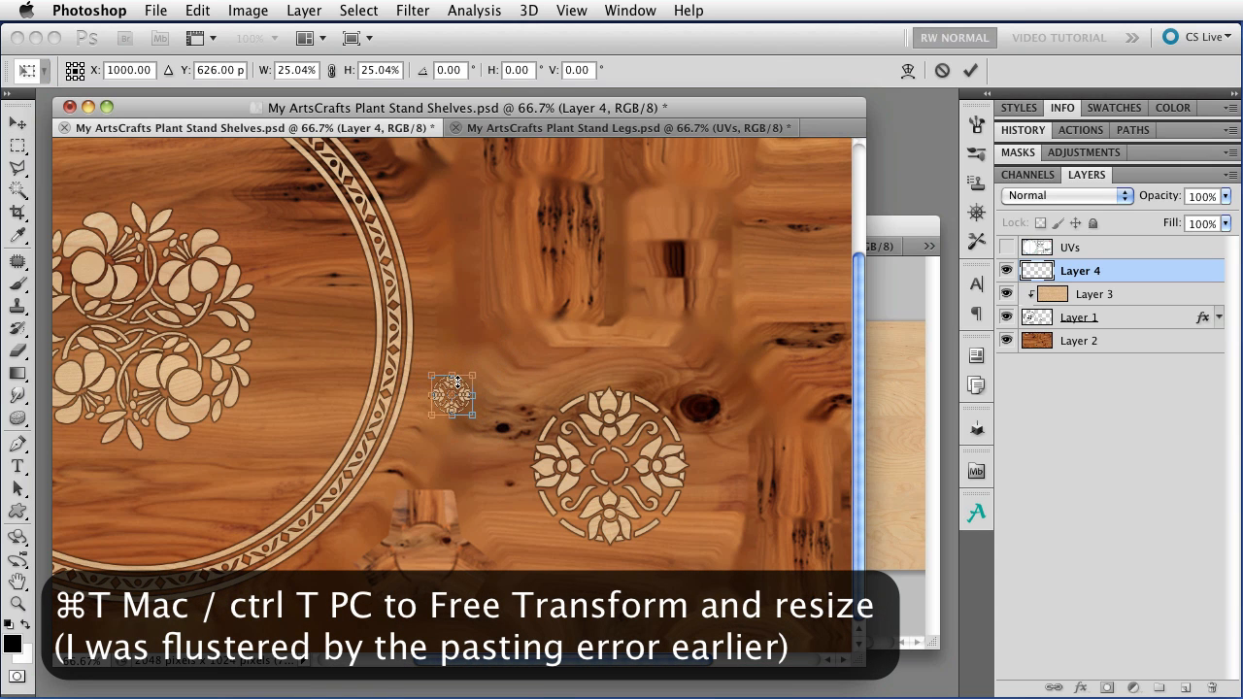
left_click_drag(452, 393, 423, 553)
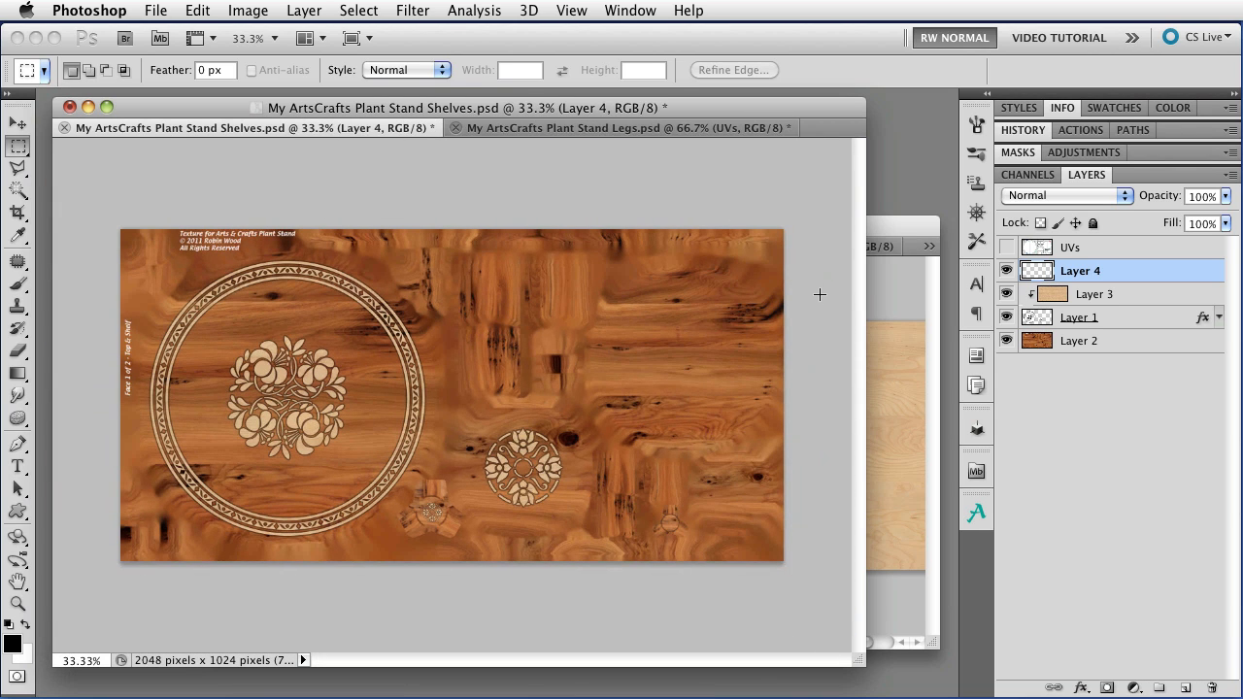
Bring the Shaded shelves image in as a Multiply layer at 70% opacity
left_click(778, 246)
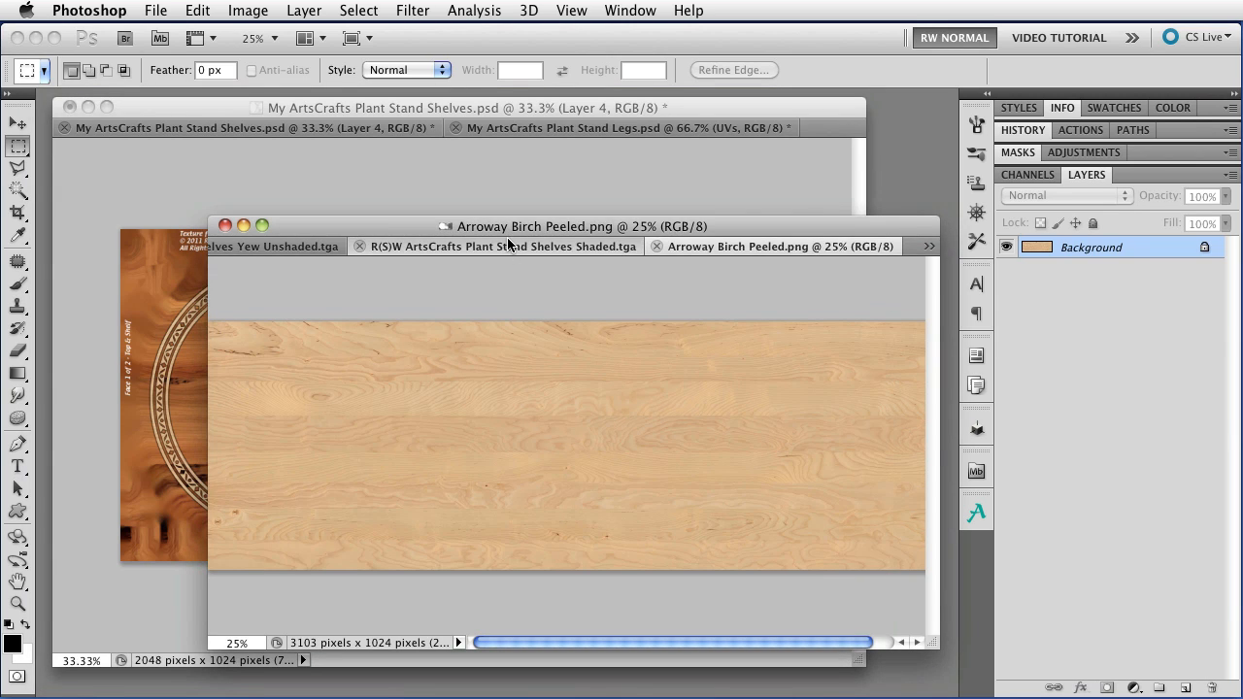
left_click(501, 246)
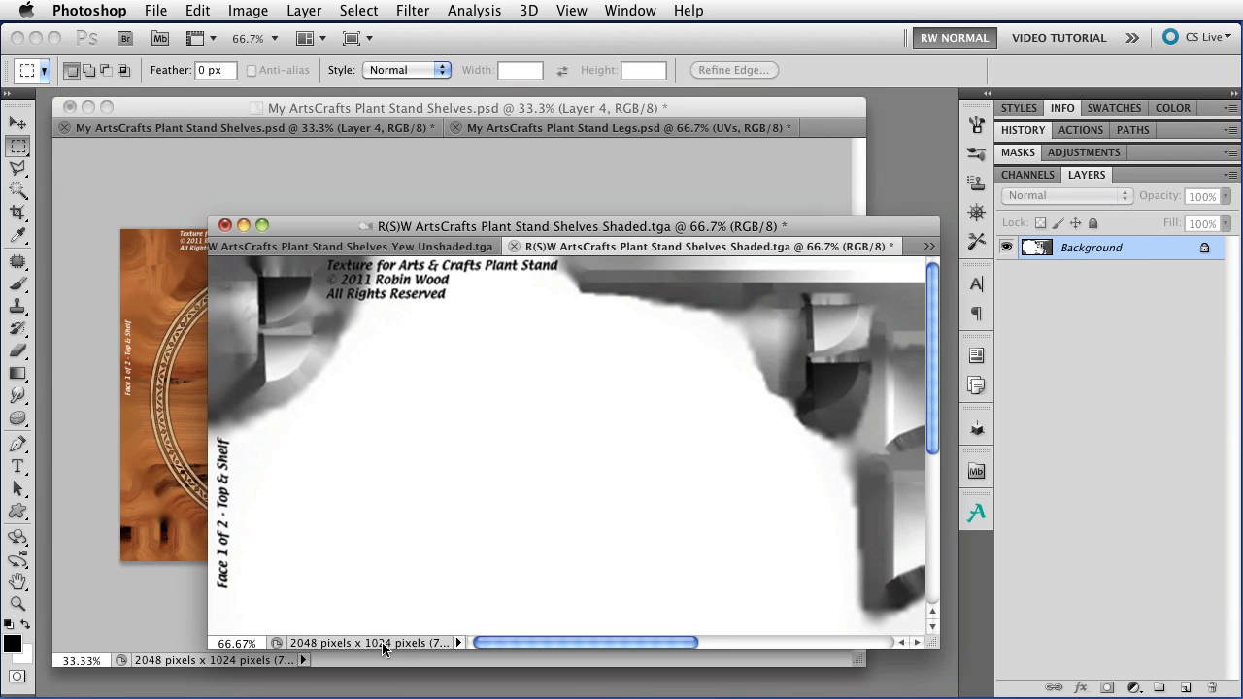
left_click(17, 124)
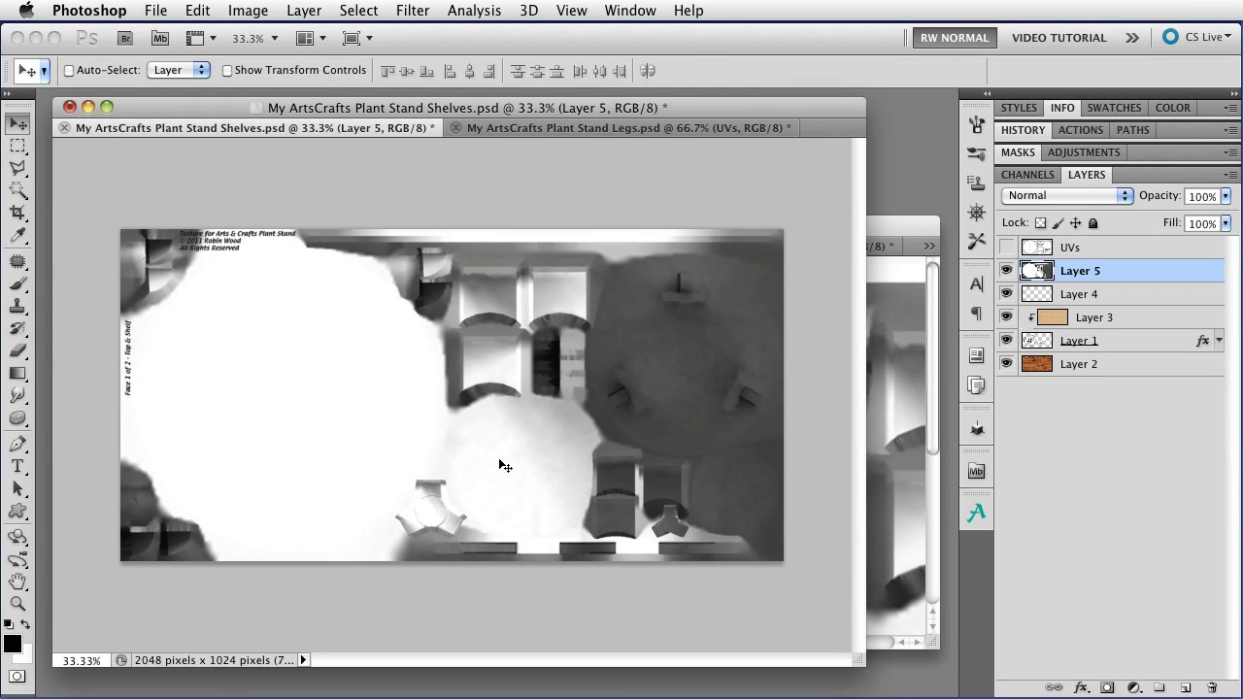
left_click(1063, 196)
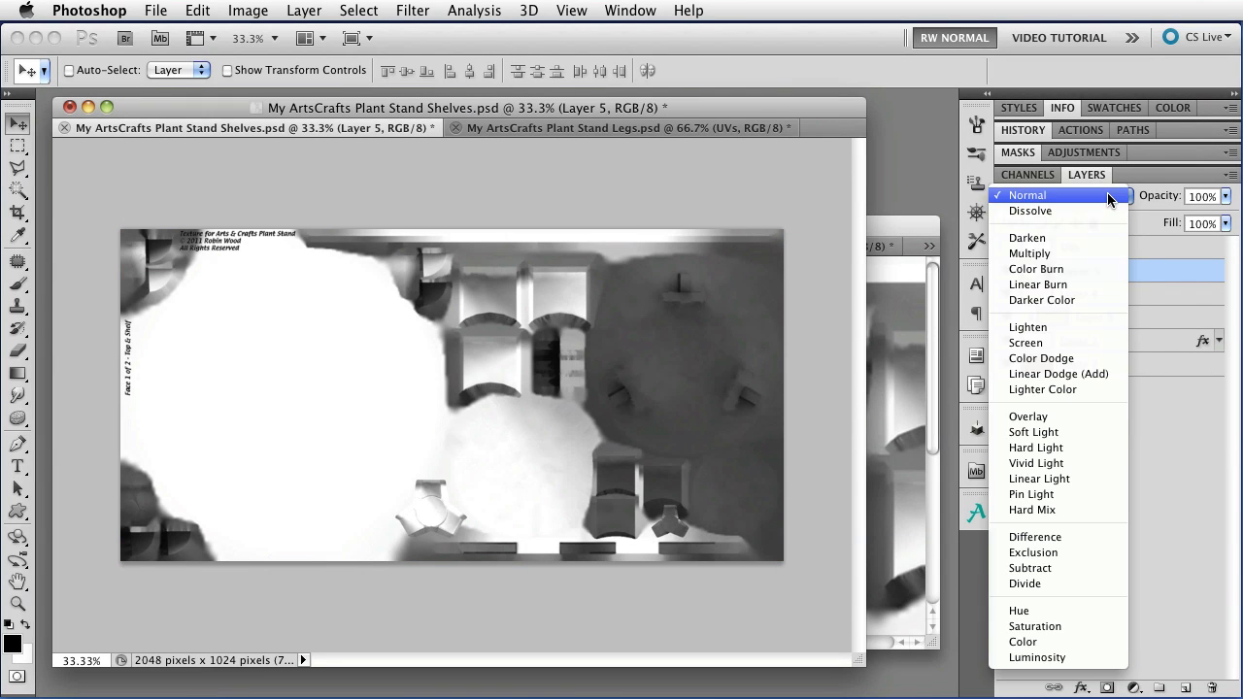
left_click(1029, 253)
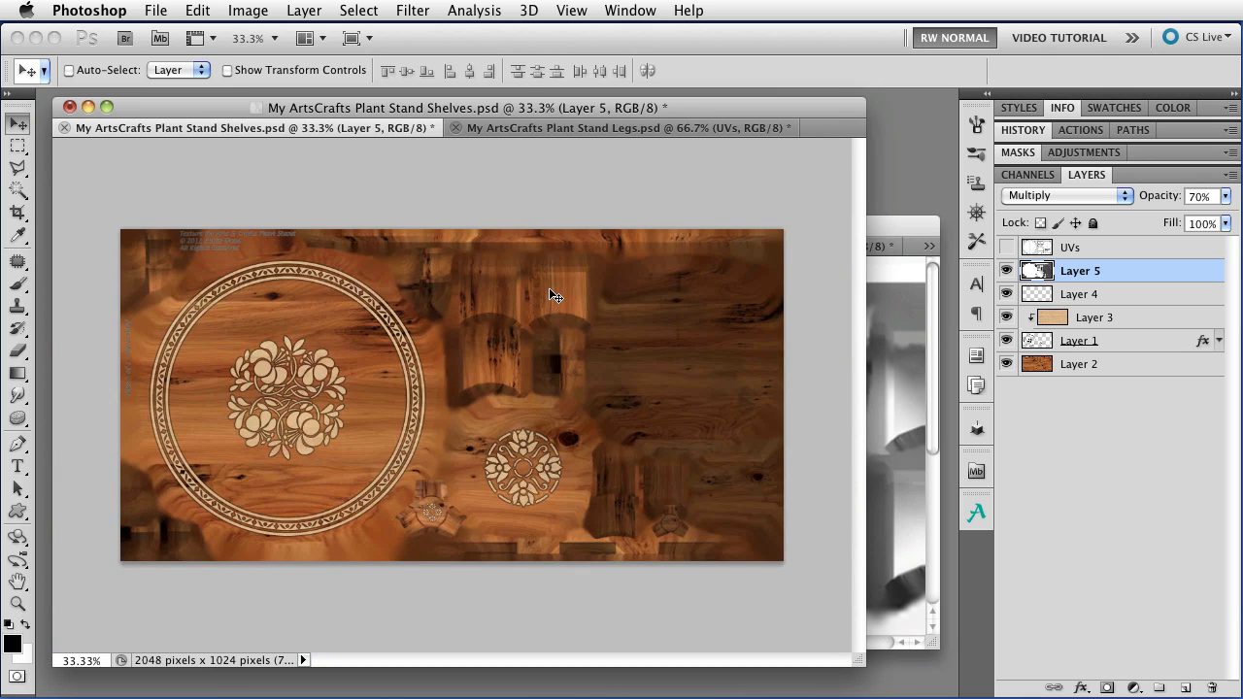
mouse_move(738, 272)
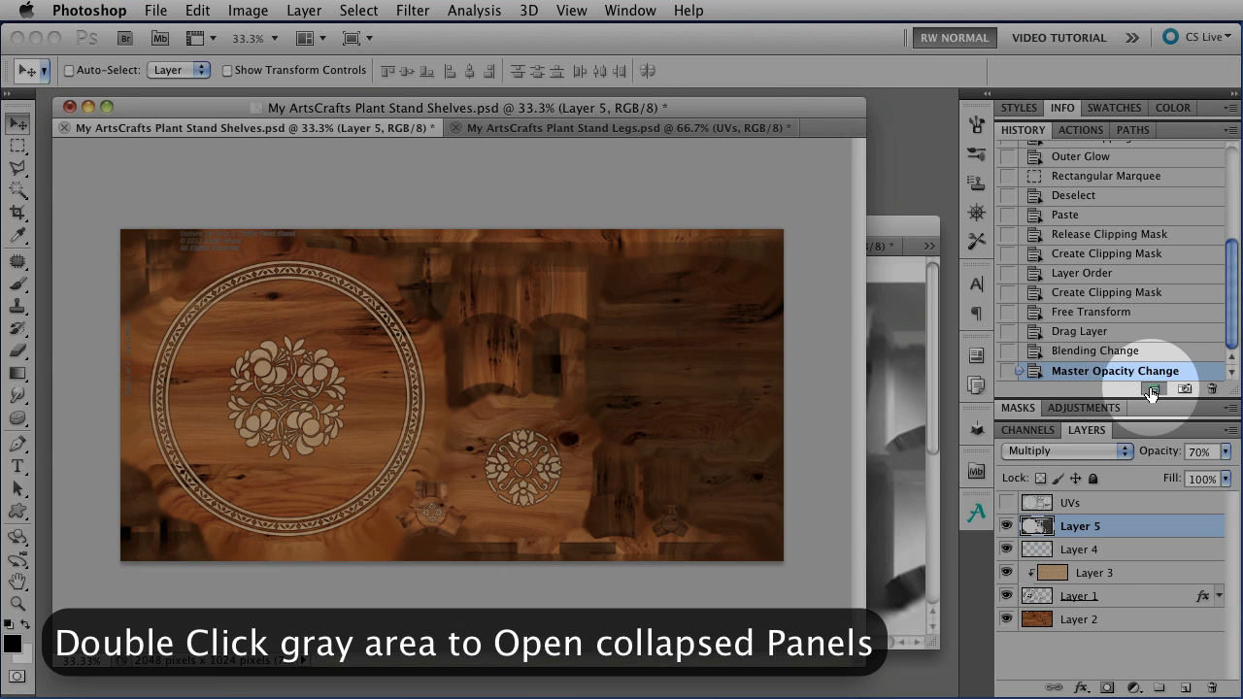
Create a new document from the current state and flatten it, discarding hidden layers
left_click(1153, 388)
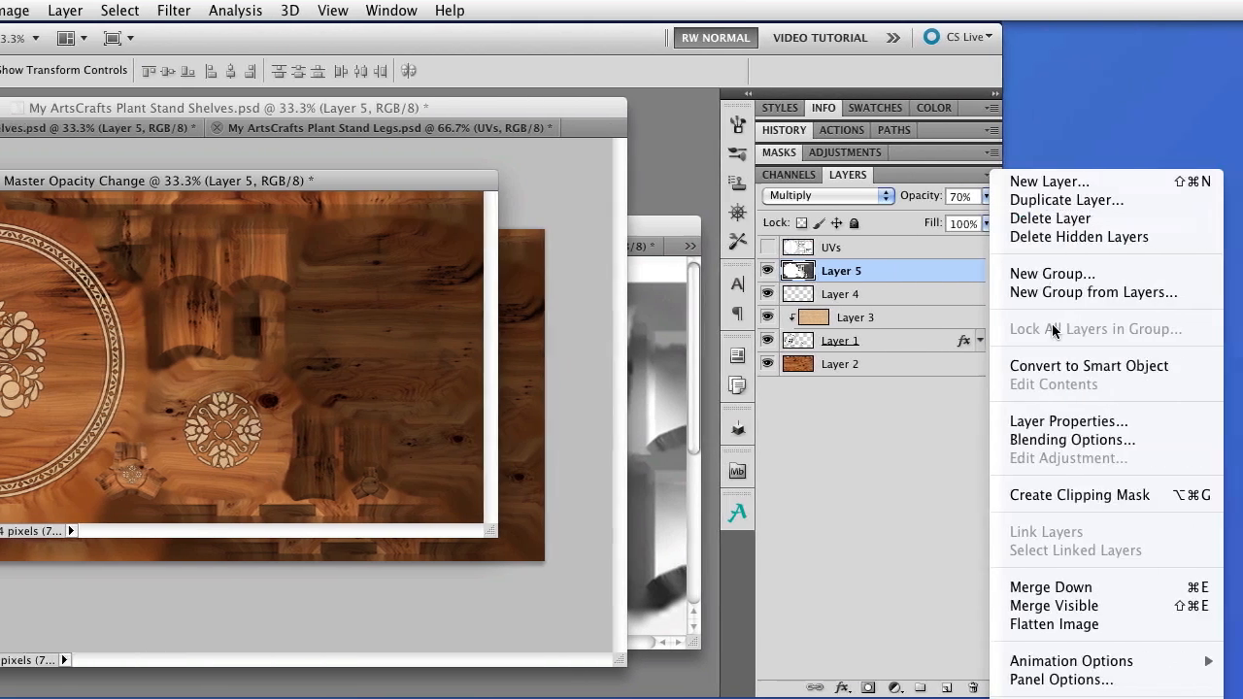
left_click(1079, 236)
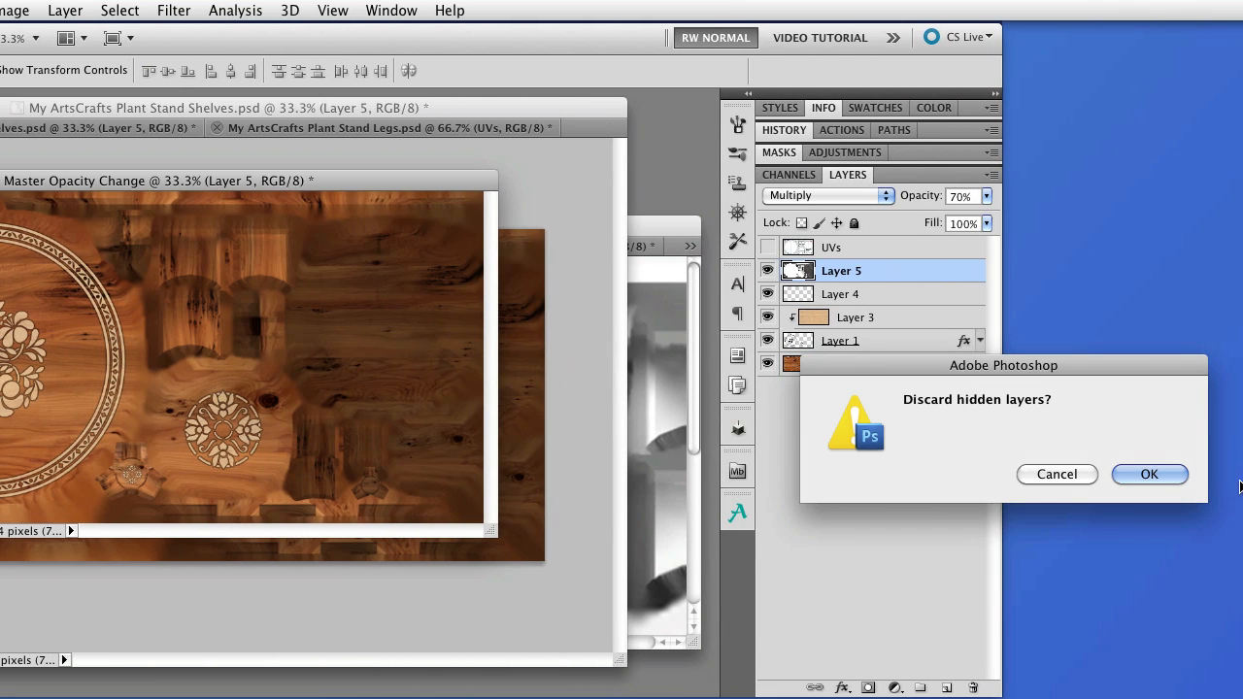
left_click(1149, 474)
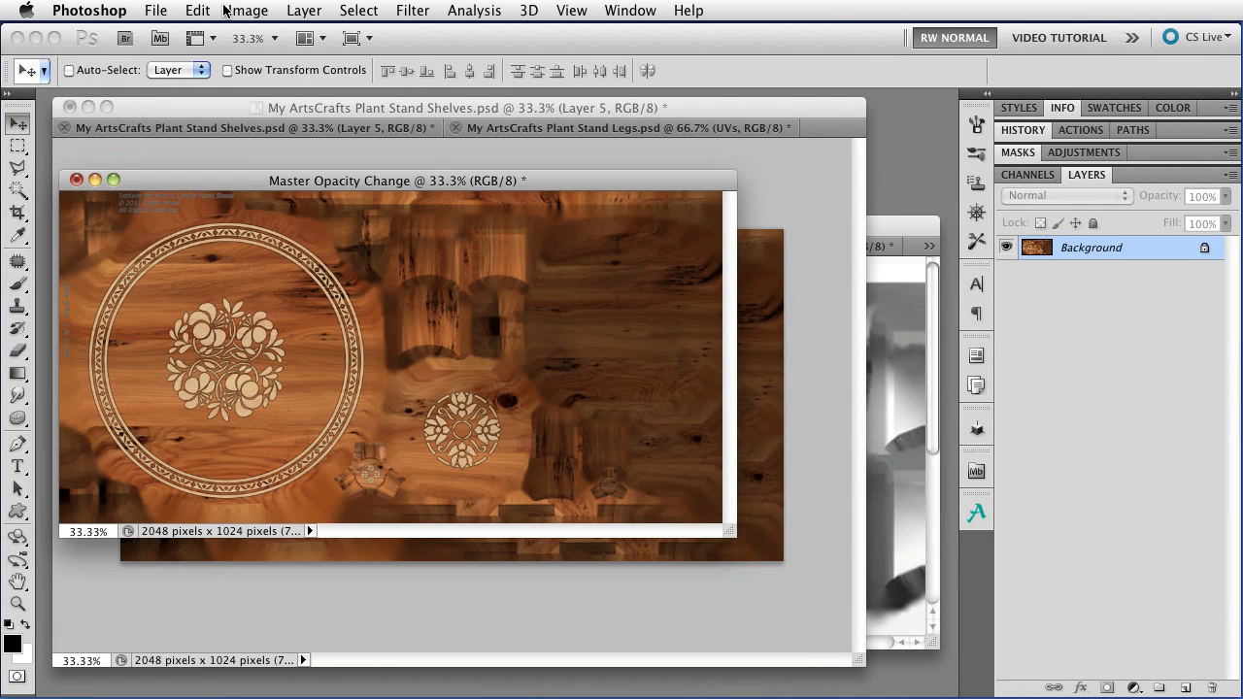
Resize the flattened copy to 1024 × 512 pixels with Scale Styles on
left_click(248, 10)
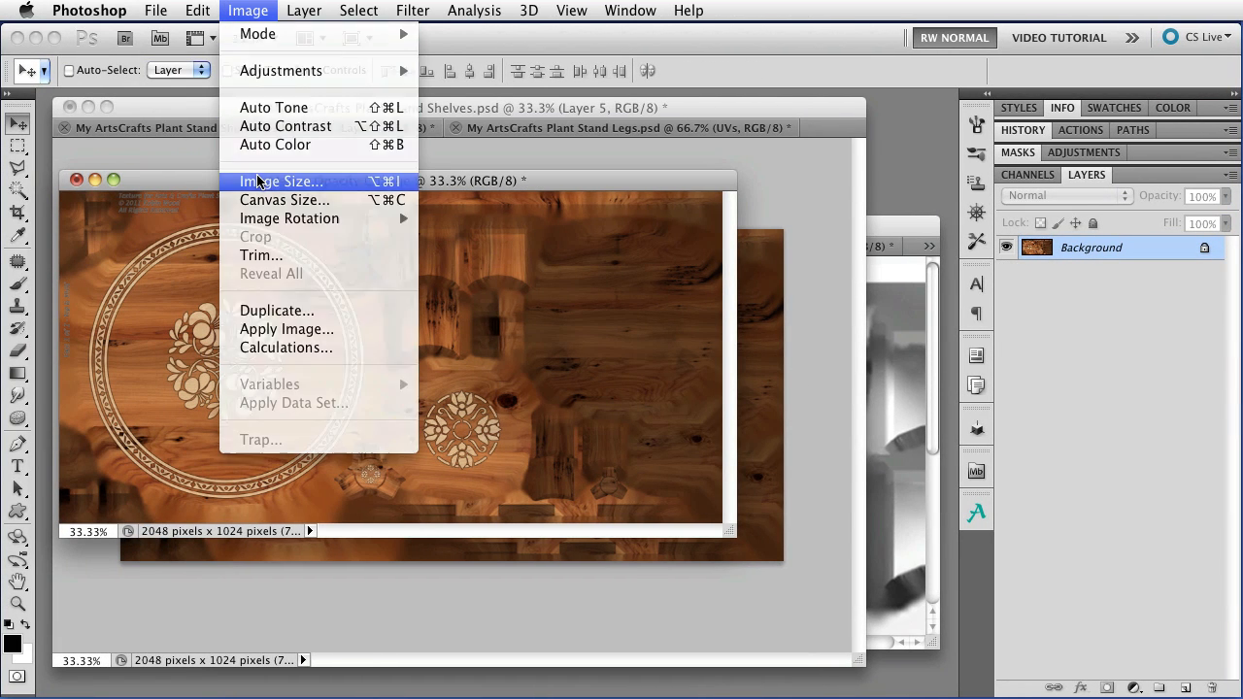
left_click(280, 182)
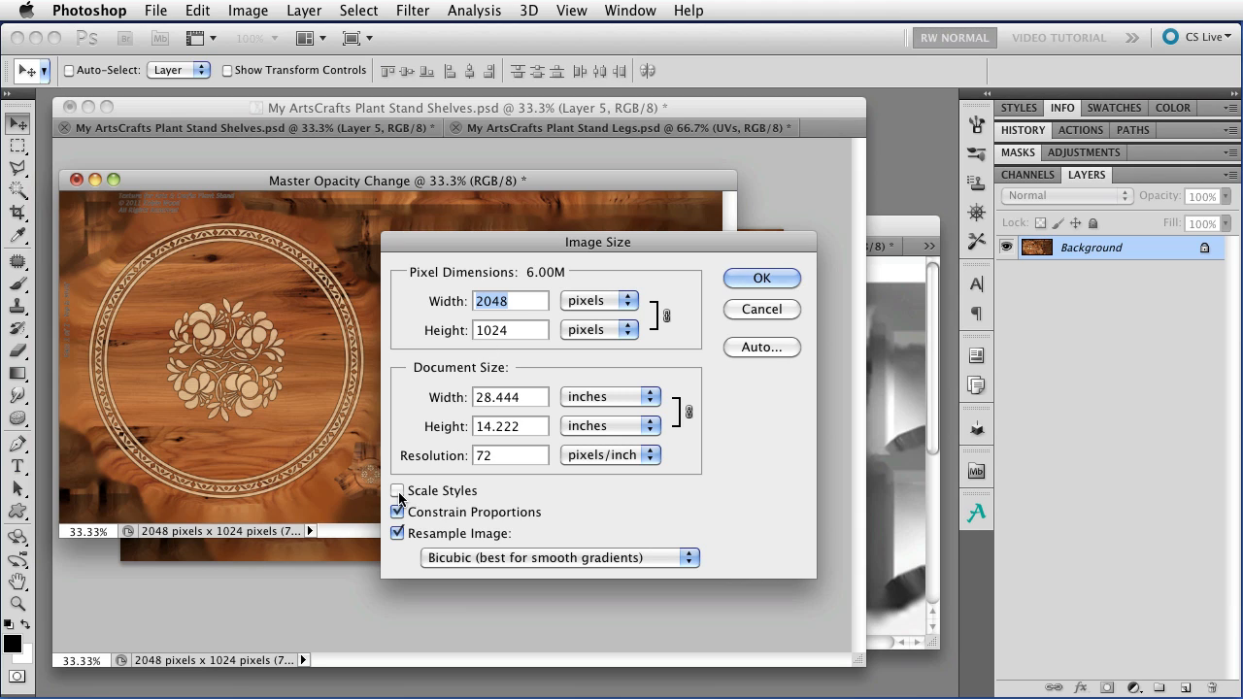
left_click(397, 491)
type("1024")
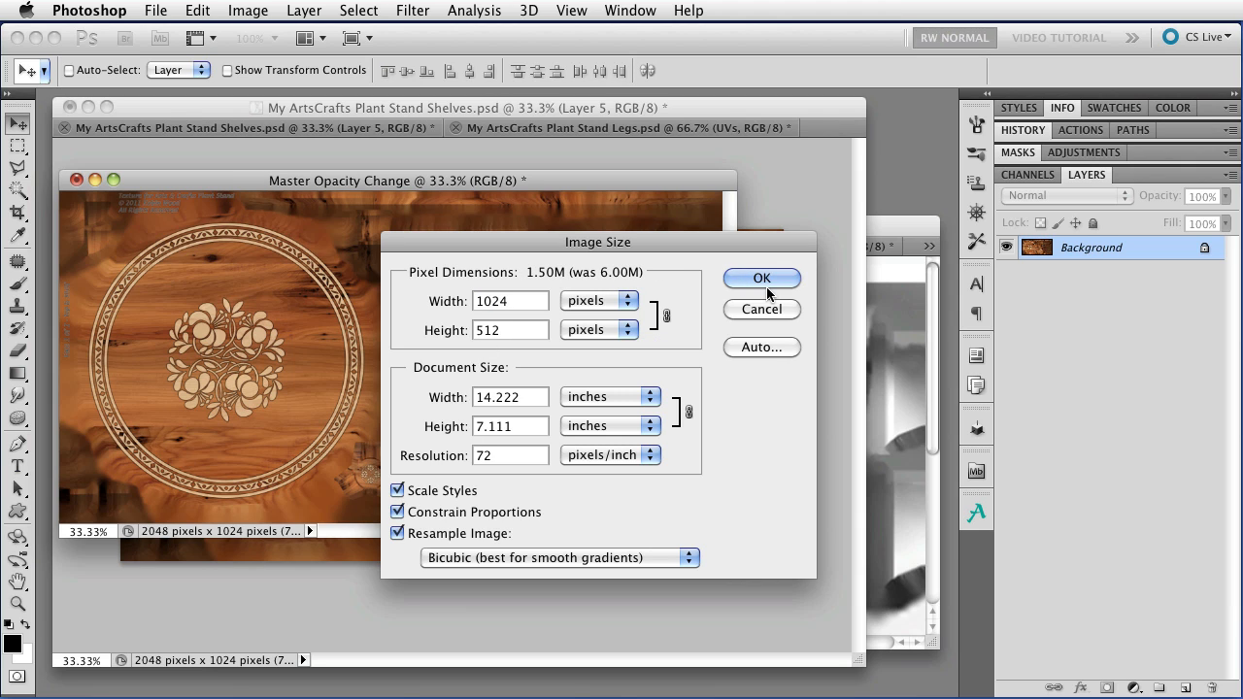
left_click(762, 277)
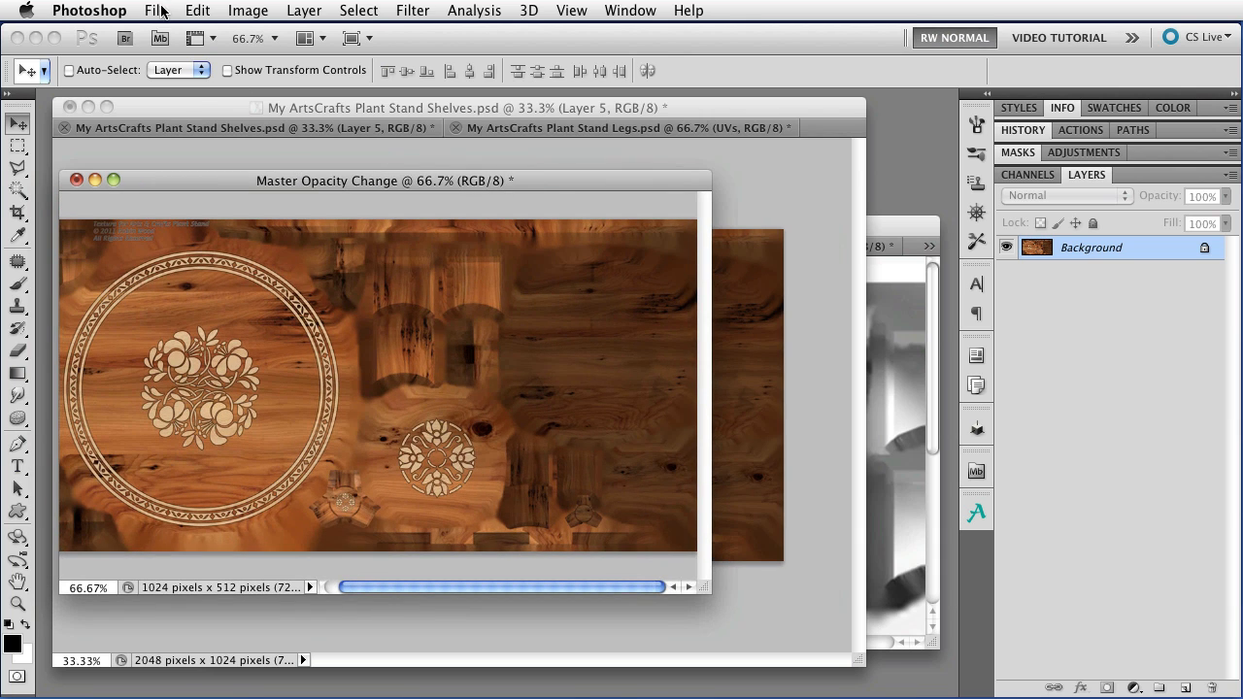
Save the resized copy as 'My Plant Stand Shelves.tga' in 24-bit Targa format
left_click(155, 11)
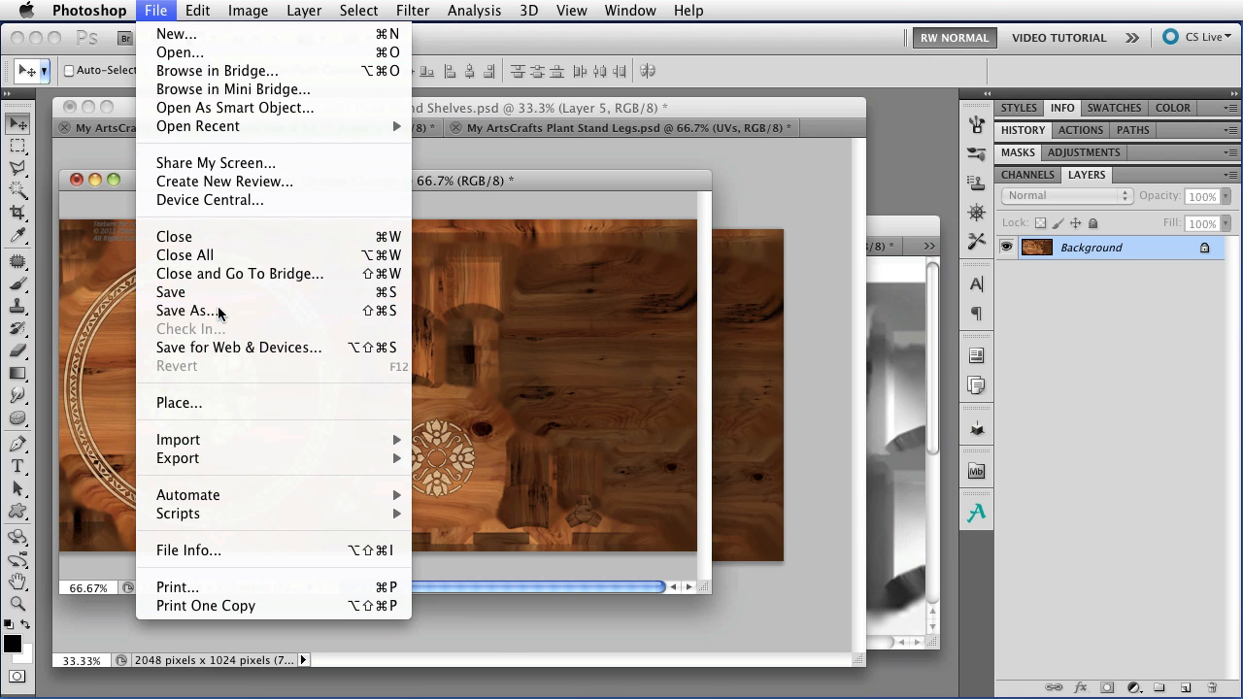
left_click(188, 311)
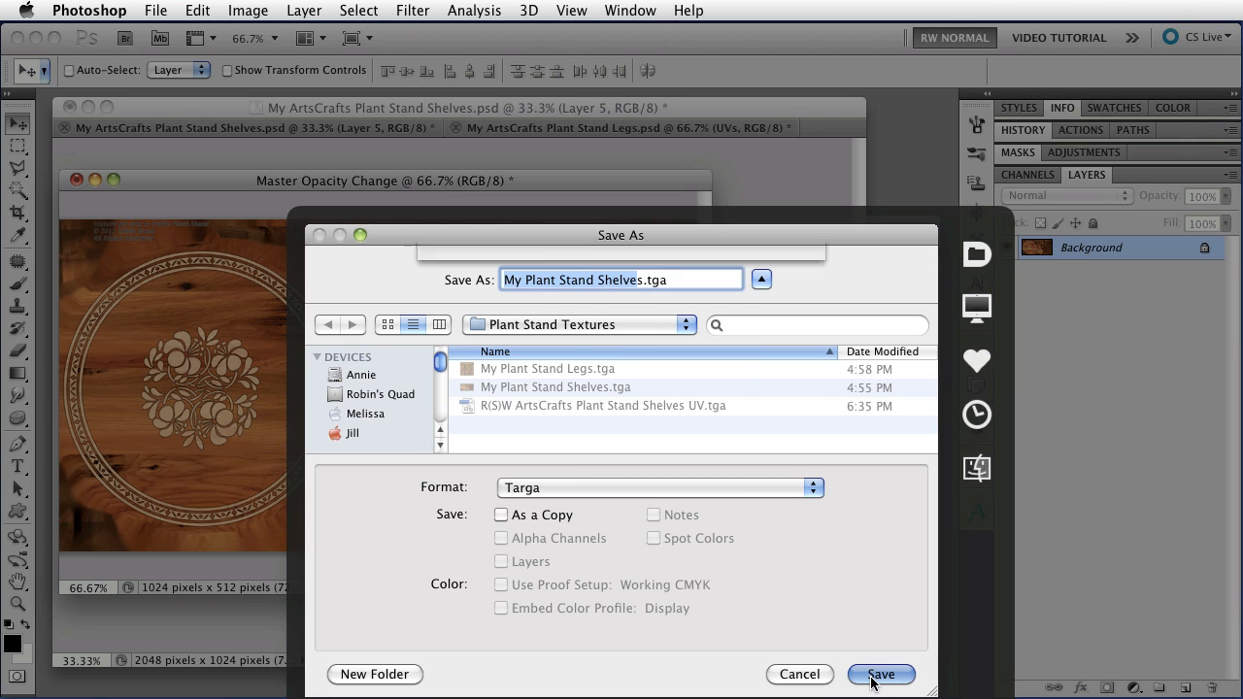
left_click(880, 673)
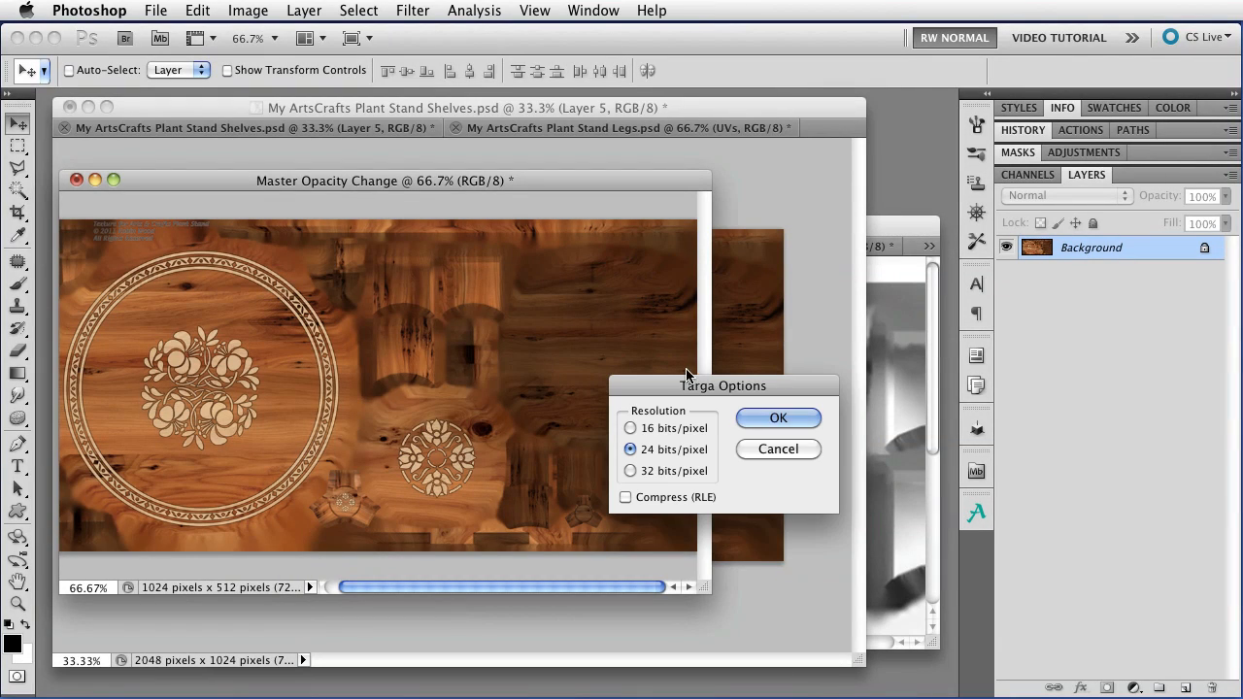
mouse_move(777, 419)
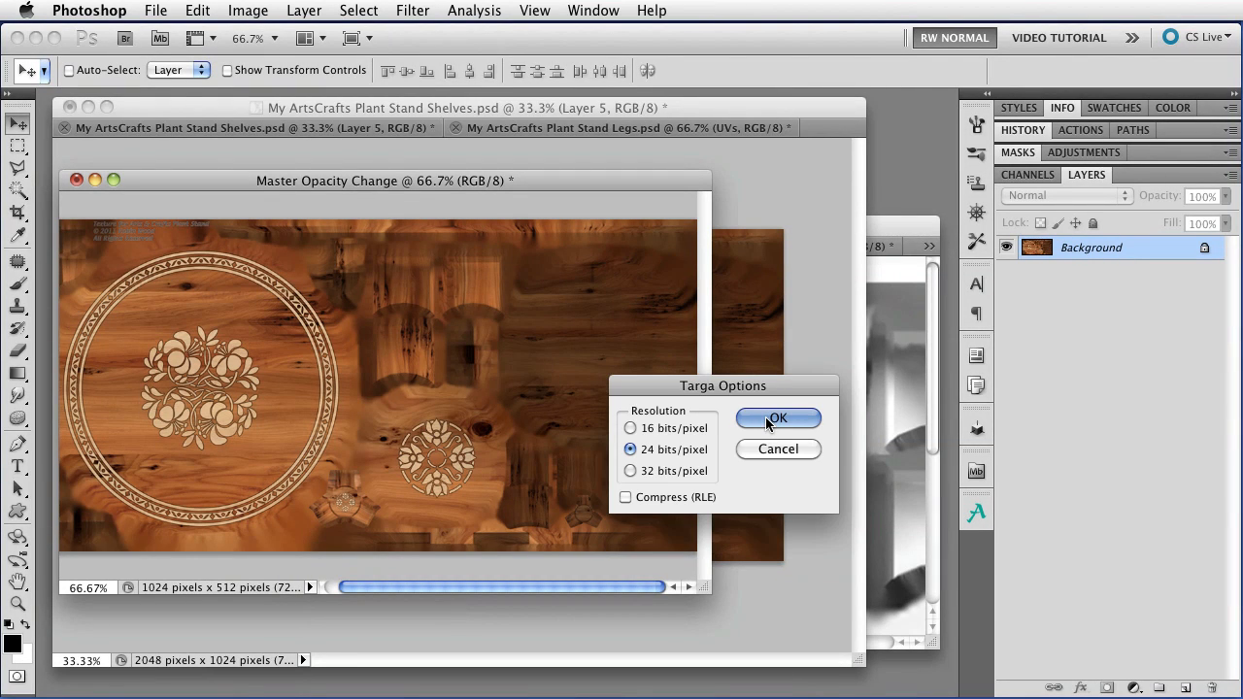
left_click(776, 418)
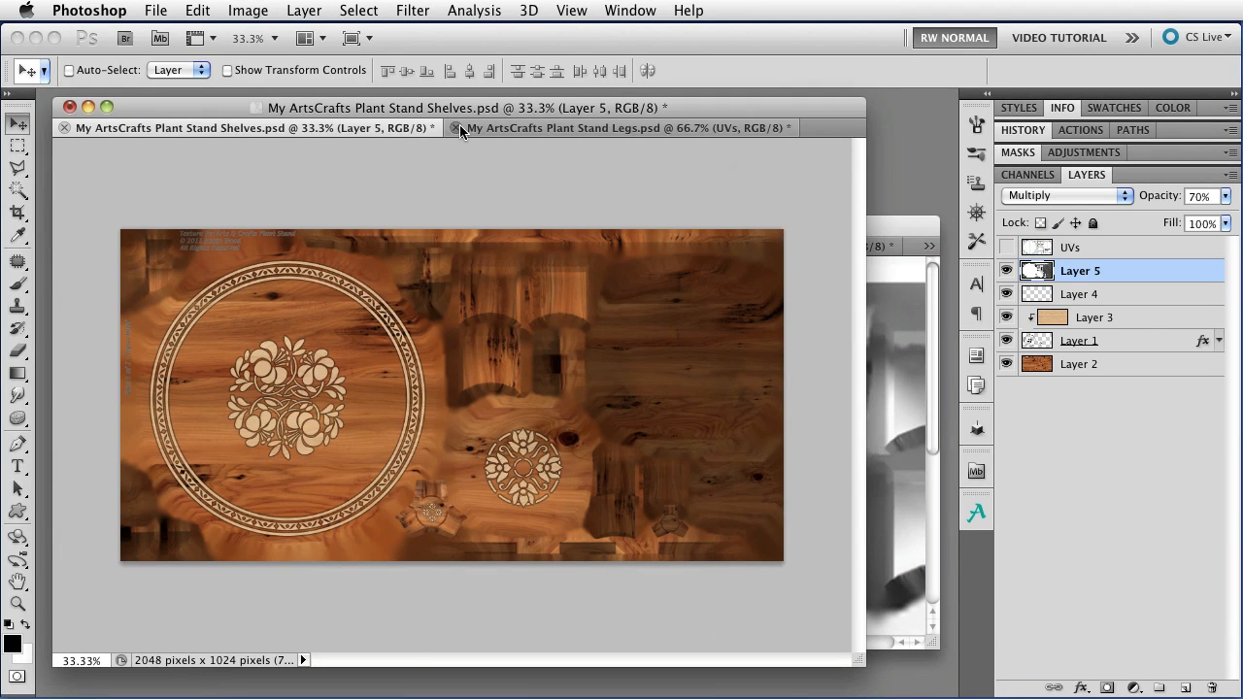
Switch to the 'My ArtsCrafts Plant Stand Legs.psd' document
left_click(621, 127)
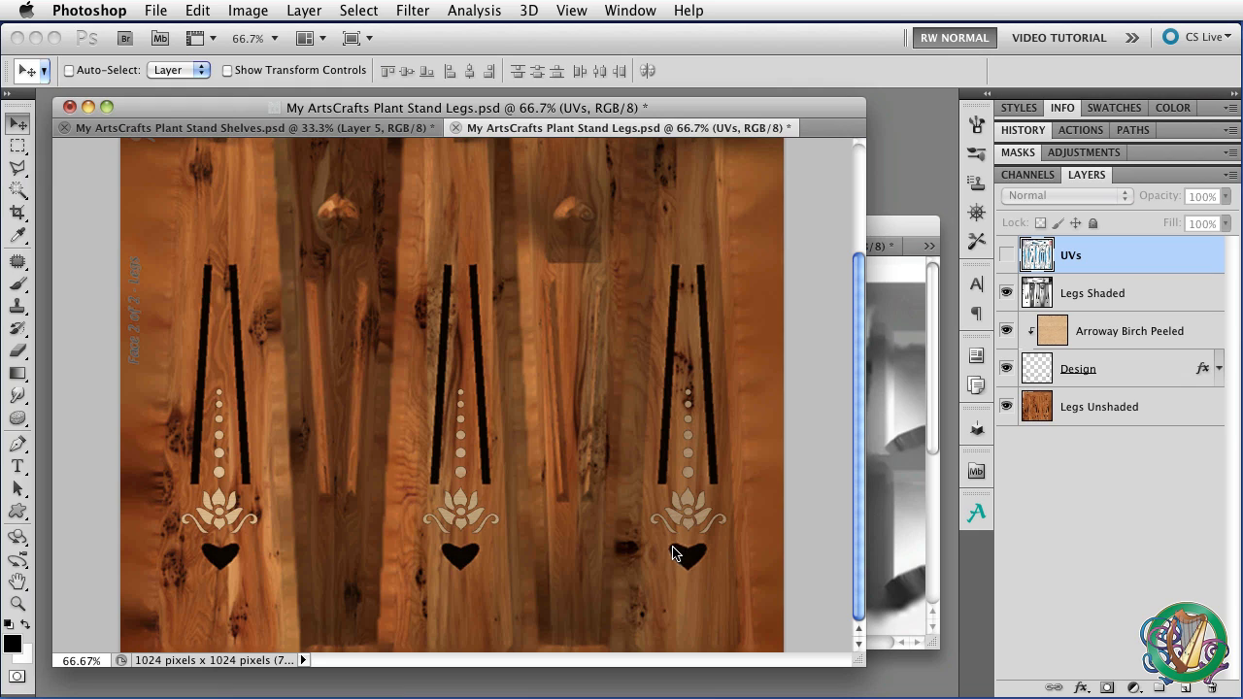
mouse_move(735, 608)
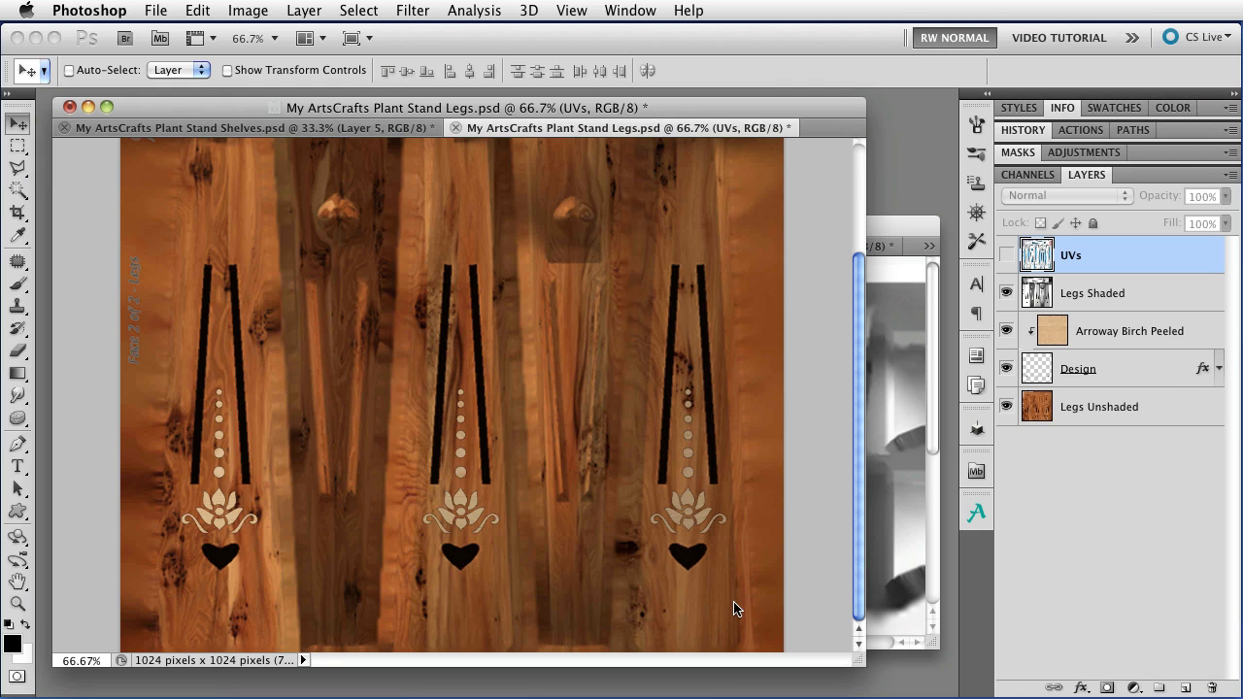